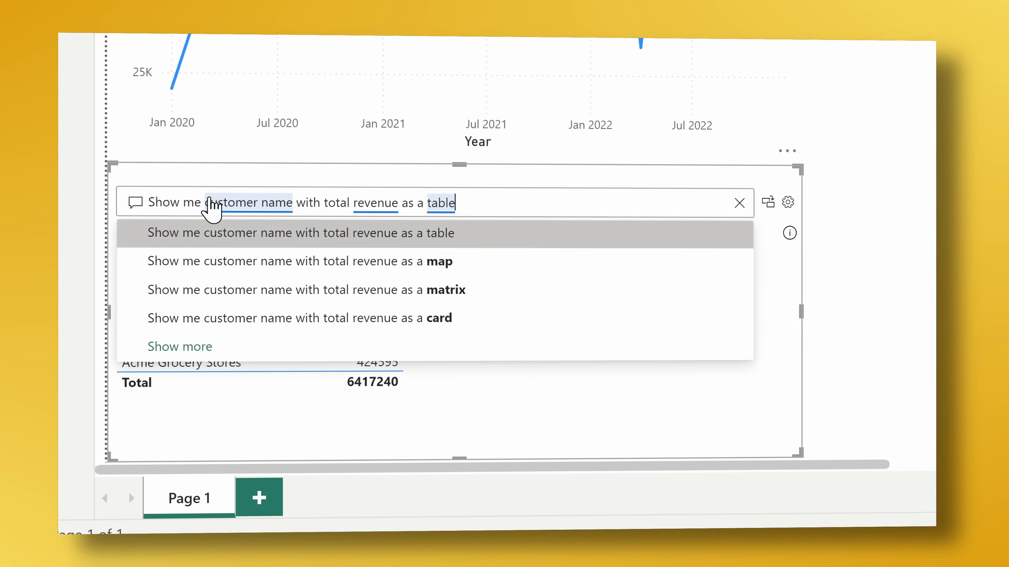
Finish the Teams Power BI tab preview and return to the report page with the cookies line chart.
{"action": "type", "text": "pie chart"}
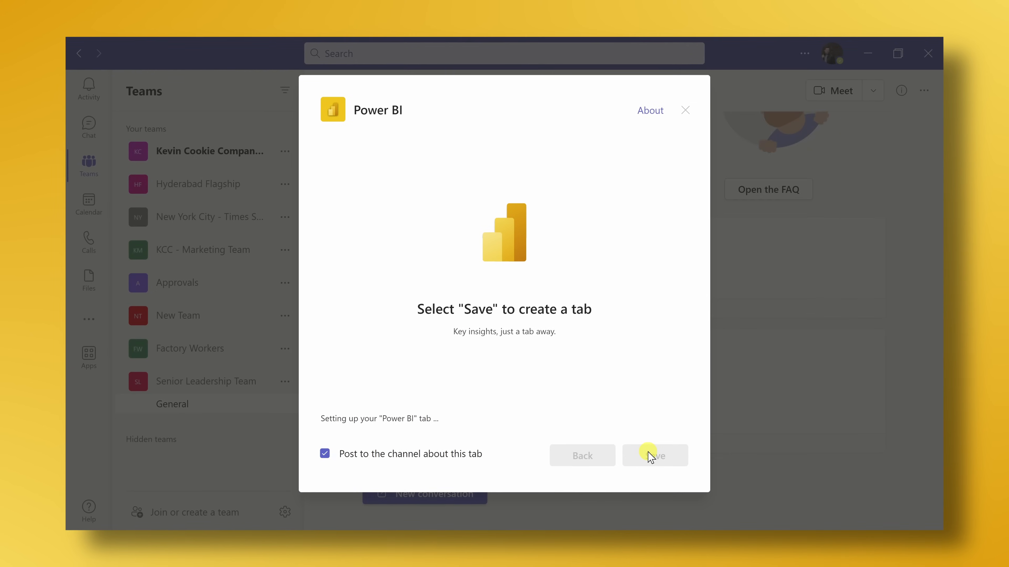
{"action": "left_click", "coordinate": [654, 455]}
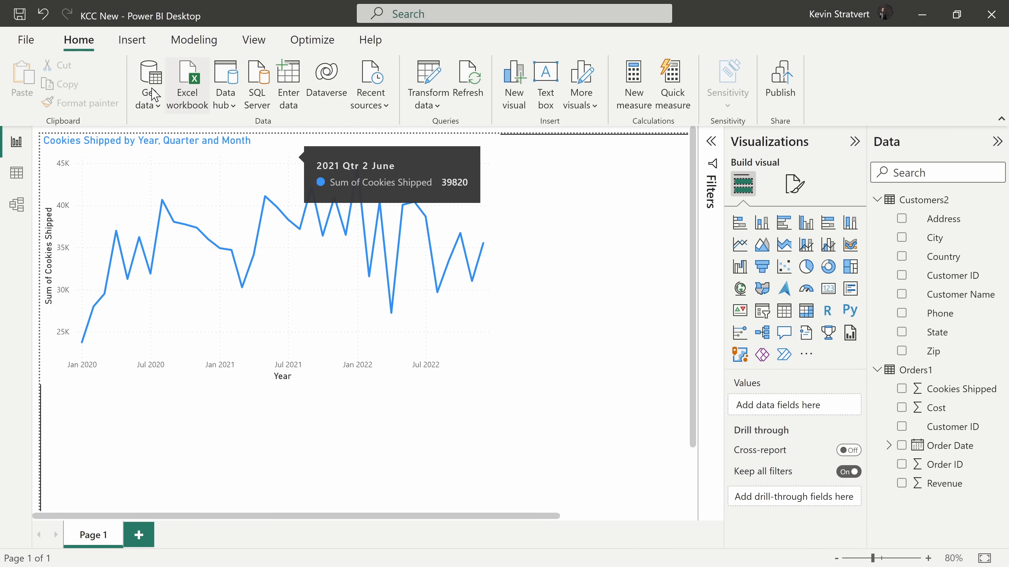
Insert a Q&A visual, test the 'total revenue' suggestion returning 6M, then clear the question.
{"action": "left_click", "coordinate": [132, 40]}
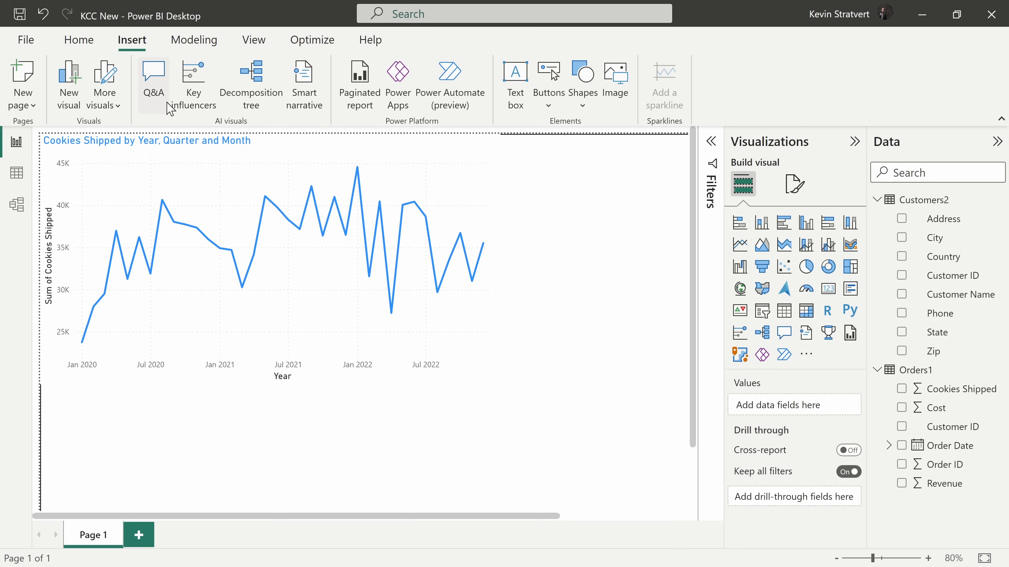
{"action": "mouse_move", "coordinate": [155, 84]}
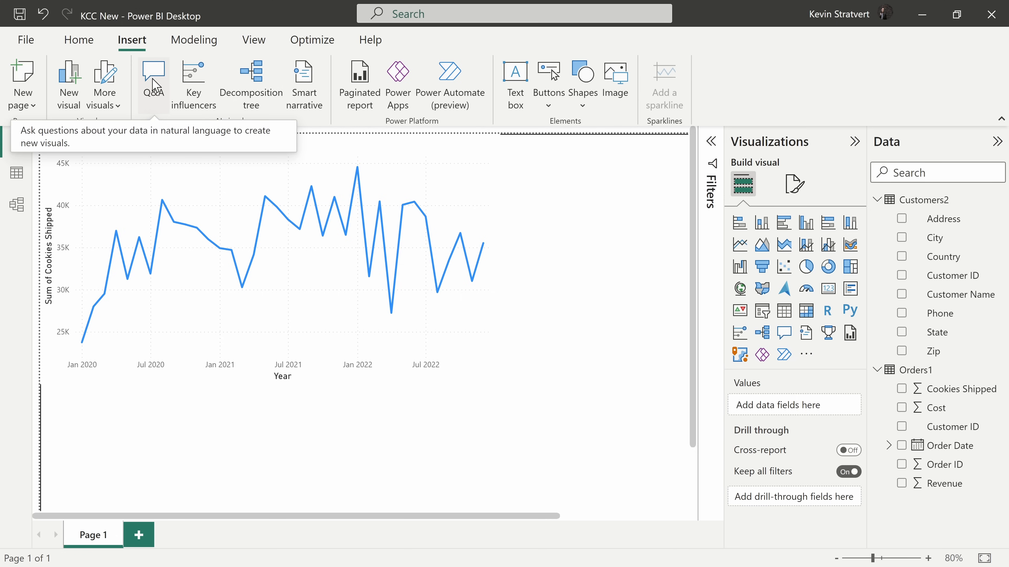
{"action": "left_click", "coordinate": [154, 77]}
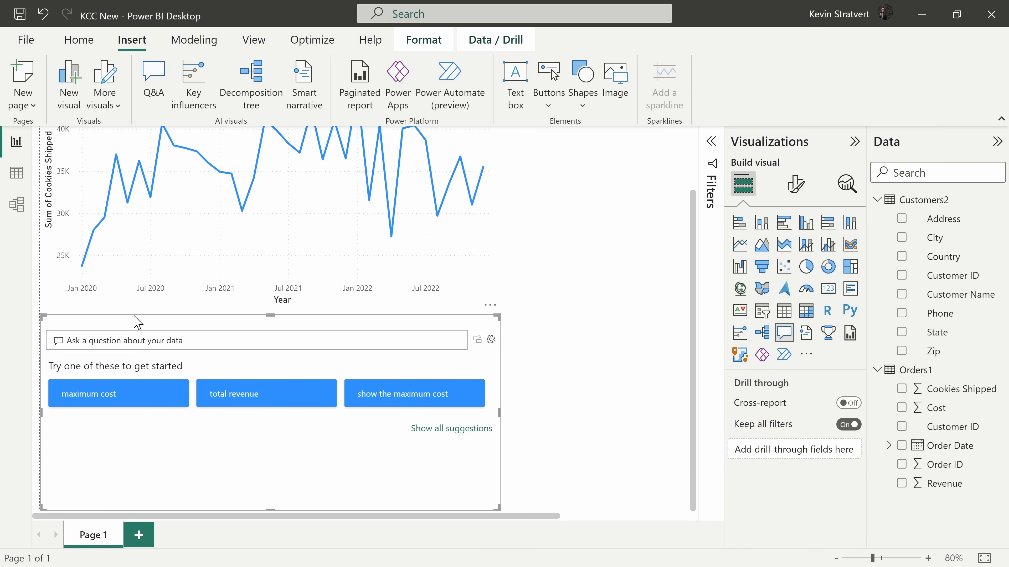
{"action": "mouse_move", "coordinate": [84, 359]}
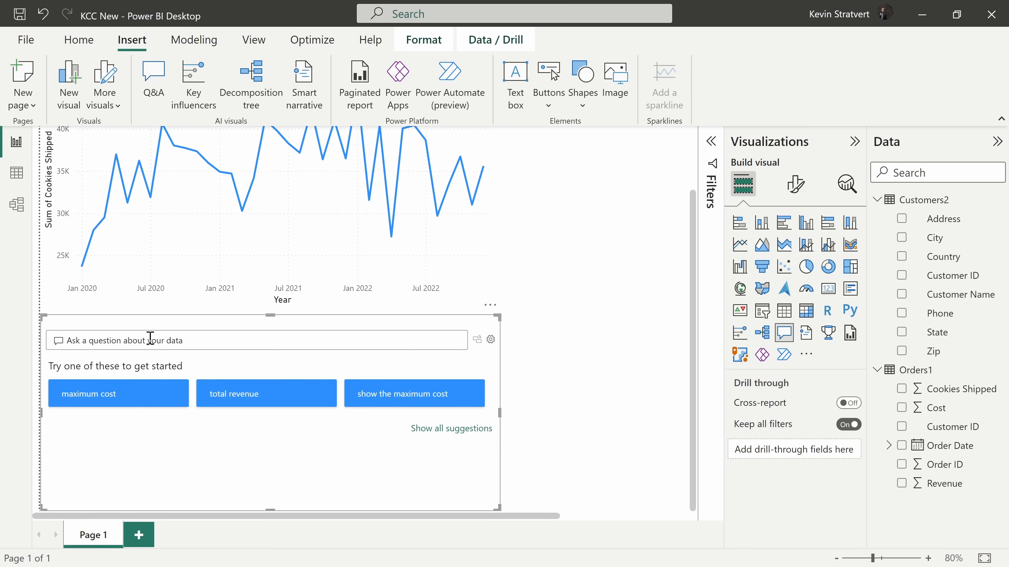
{"action": "mouse_move", "coordinate": [268, 402]}
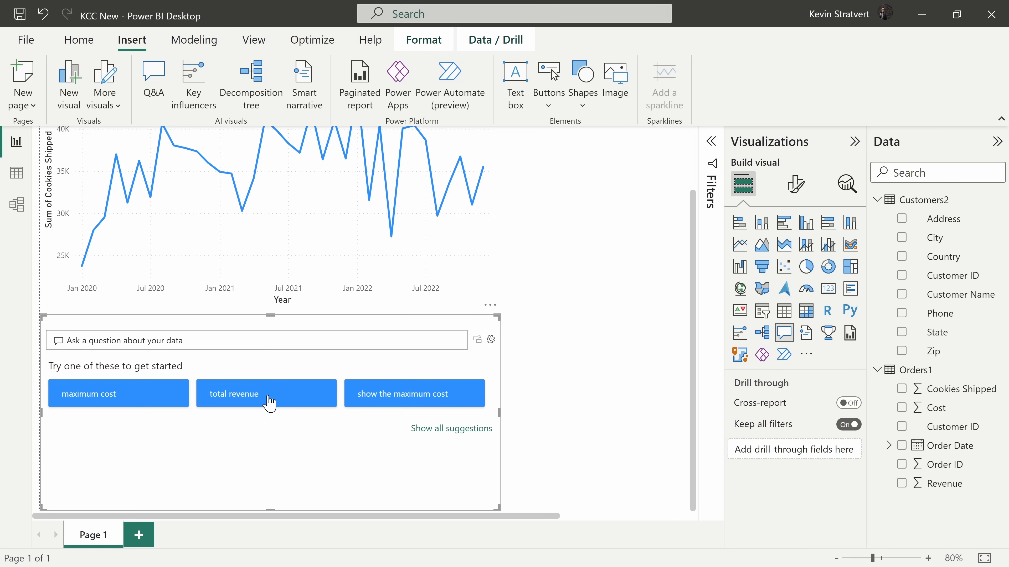
{"action": "mouse_move", "coordinate": [402, 404]}
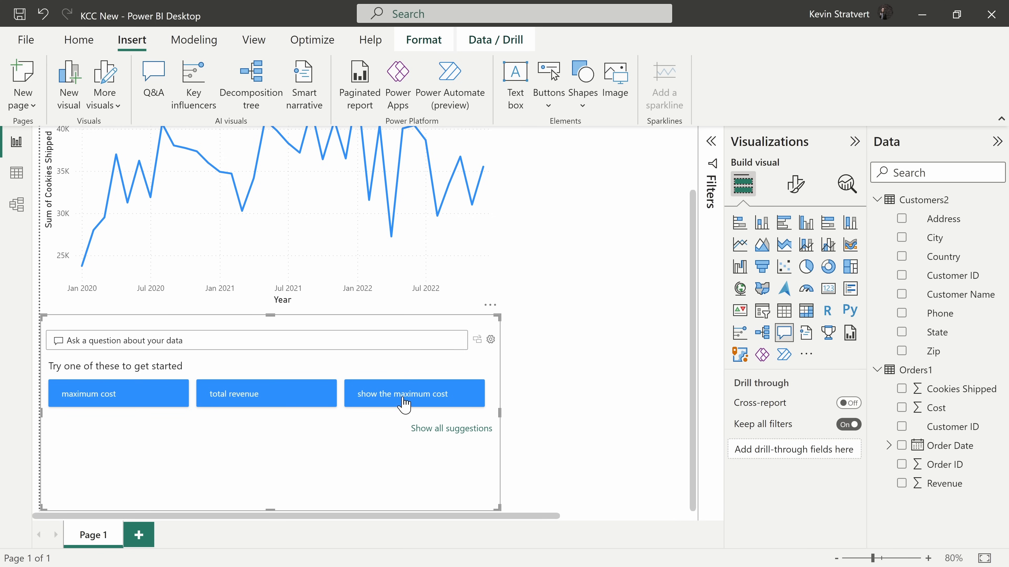
{"action": "left_click", "coordinate": [270, 393]}
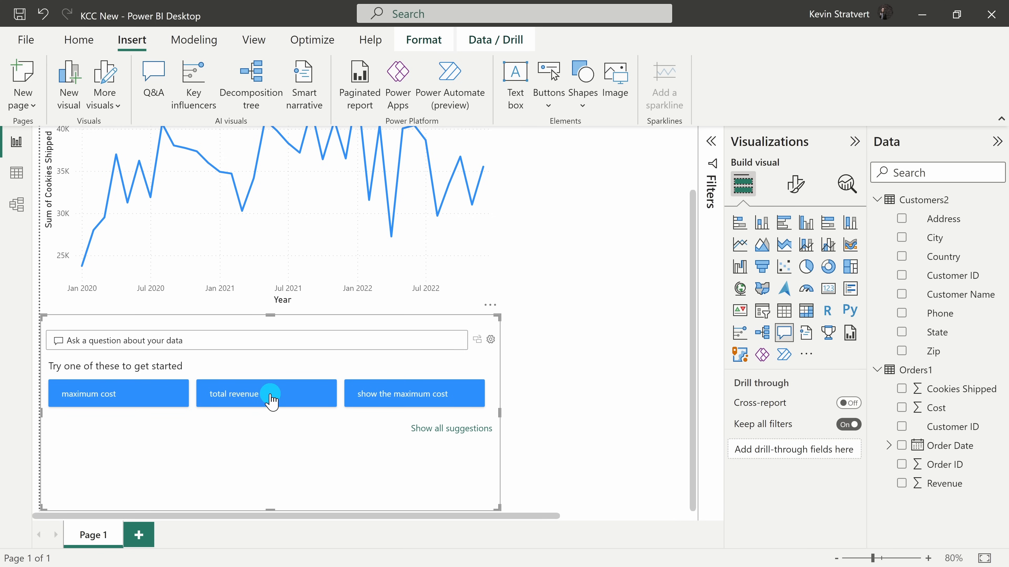
{"action": "left_click", "coordinate": [271, 394]}
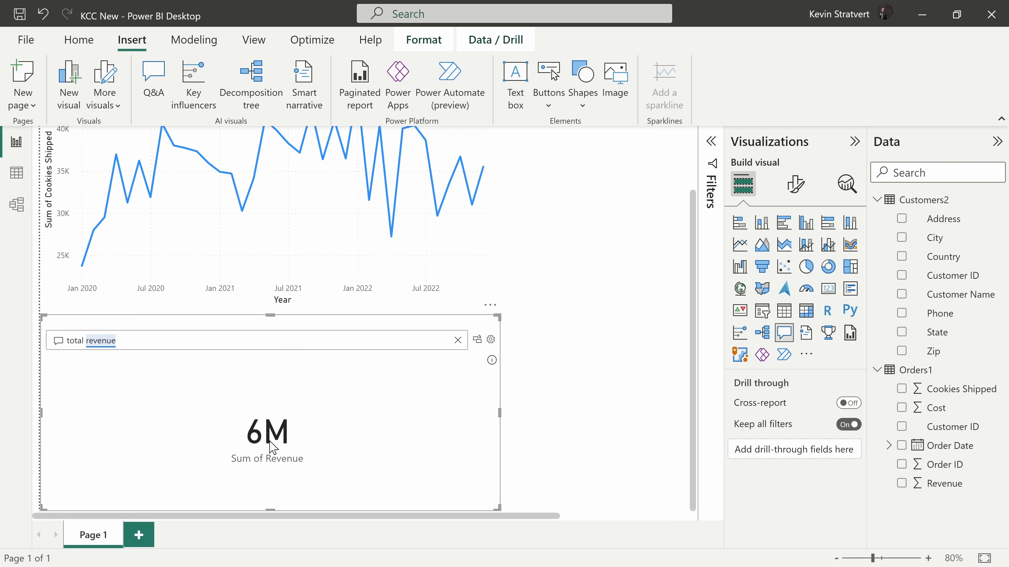
{"action": "mouse_move", "coordinate": [276, 447]}
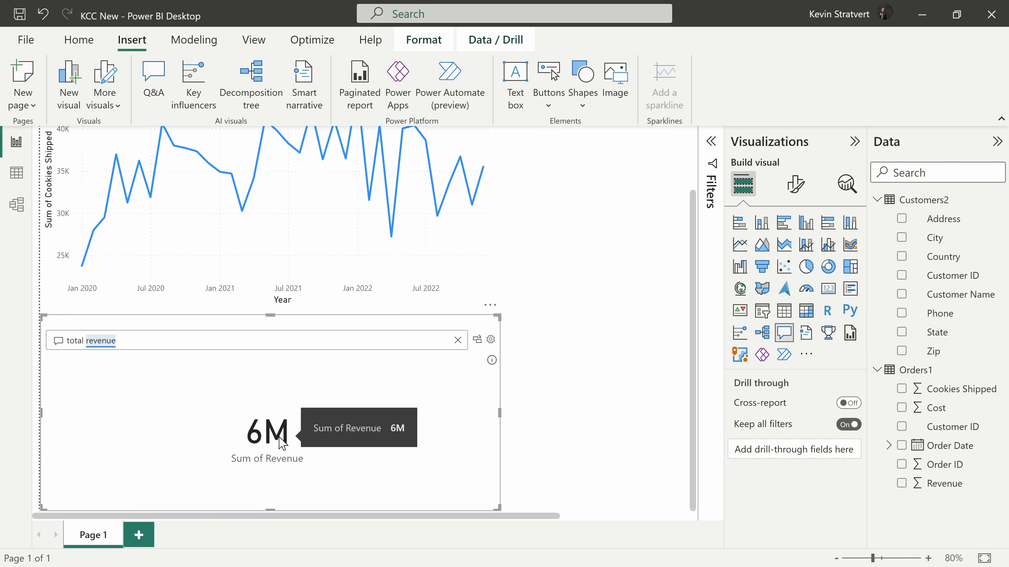
{"action": "left_click", "coordinate": [457, 340]}
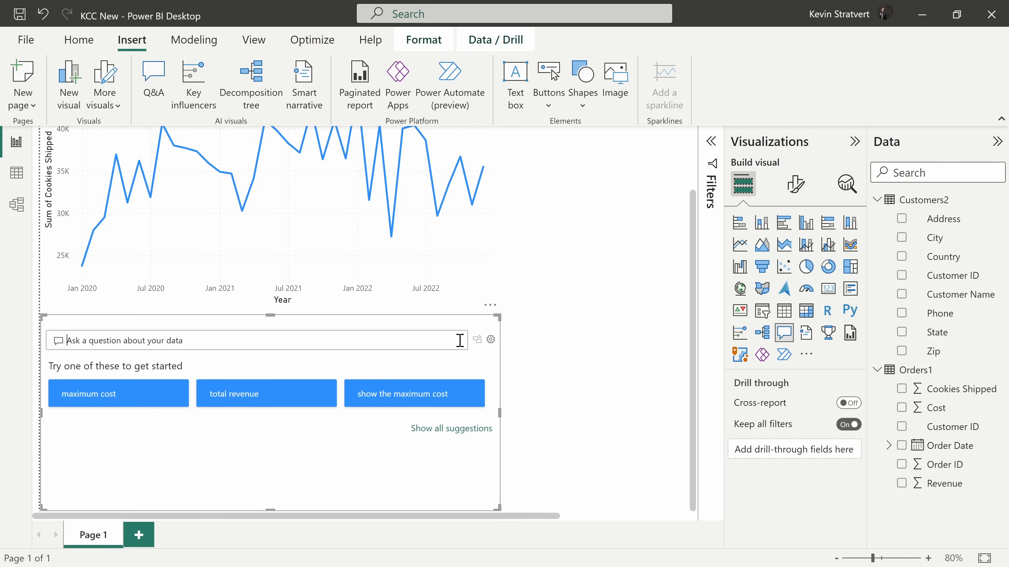
{"action": "mouse_move", "coordinate": [158, 339]}
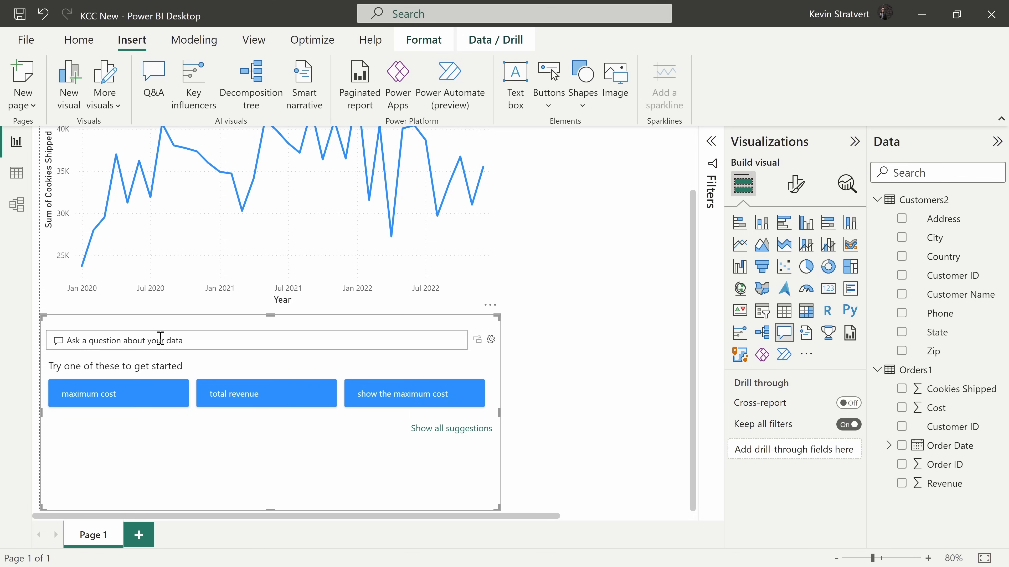
Ask the Q&A visual 'what customer name', listing the five customer names.
{"action": "type", "text": "what customer"}
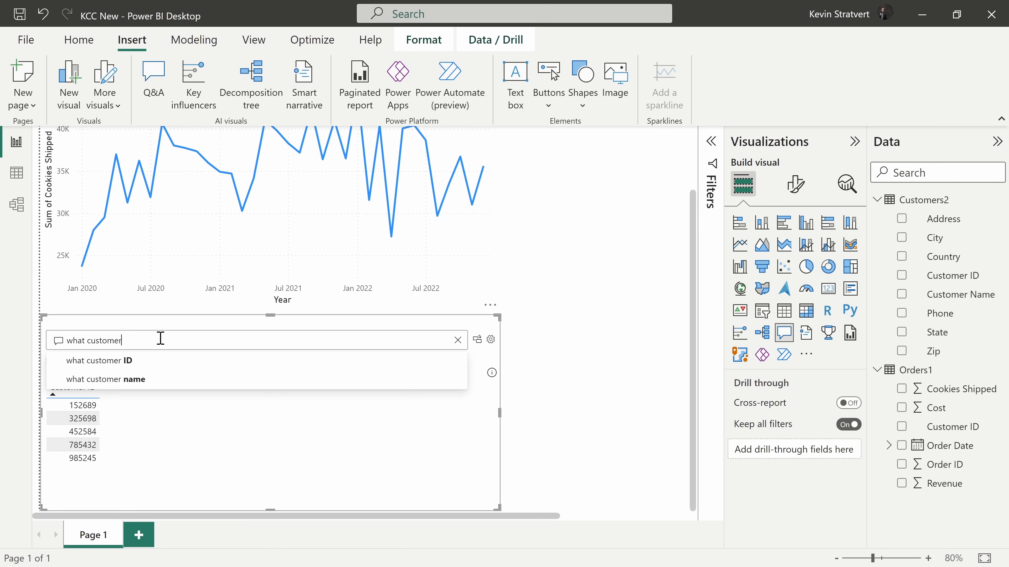
{"action": "double_click", "coordinate": [104, 341]}
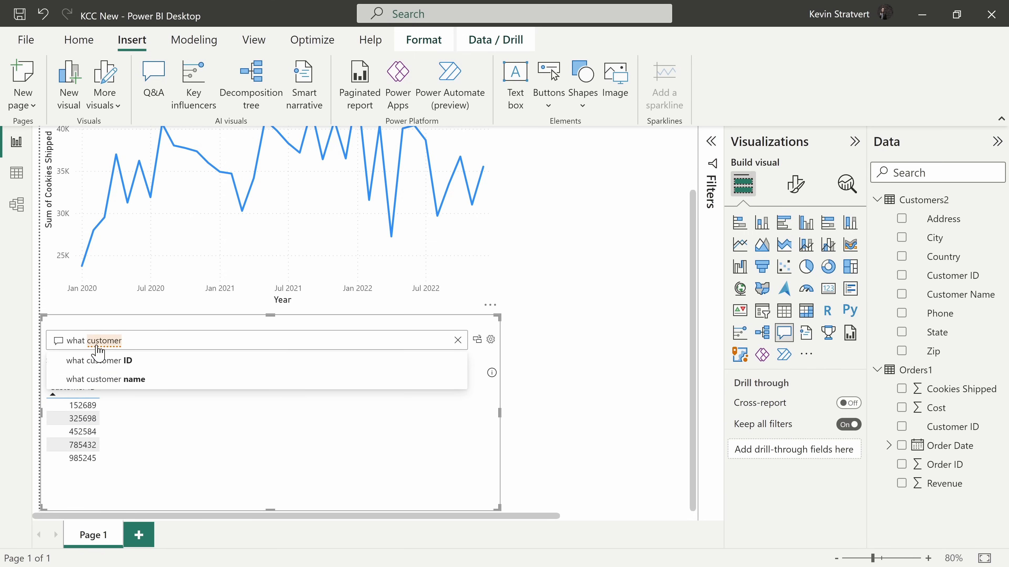
{"action": "mouse_move", "coordinate": [118, 361]}
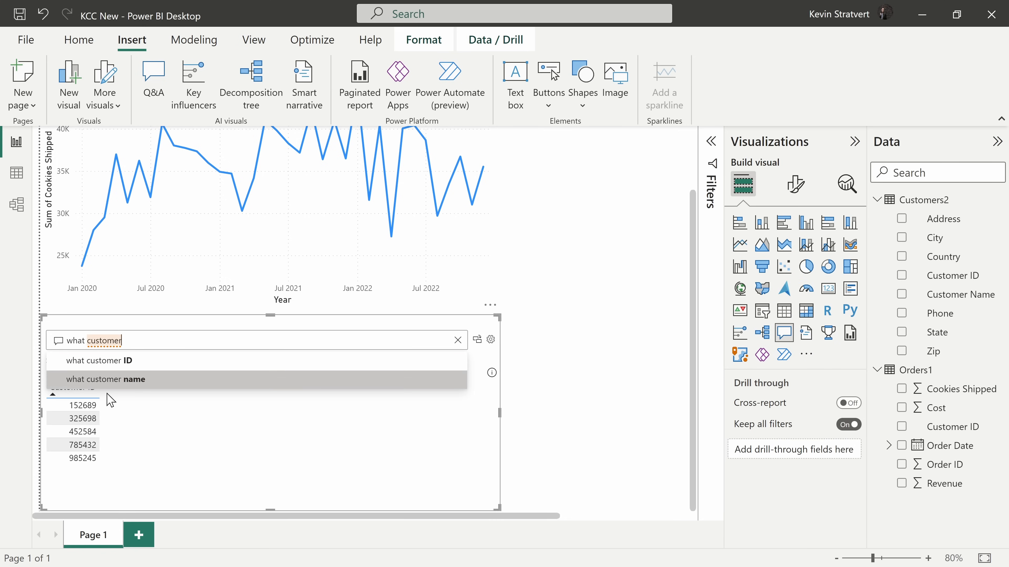
{"action": "left_click", "coordinate": [105, 379]}
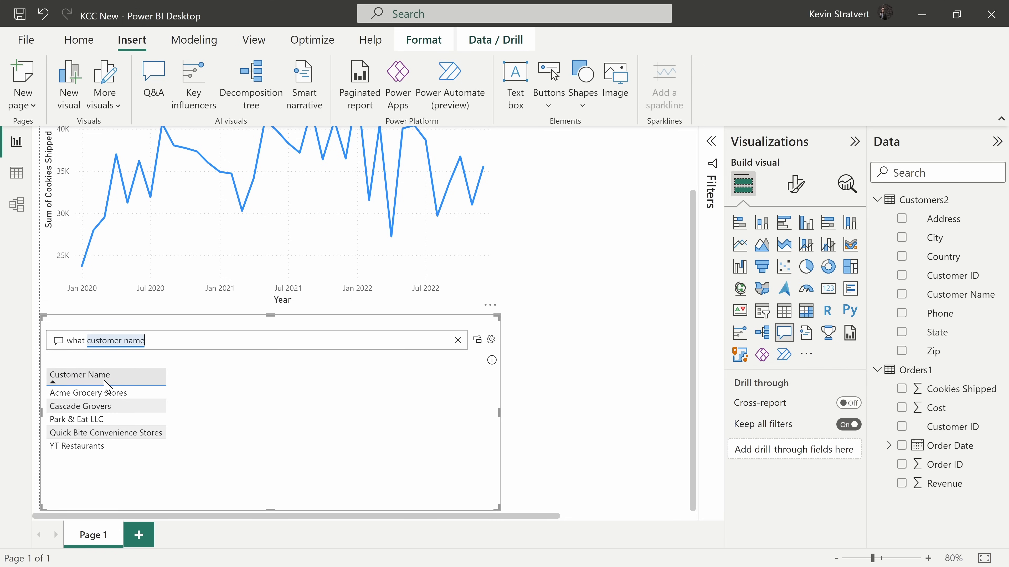
{"action": "mouse_move", "coordinate": [104, 450]}
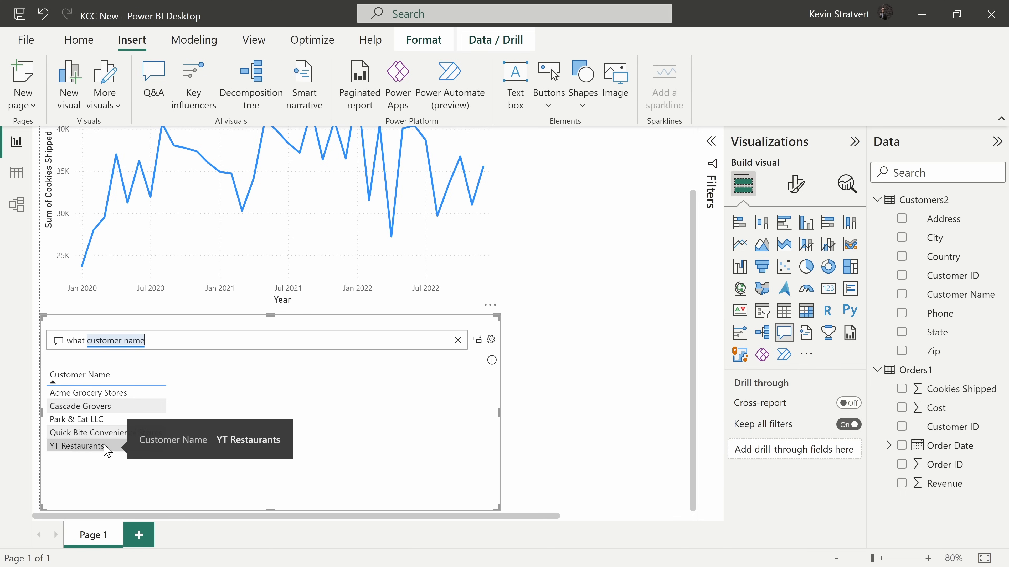
{"action": "mouse_move", "coordinate": [118, 465]}
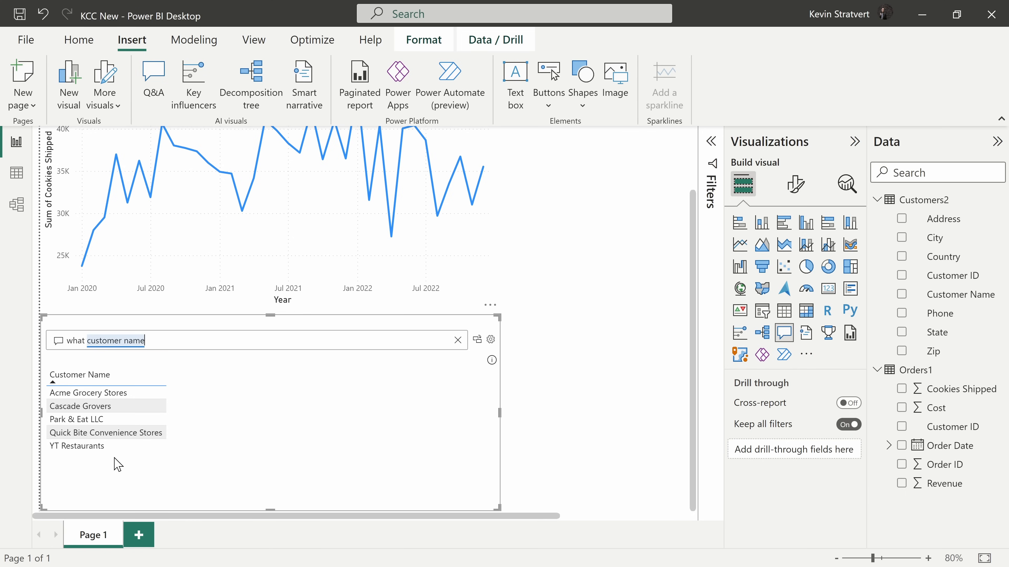
{"action": "mouse_move", "coordinate": [166, 347]}
{"action": "type", "text": " had the highest total revenue"}
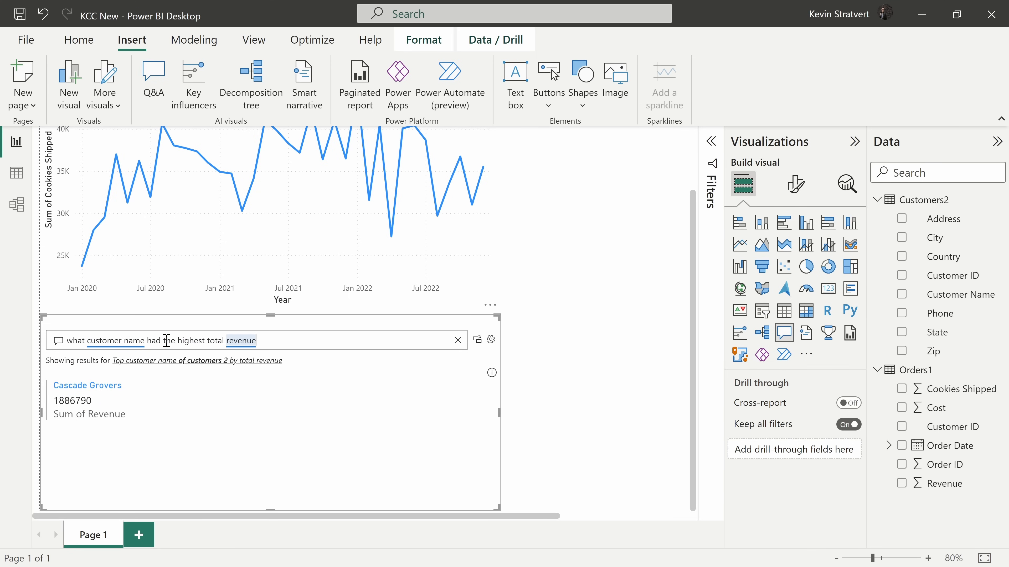
{"action": "mouse_move", "coordinate": [120, 388]}
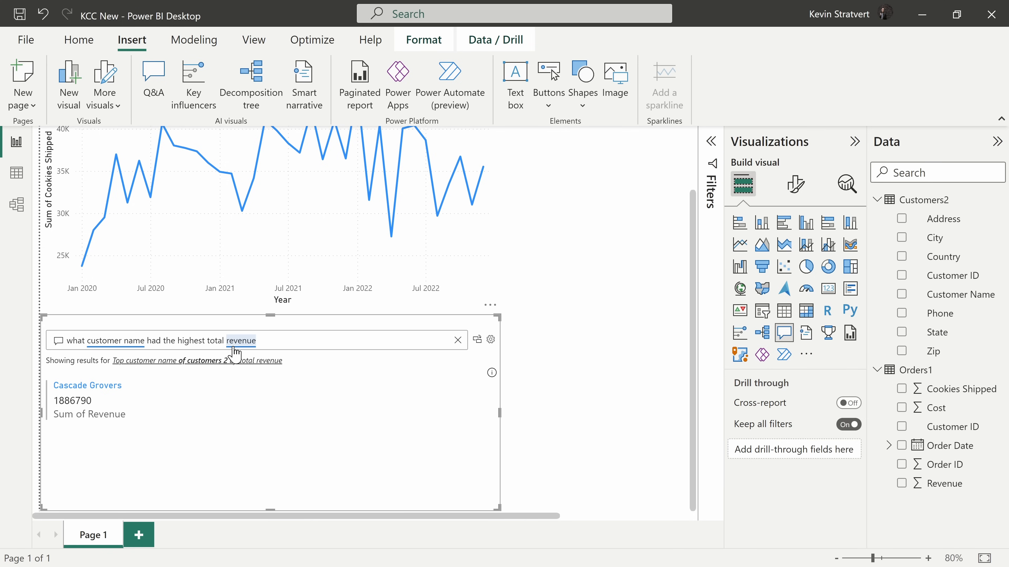
{"action": "mouse_move", "coordinate": [247, 353]}
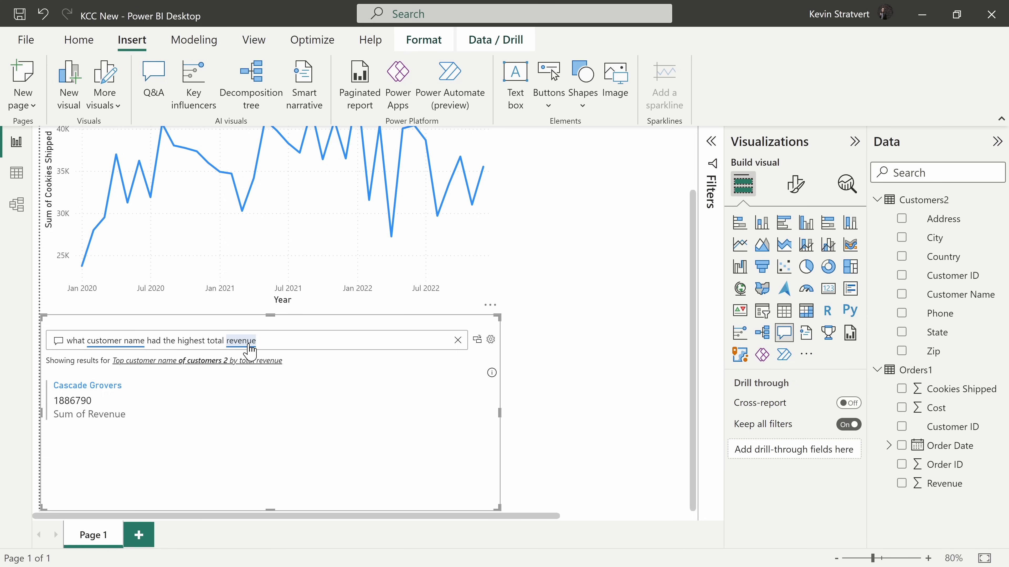
{"action": "mouse_move", "coordinate": [916, 489]}
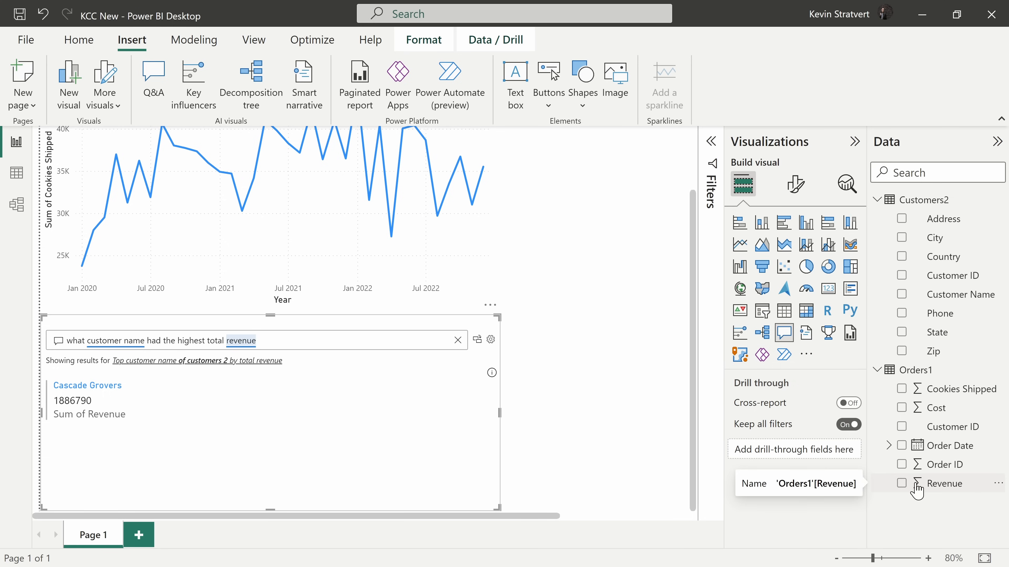
{"action": "mouse_move", "coordinate": [837, 480]}
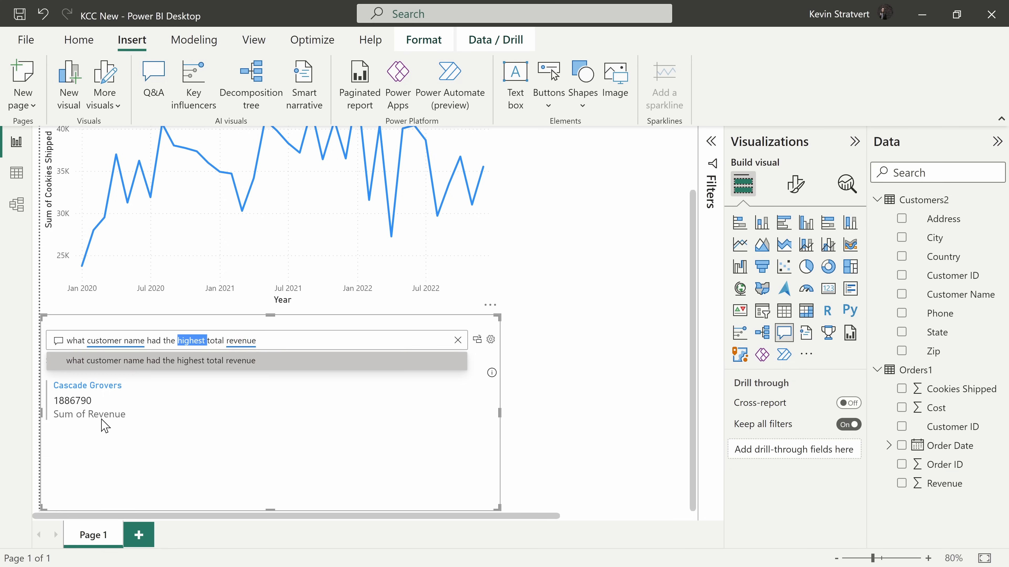
Change the Q&A answer from lowest-revenue table to a pie chart of total revenue by customer name.
{"action": "type", "text": "lowest"}
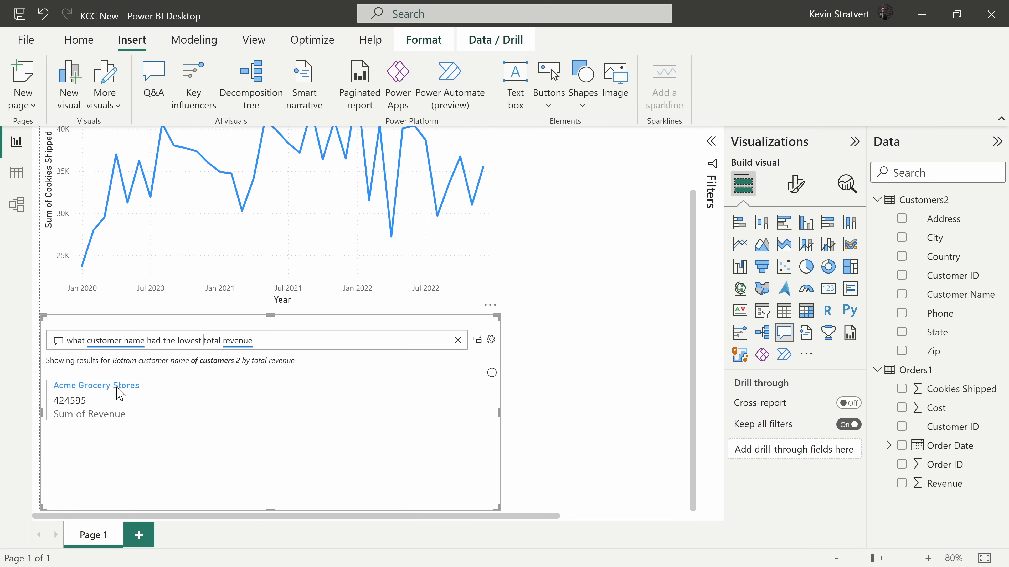
{"action": "mouse_move", "coordinate": [81, 413]}
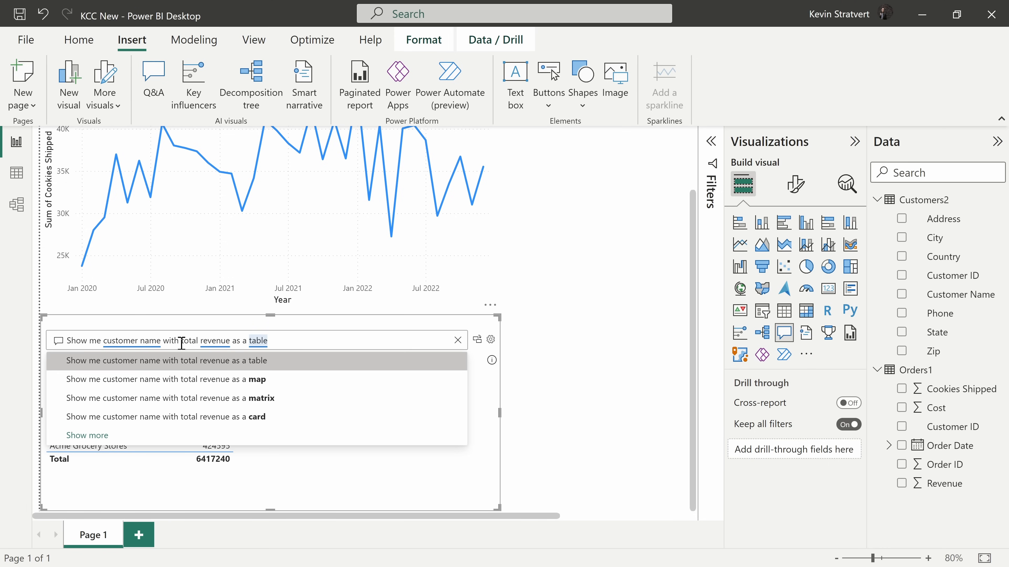
{"action": "left_click", "coordinate": [162, 360]}
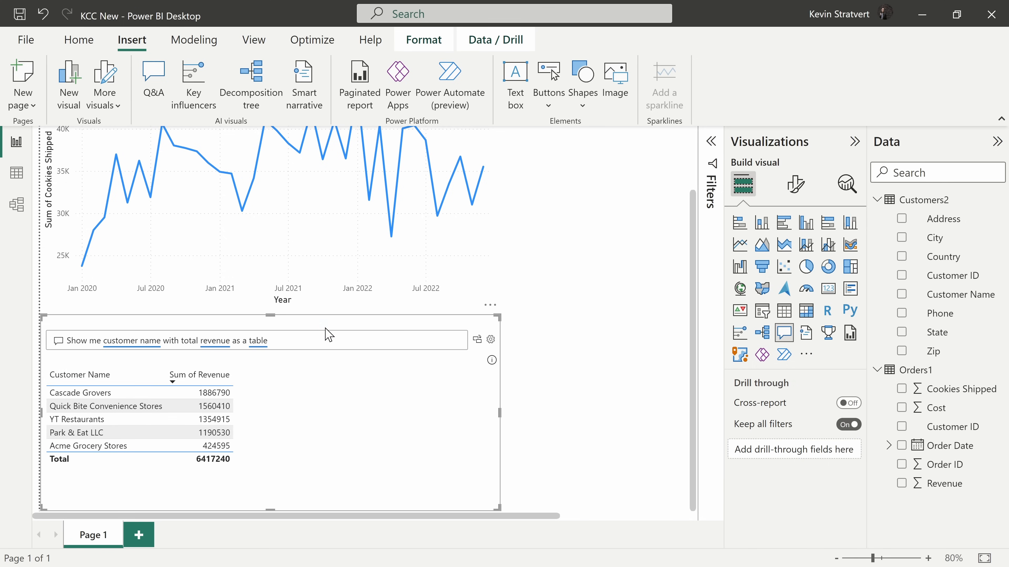
{"action": "mouse_move", "coordinate": [110, 460]}
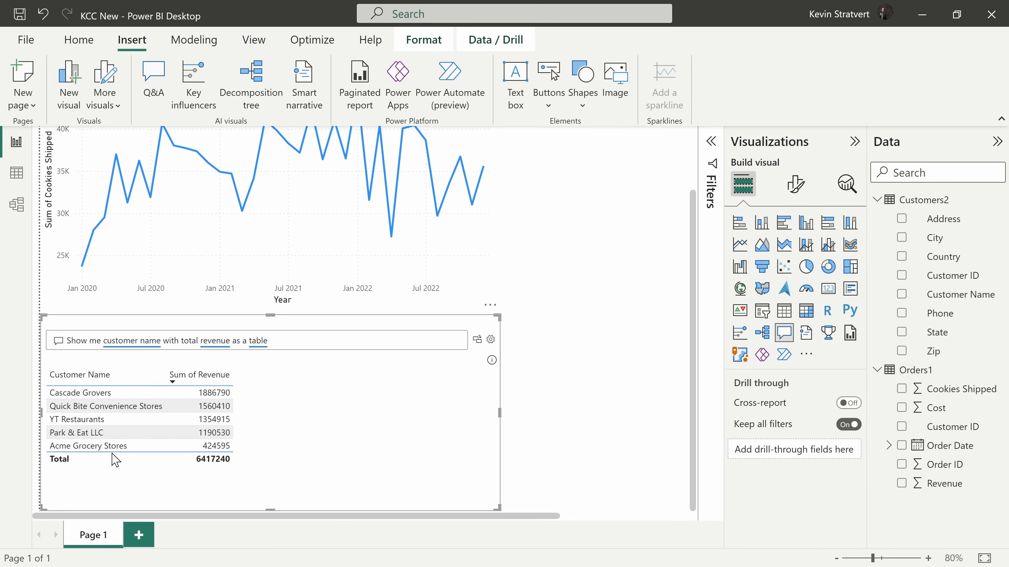
{"action": "left_click", "coordinate": [256, 341]}
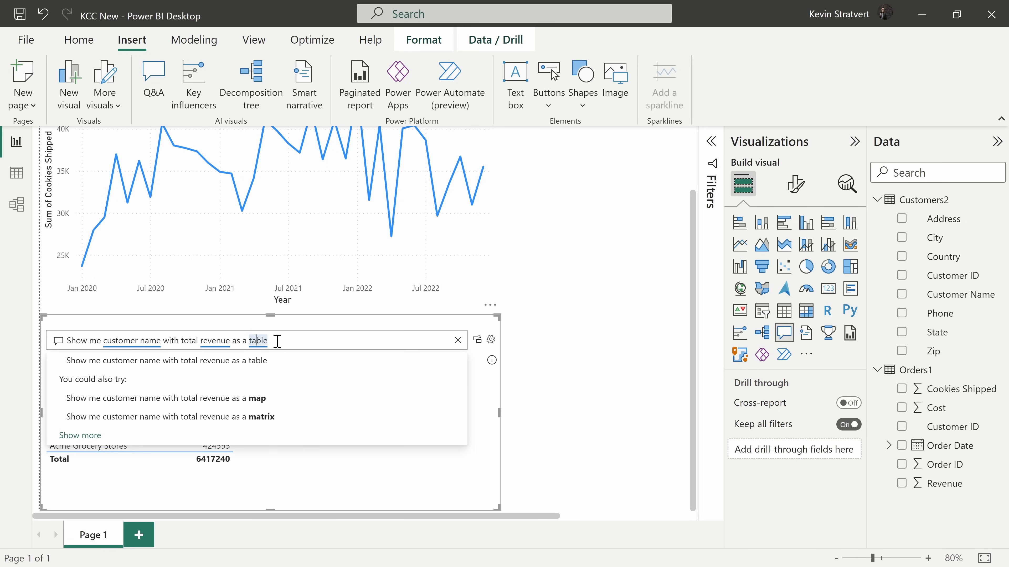
{"action": "type", "text": "pie char"}
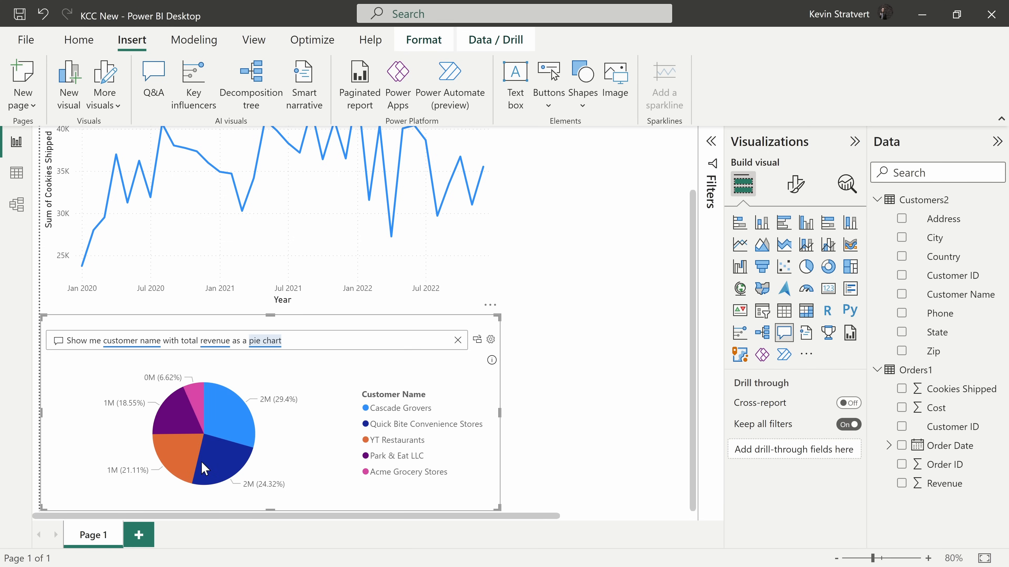
{"action": "mouse_move", "coordinate": [224, 454]}
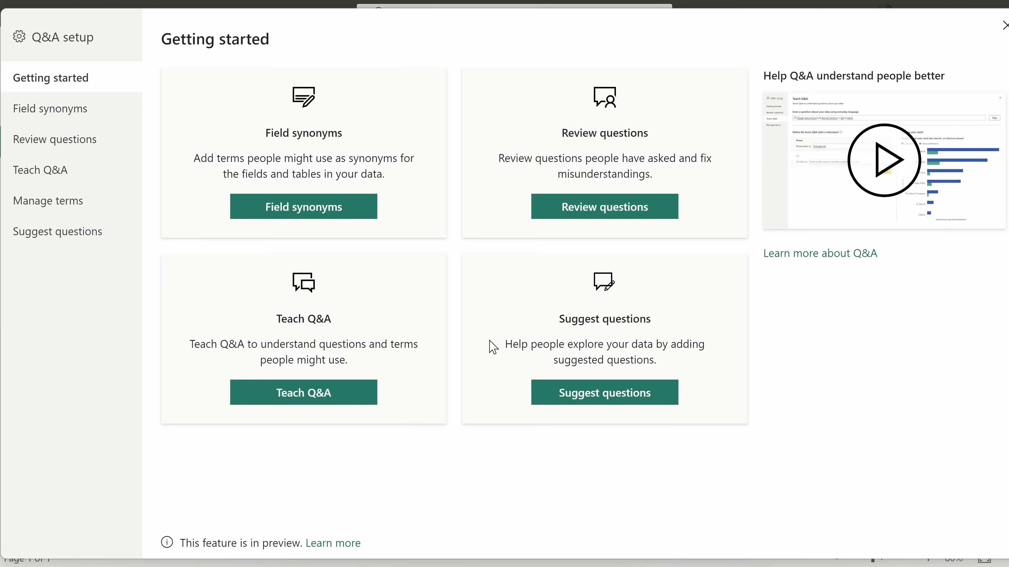
{"action": "mouse_move", "coordinate": [4, 46]}
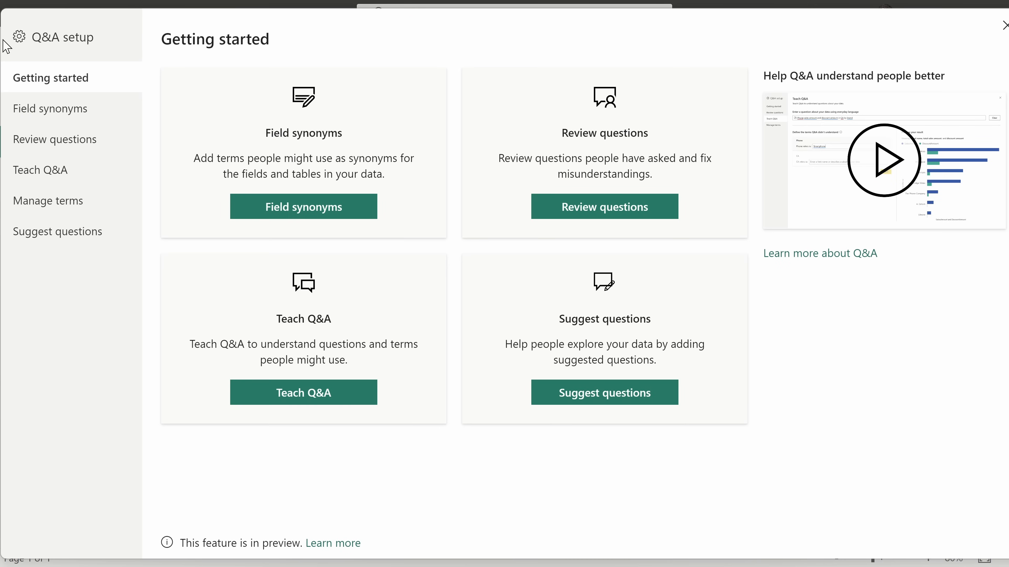
{"action": "mouse_move", "coordinate": [81, 42]}
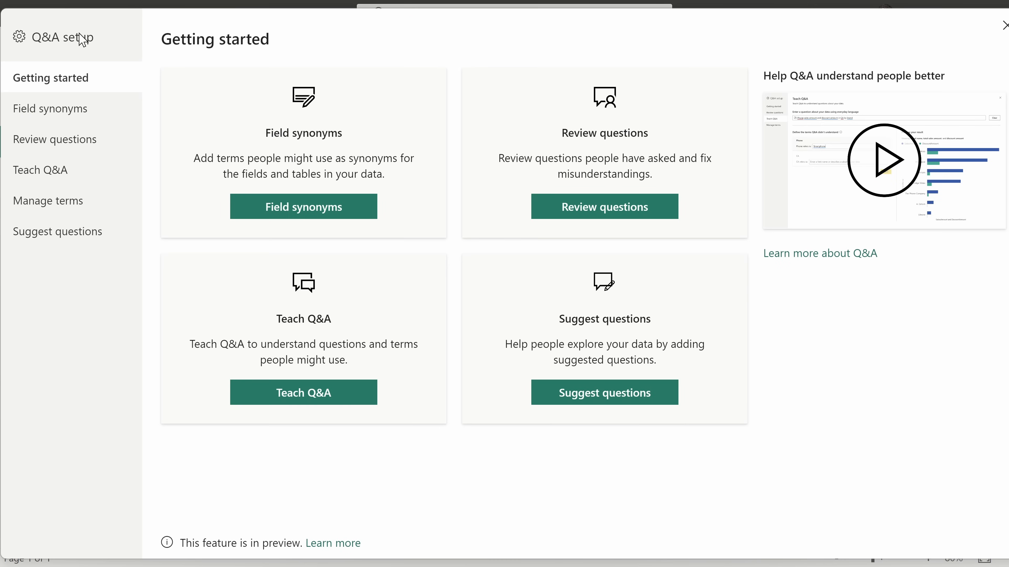
{"action": "mouse_move", "coordinate": [329, 143]}
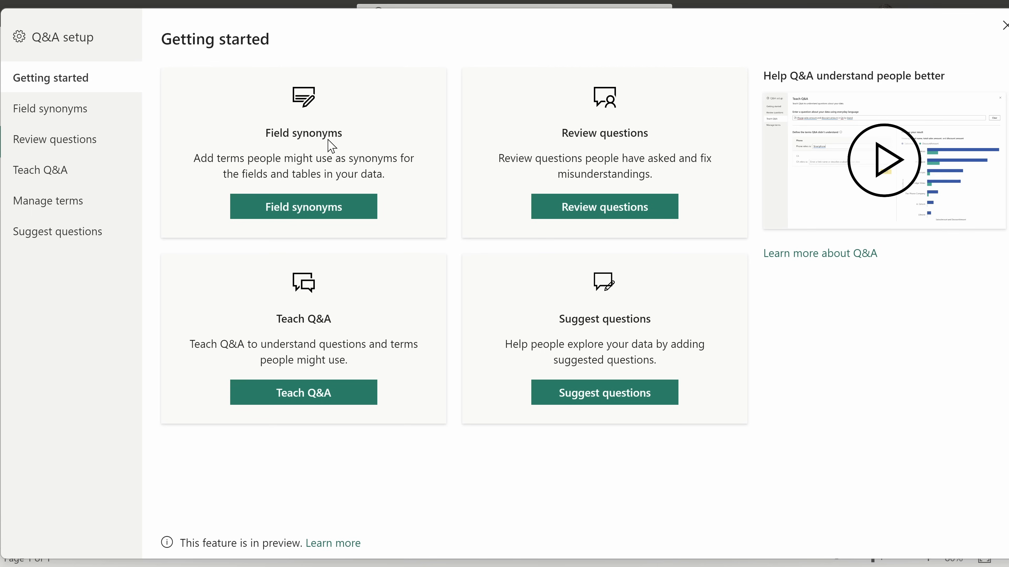
{"action": "mouse_move", "coordinate": [280, 146]}
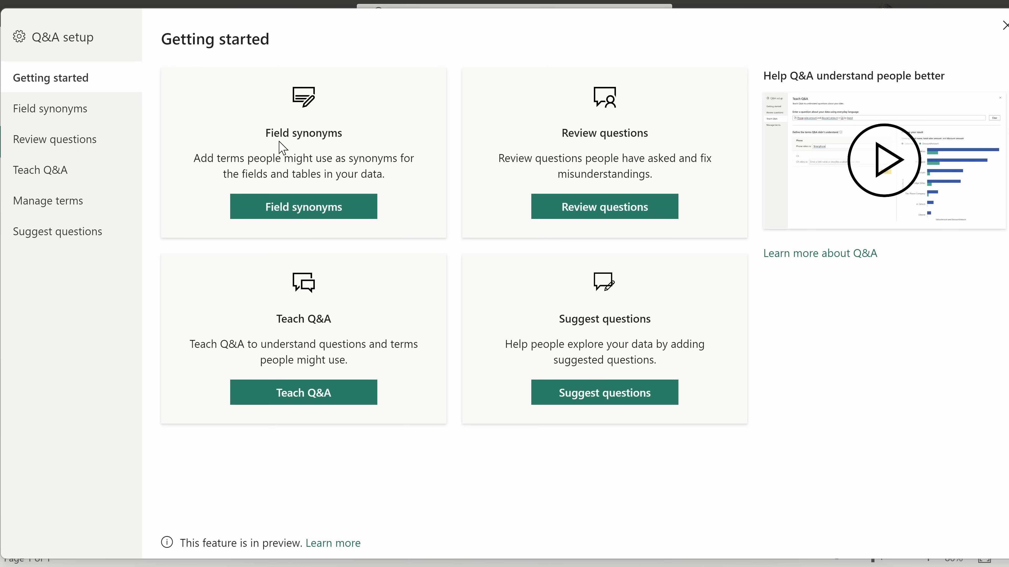
{"action": "mouse_move", "coordinate": [342, 146]}
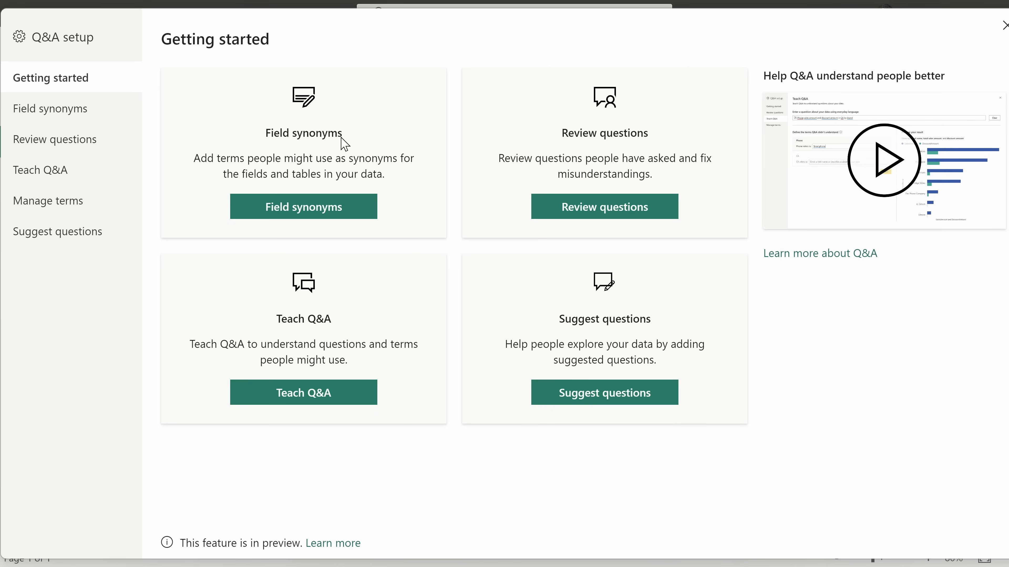
{"action": "mouse_move", "coordinate": [339, 148]}
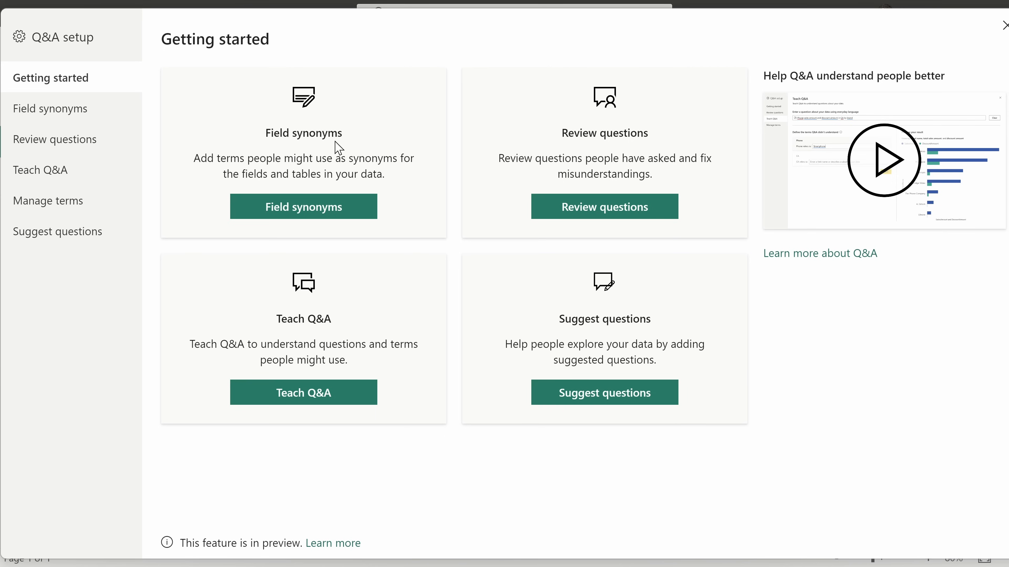
{"action": "mouse_move", "coordinate": [592, 141]}
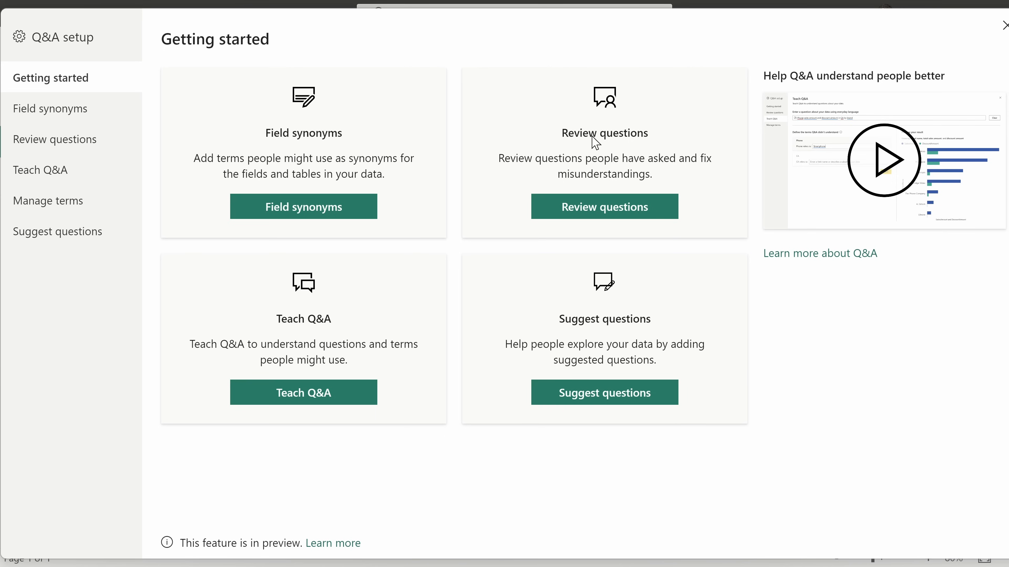
{"action": "mouse_move", "coordinate": [625, 155]}
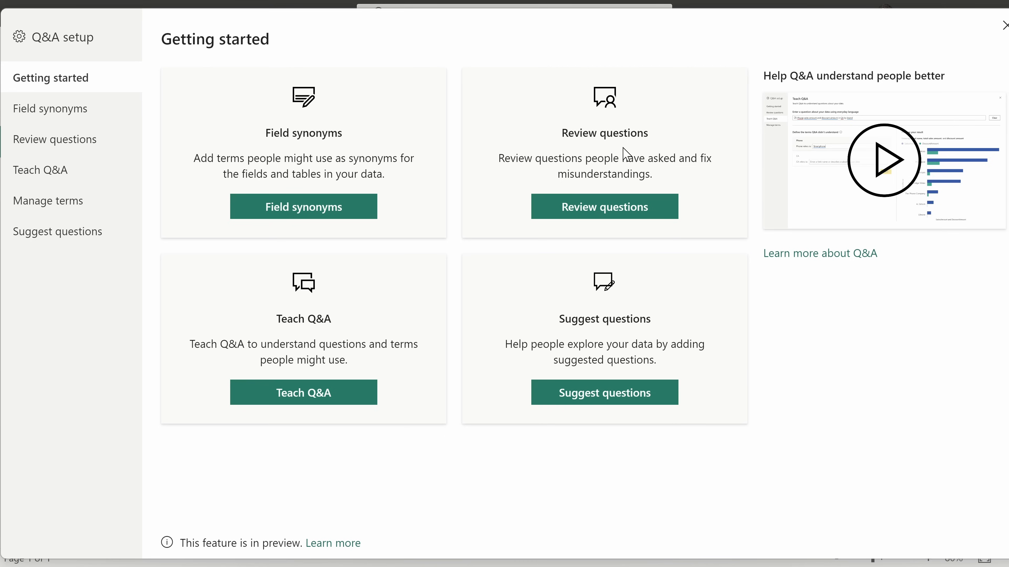
{"action": "mouse_move", "coordinate": [633, 142]}
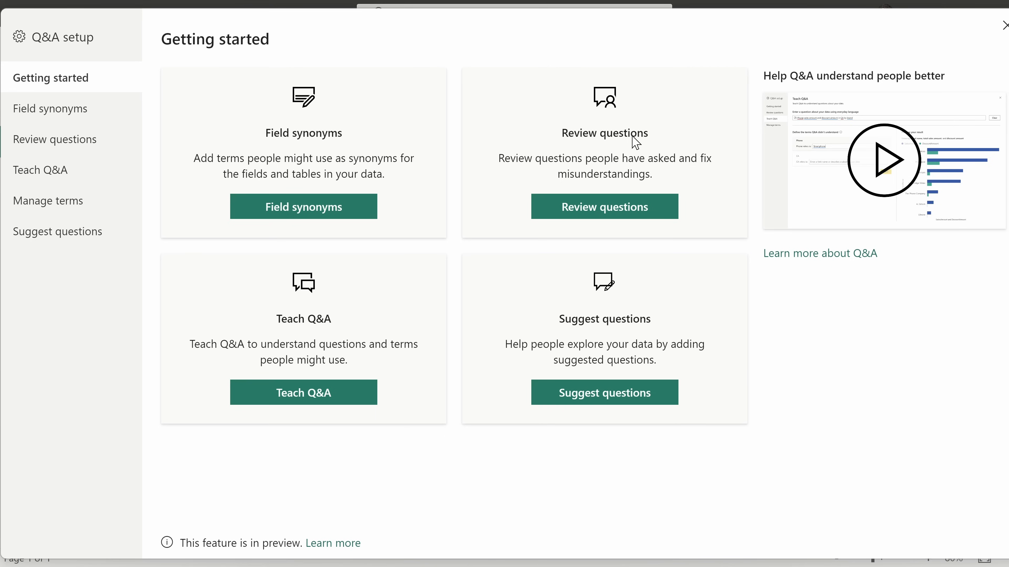
{"action": "mouse_move", "coordinate": [646, 128]}
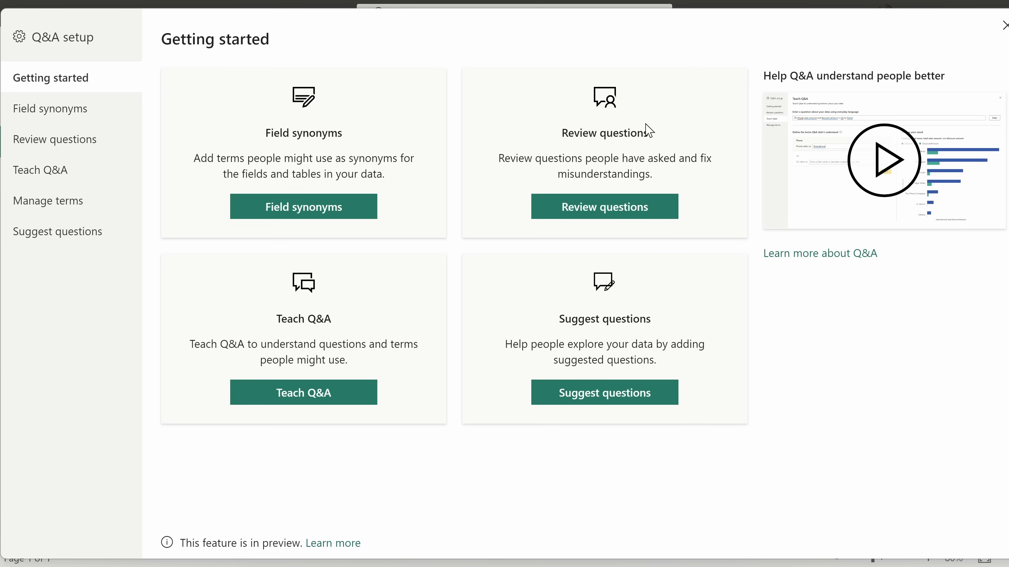
{"action": "mouse_move", "coordinate": [656, 125]}
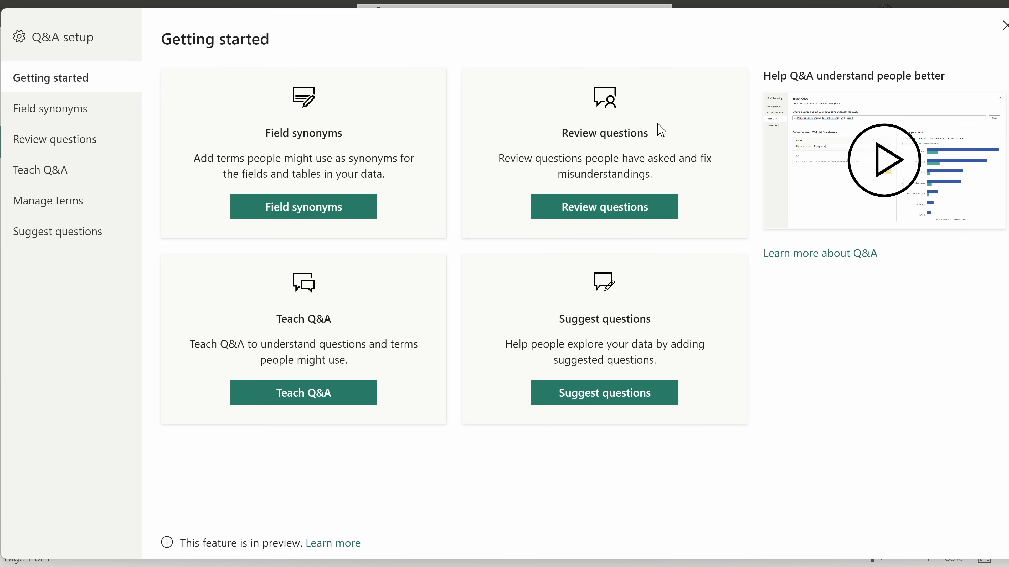
{"action": "mouse_move", "coordinate": [257, 327]}
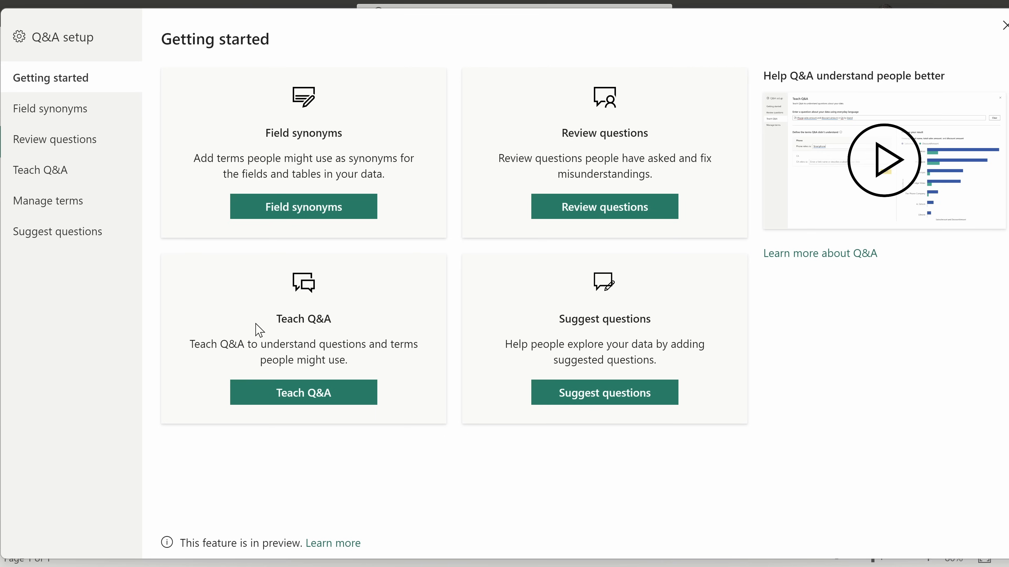
{"action": "mouse_move", "coordinate": [397, 342]}
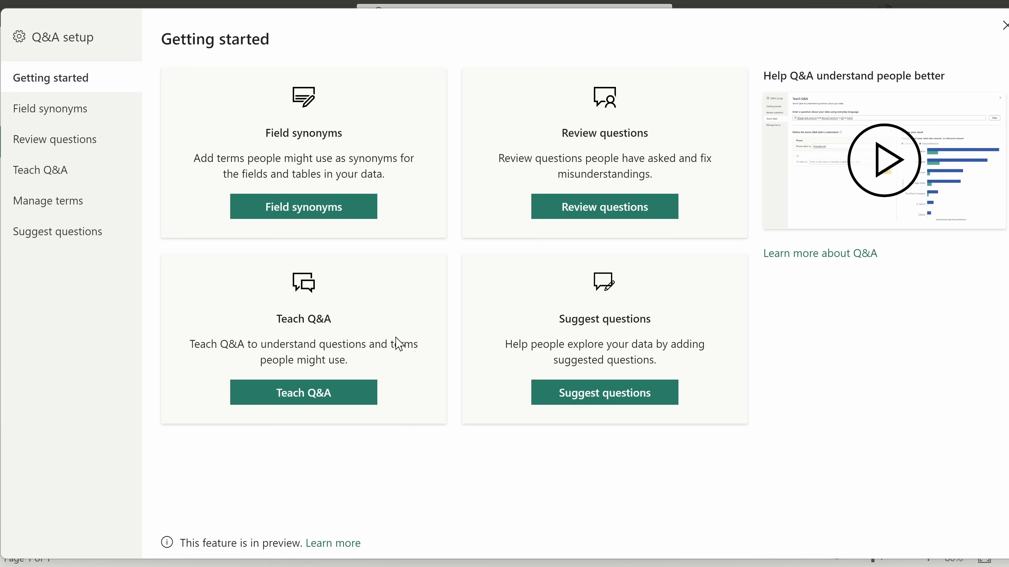
{"action": "mouse_move", "coordinate": [1005, 26]}
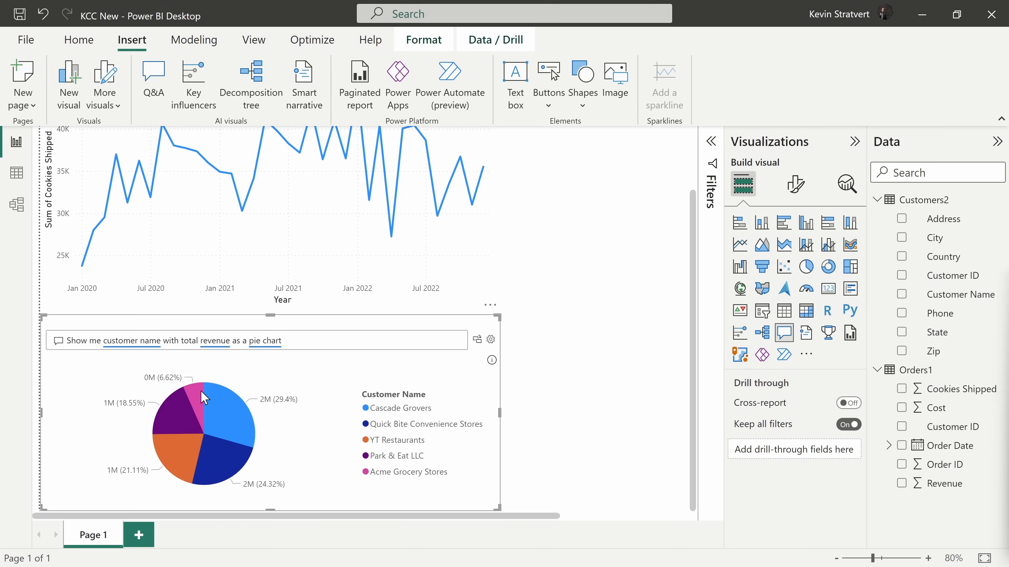
{"action": "mouse_move", "coordinate": [210, 479]}
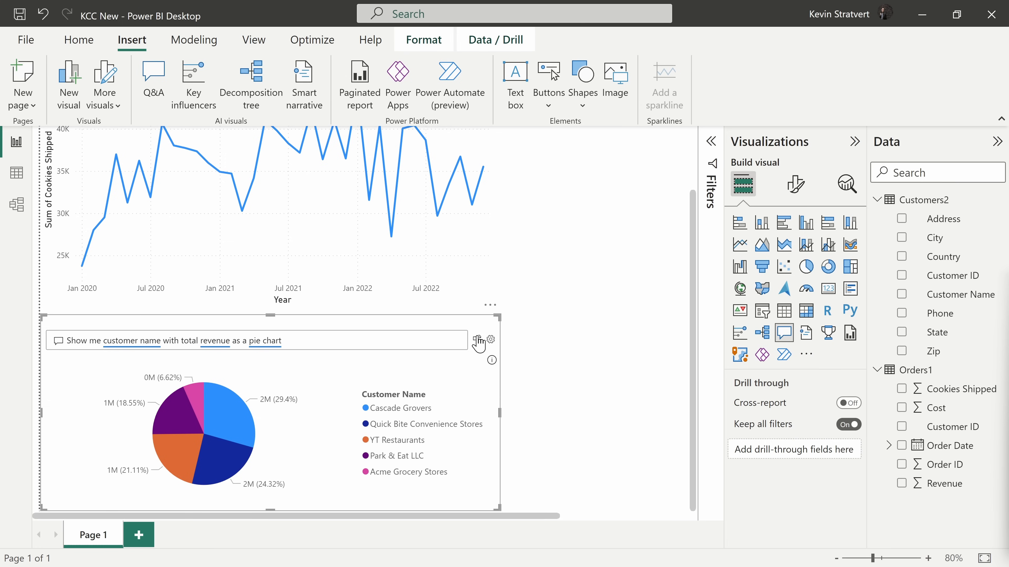
{"action": "mouse_move", "coordinate": [477, 339]}
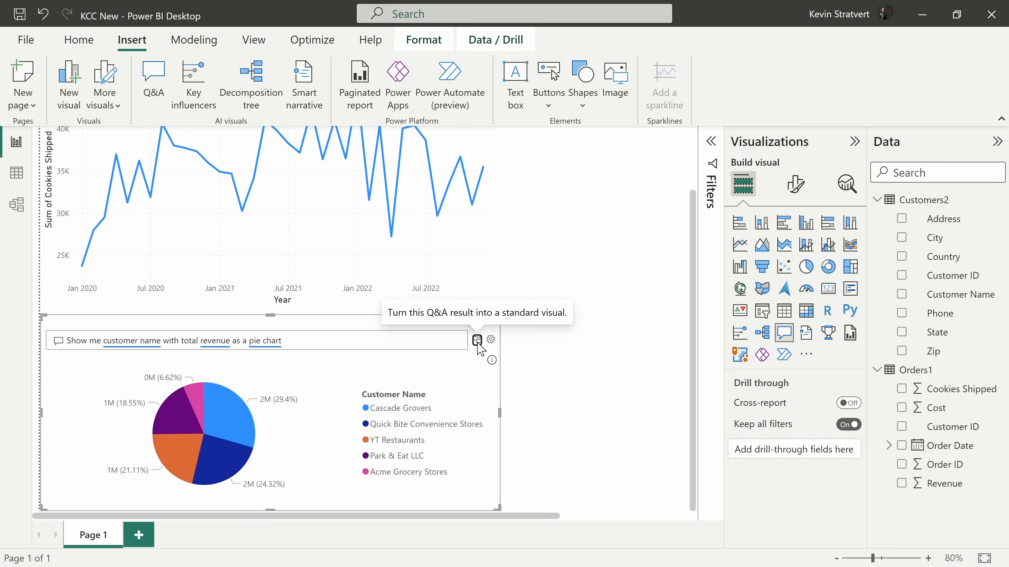
Convert the Q&A pie chart into a standard Sum of Revenue by Customer Name visual.
{"action": "left_click", "coordinate": [477, 340]}
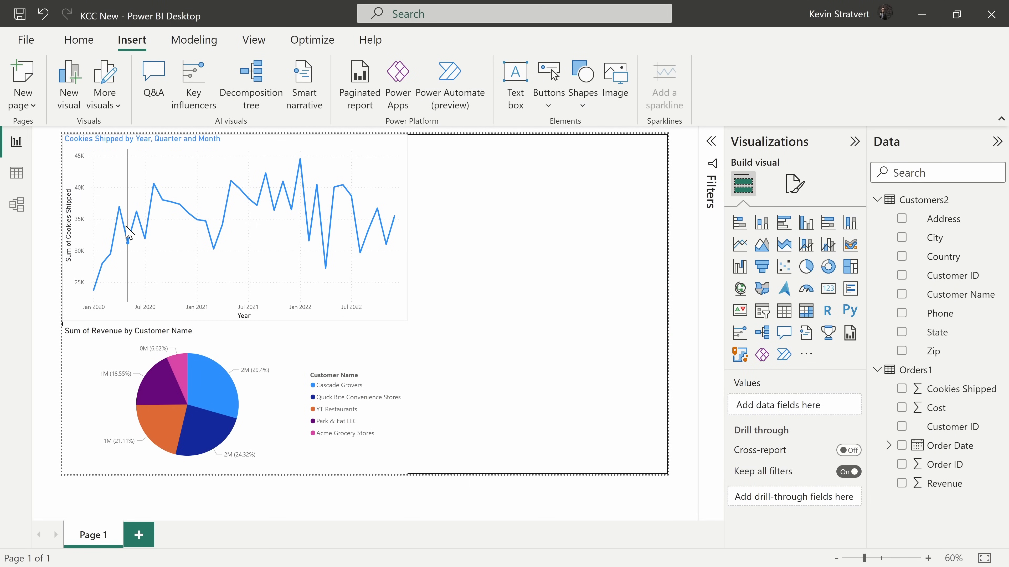
{"action": "mouse_move", "coordinate": [394, 236]}
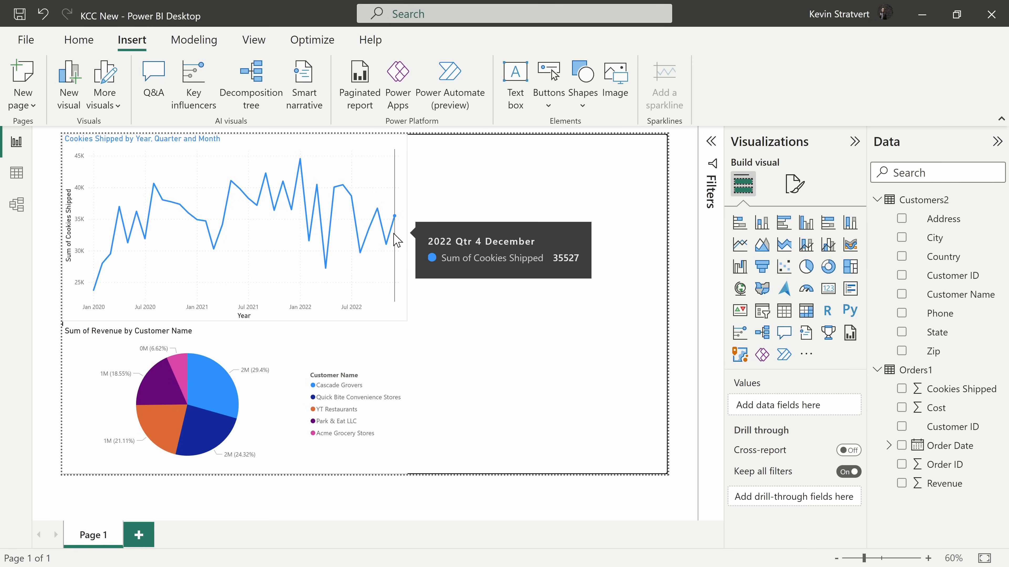
{"action": "mouse_move", "coordinate": [397, 231]}
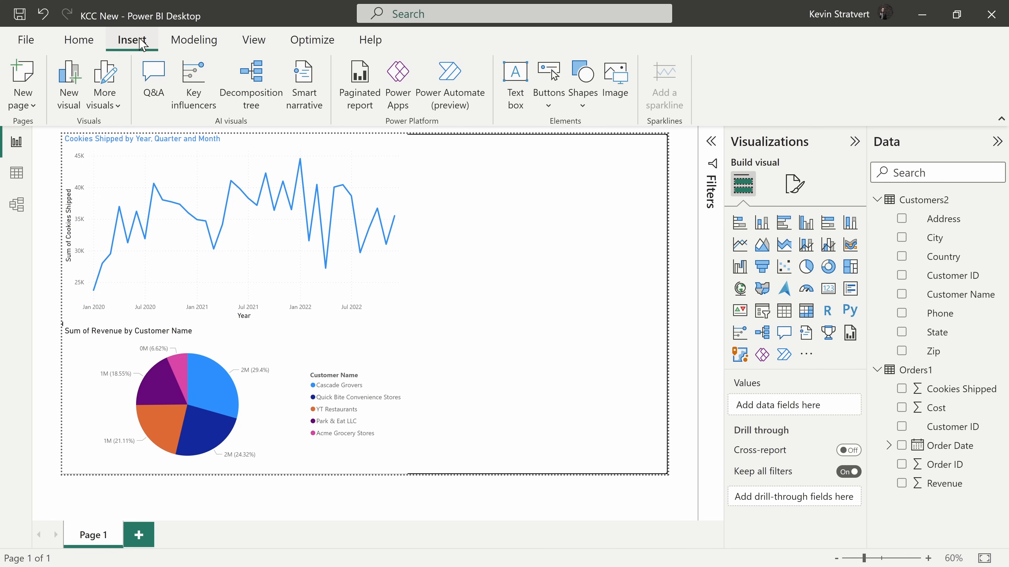
{"action": "mouse_move", "coordinate": [226, 135]}
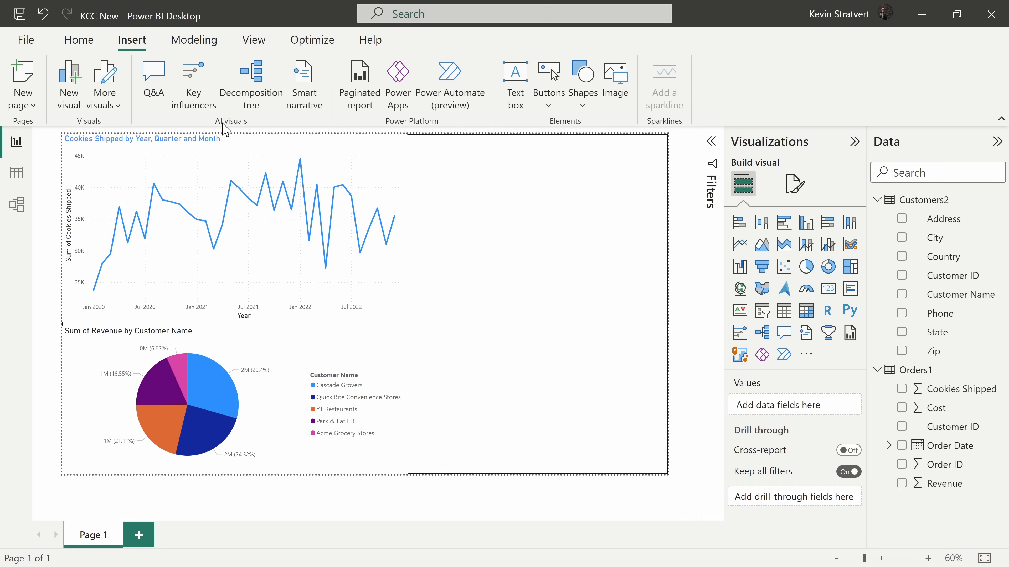
{"action": "mouse_move", "coordinate": [231, 129]}
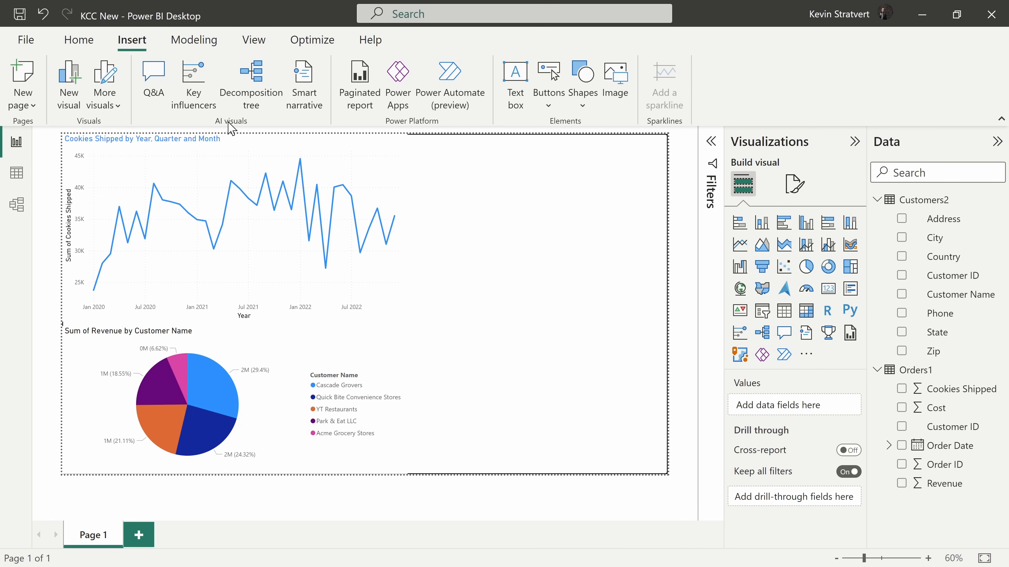
{"action": "mouse_move", "coordinate": [304, 78]}
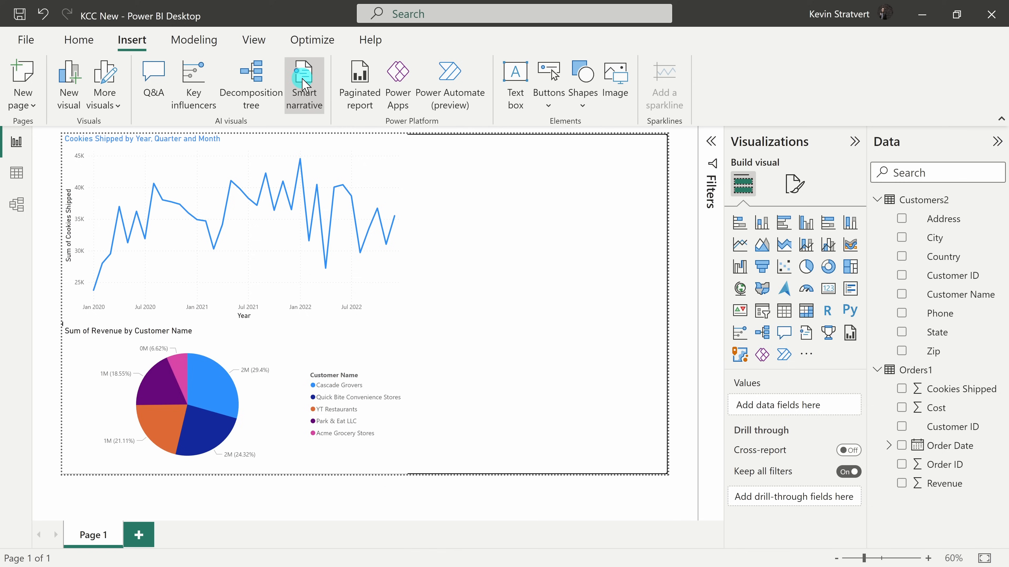
Generate a smart narrative summarizing shipment trends and Cascade Grovers' 29.40% revenue share.
{"action": "left_click", "coordinate": [304, 76]}
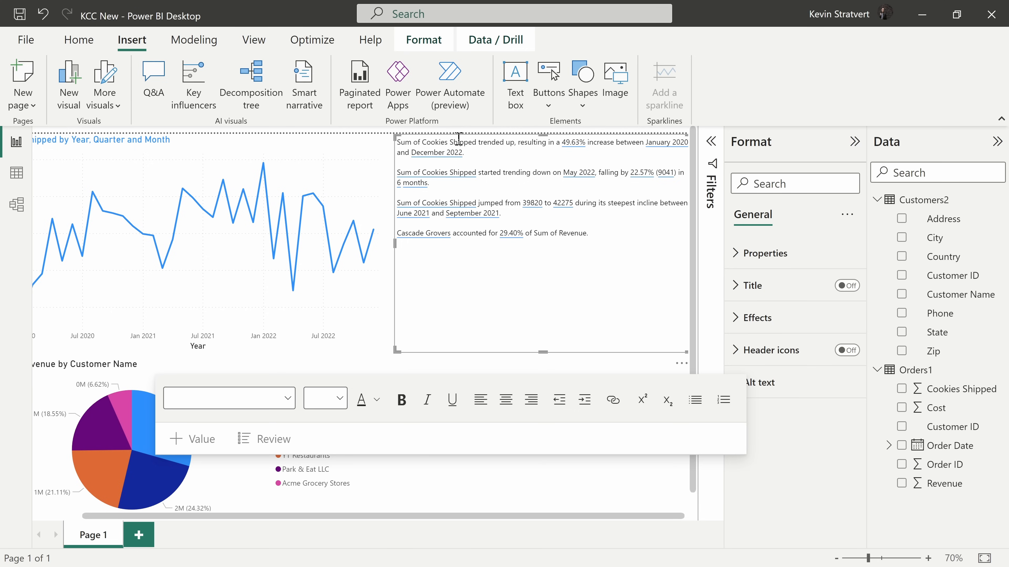
{"action": "mouse_move", "coordinate": [578, 147]}
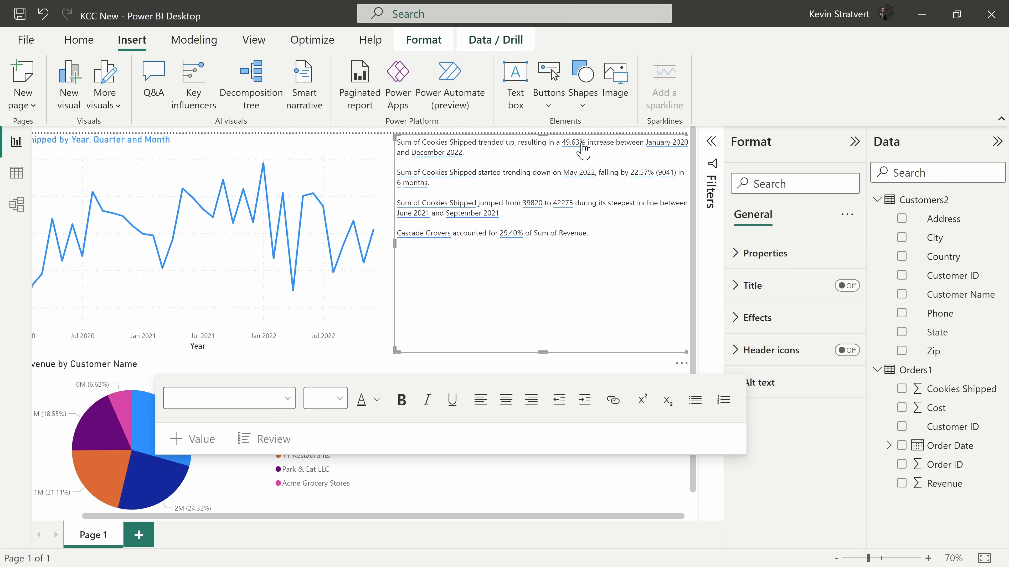
{"action": "mouse_move", "coordinate": [412, 282]}
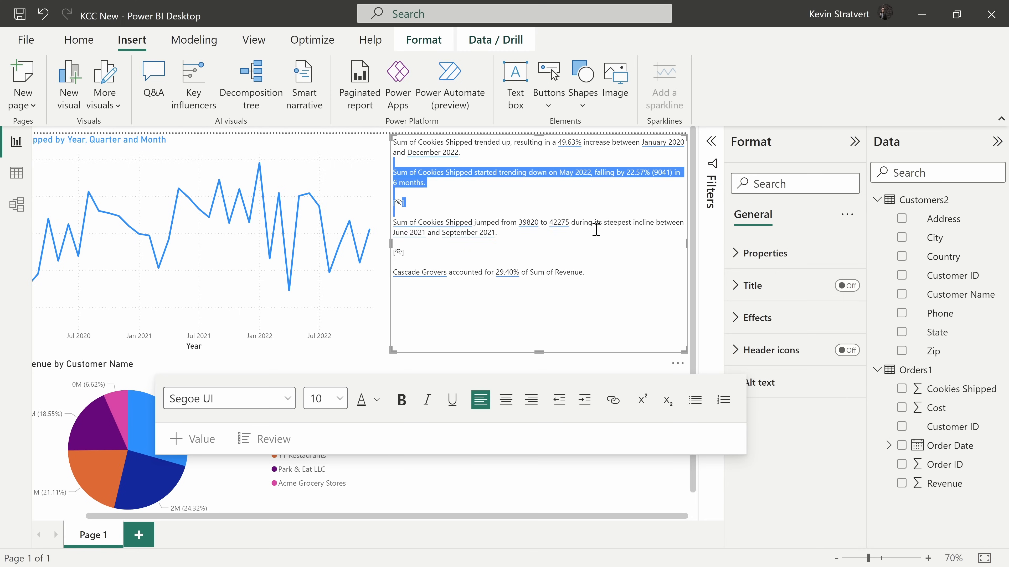
{"action": "left_click", "coordinate": [625, 276]}
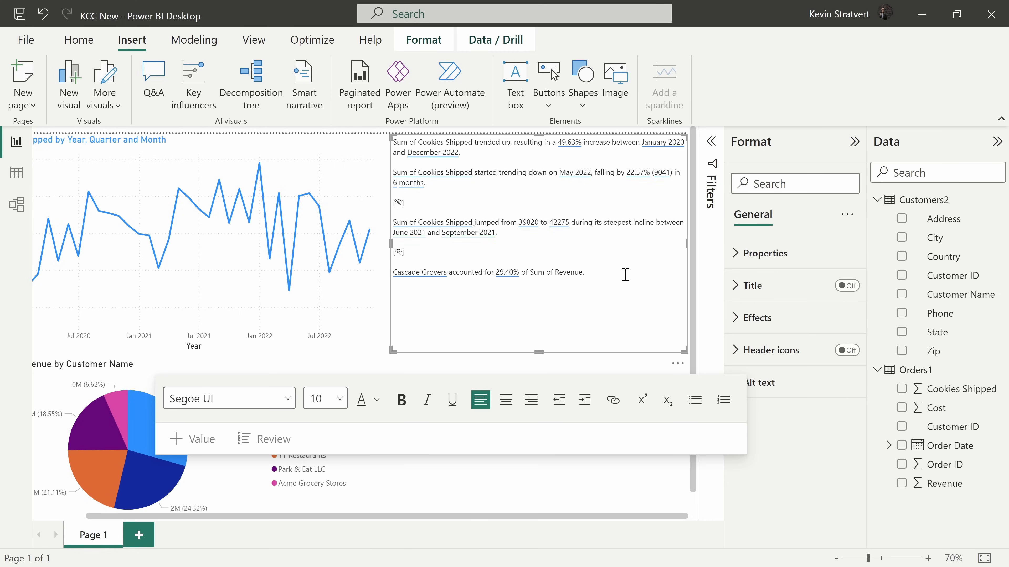
{"action": "mouse_move", "coordinate": [490, 163]}
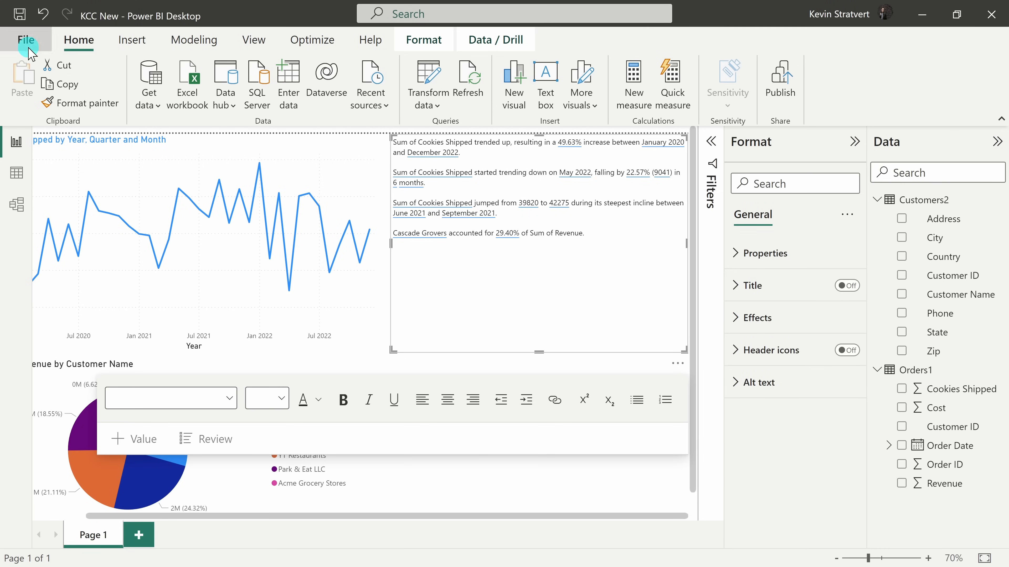
Enable the On-object interaction preview feature in Options and confirm.
{"action": "left_click", "coordinate": [26, 40]}
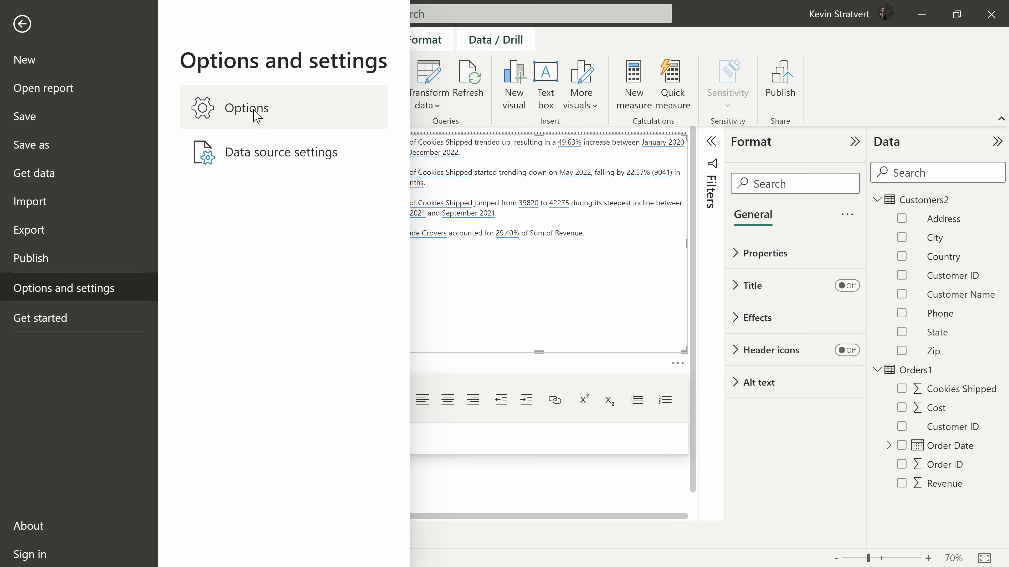
{"action": "left_click", "coordinate": [247, 108]}
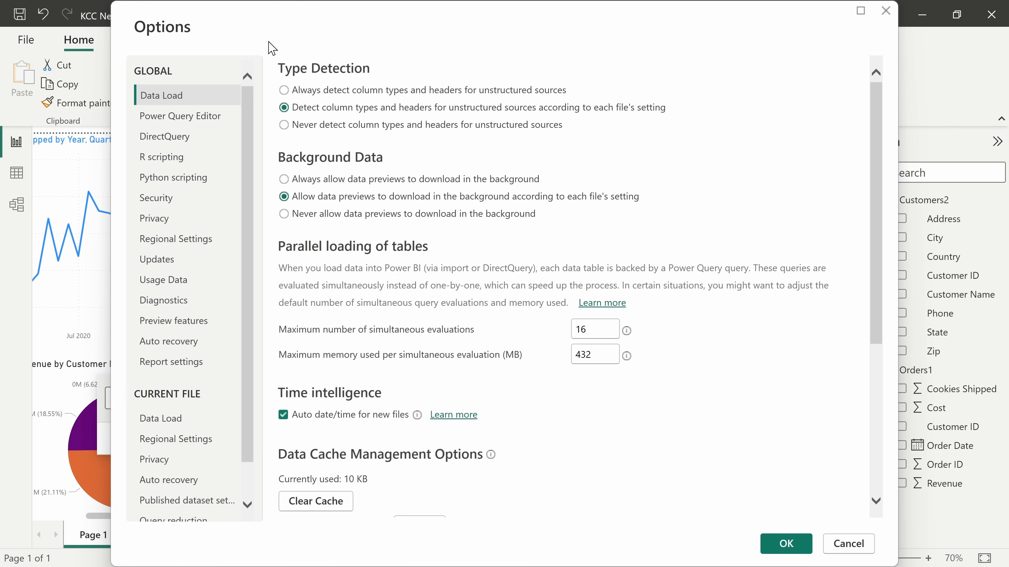
{"action": "mouse_move", "coordinate": [181, 329]}
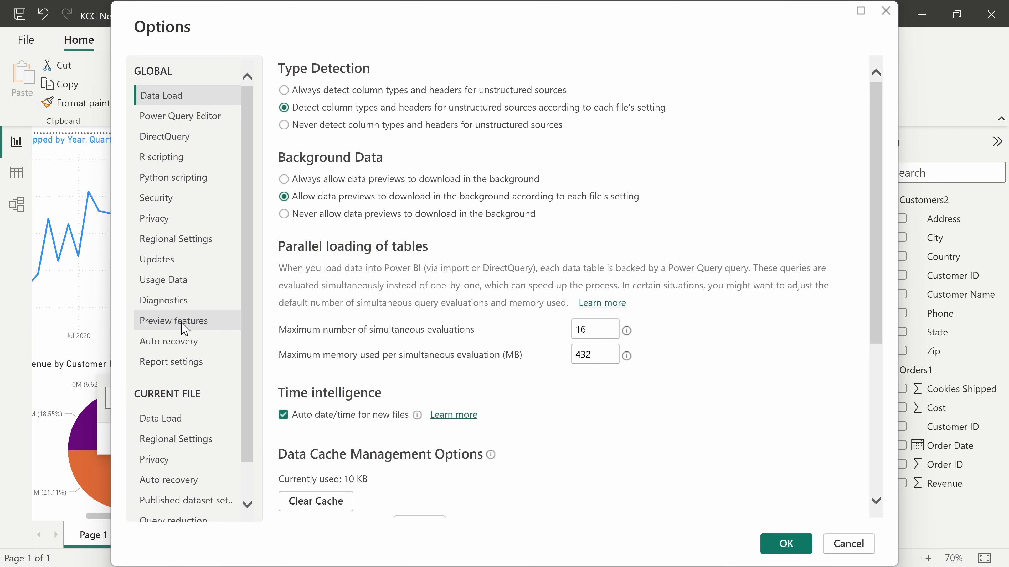
{"action": "left_click", "coordinate": [174, 321]}
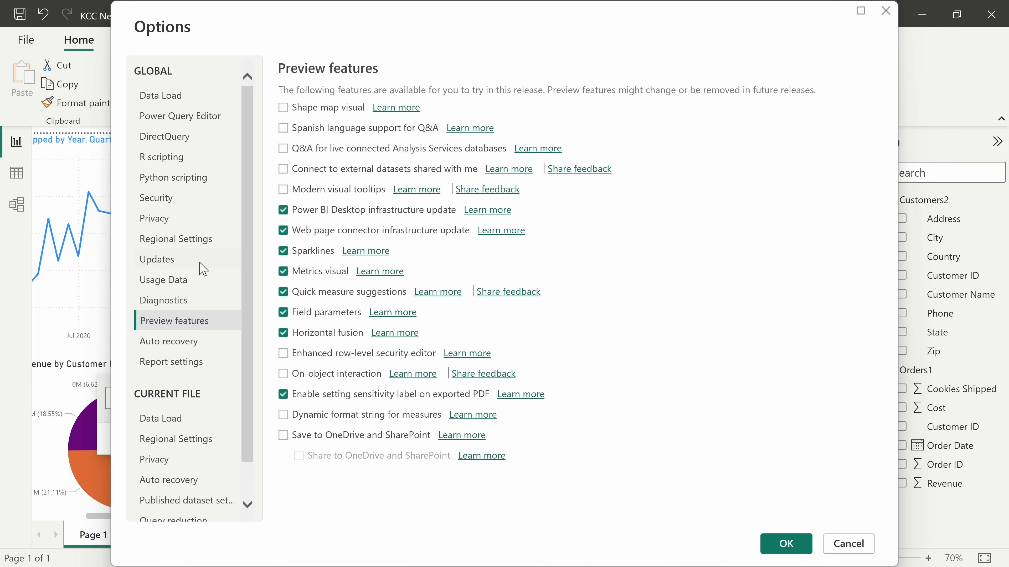
{"action": "mouse_move", "coordinate": [379, 111]}
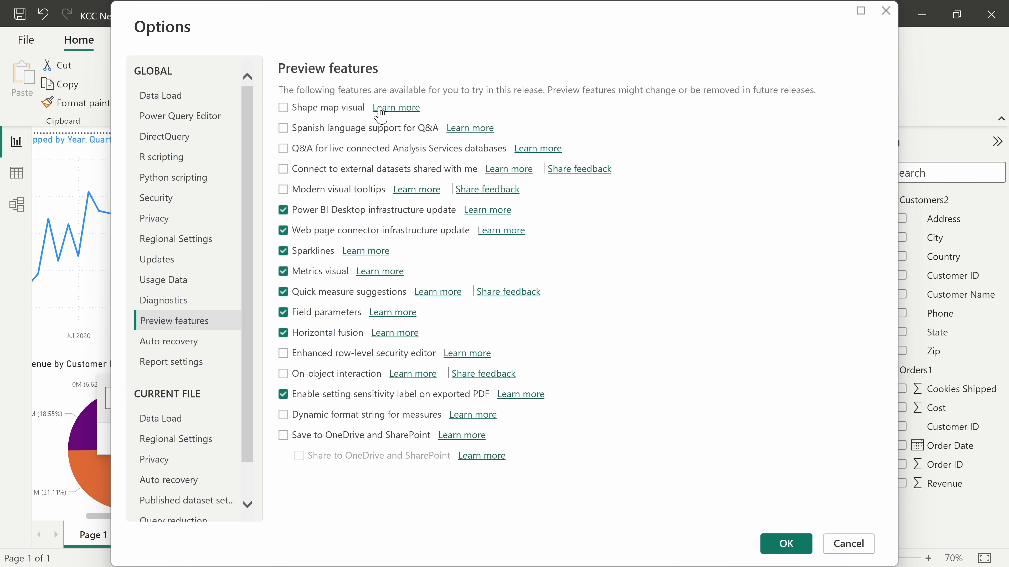
{"action": "mouse_move", "coordinate": [381, 466]}
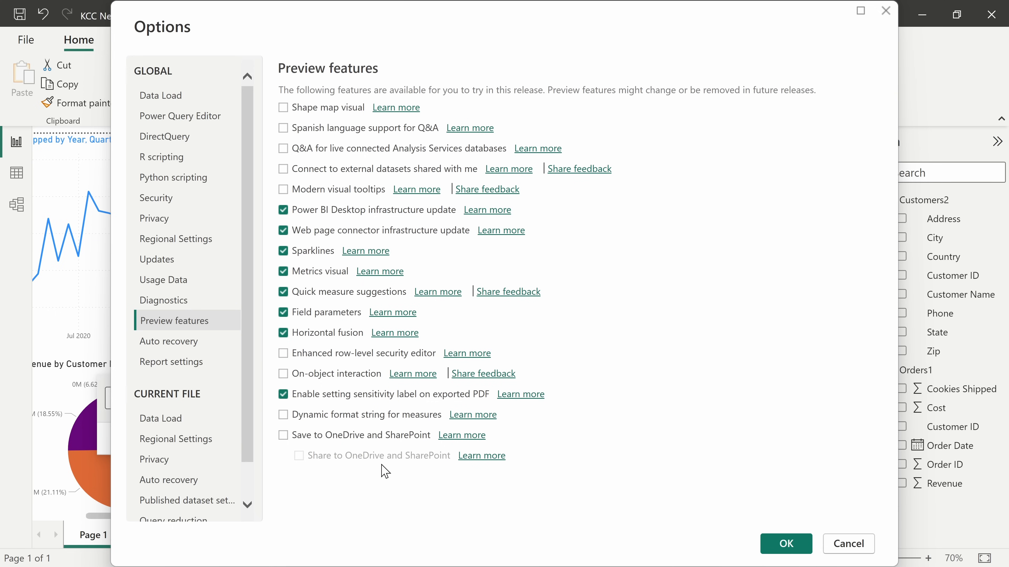
{"action": "mouse_move", "coordinate": [351, 273]}
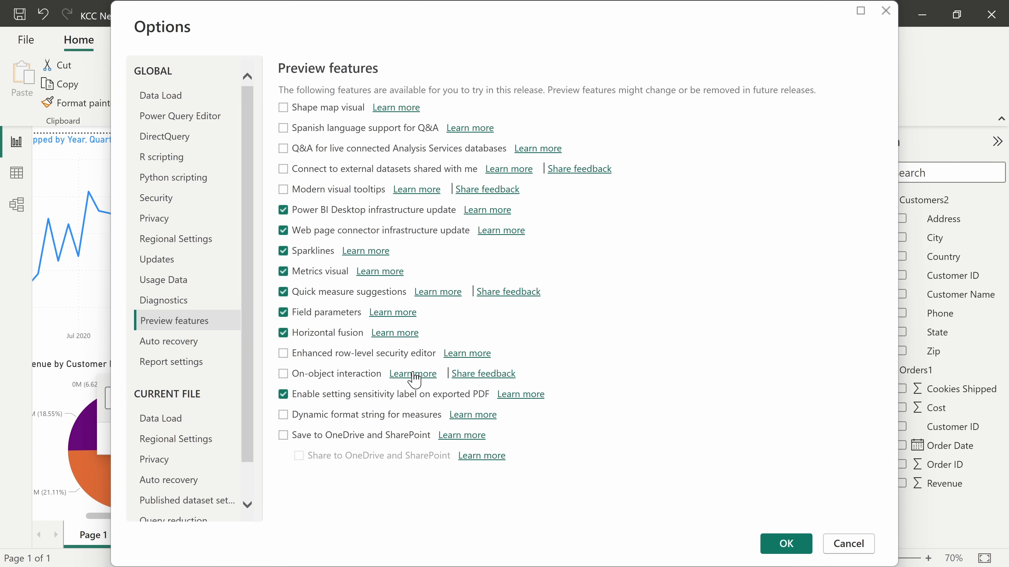
{"action": "left_click", "coordinate": [282, 374]}
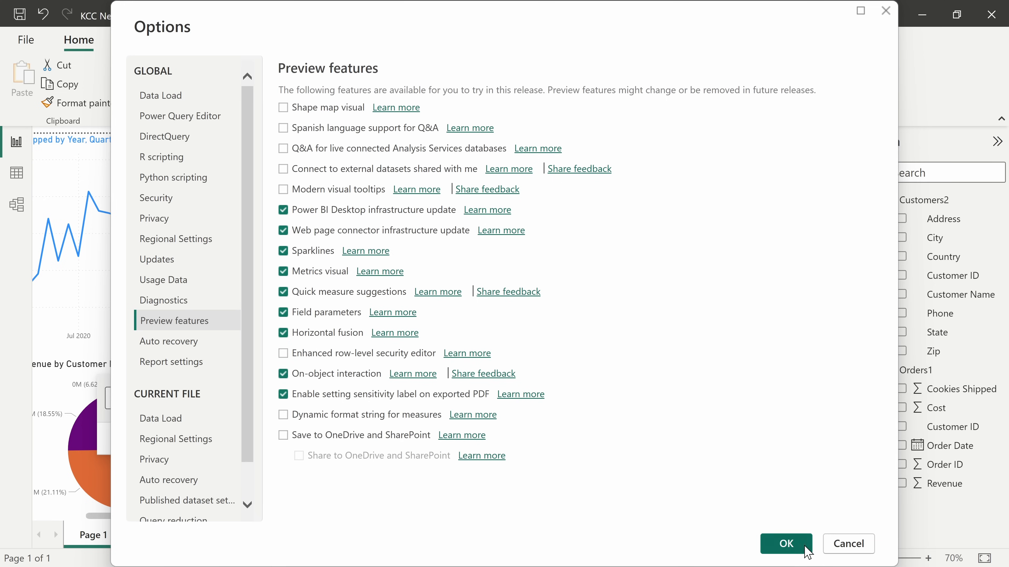
{"action": "left_click", "coordinate": [786, 544]}
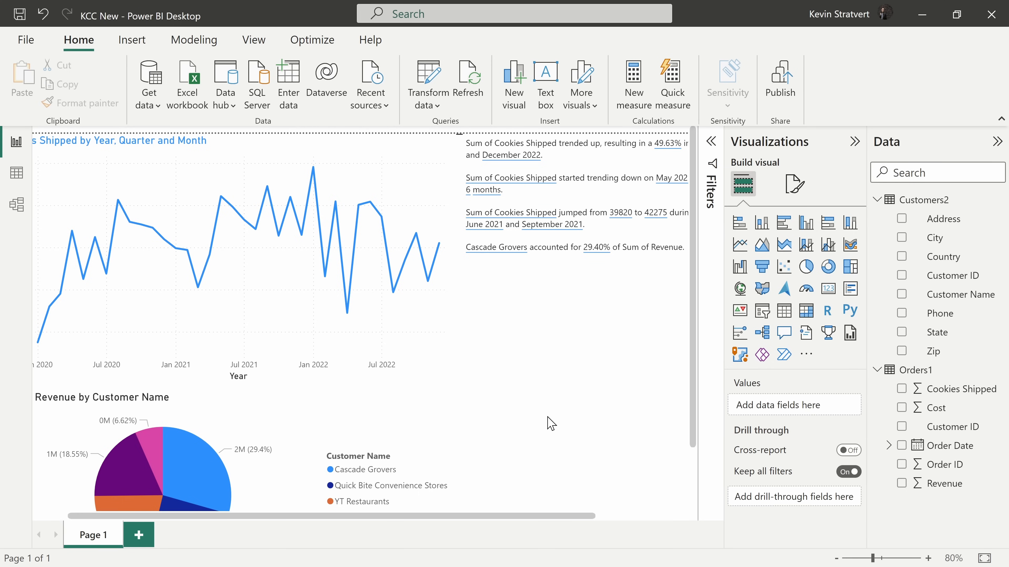
{"action": "mouse_move", "coordinate": [539, 438]}
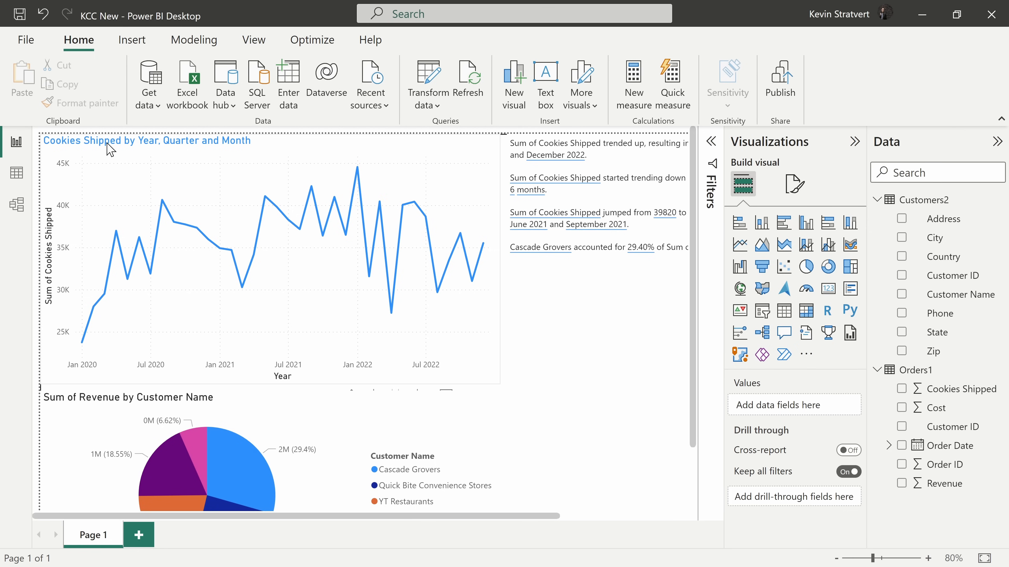
Preview a forecast on the Cookies Shipped line chart via Analytics, then switch it off.
{"action": "left_click", "coordinate": [257, 257]}
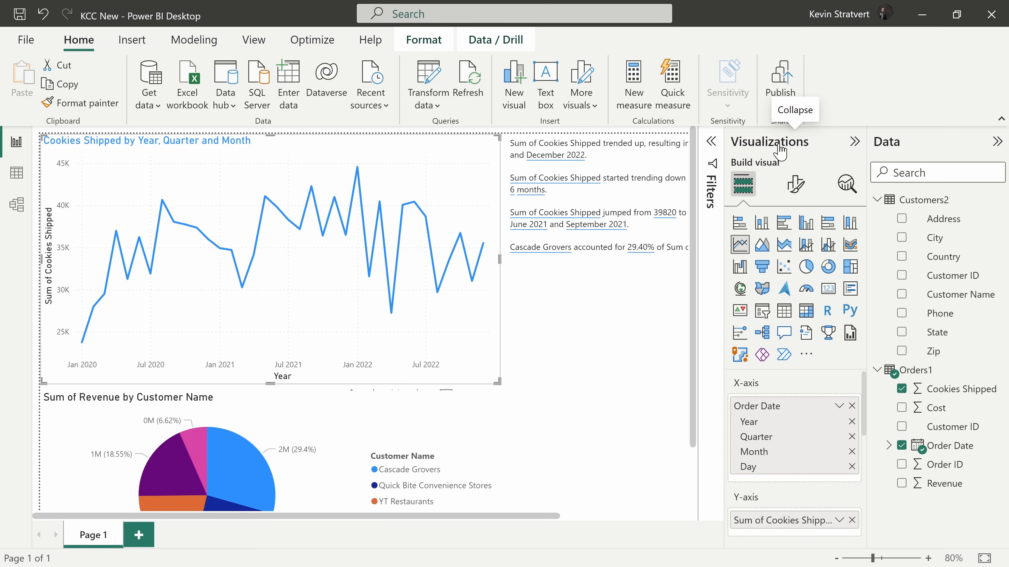
{"action": "mouse_move", "coordinate": [845, 184]}
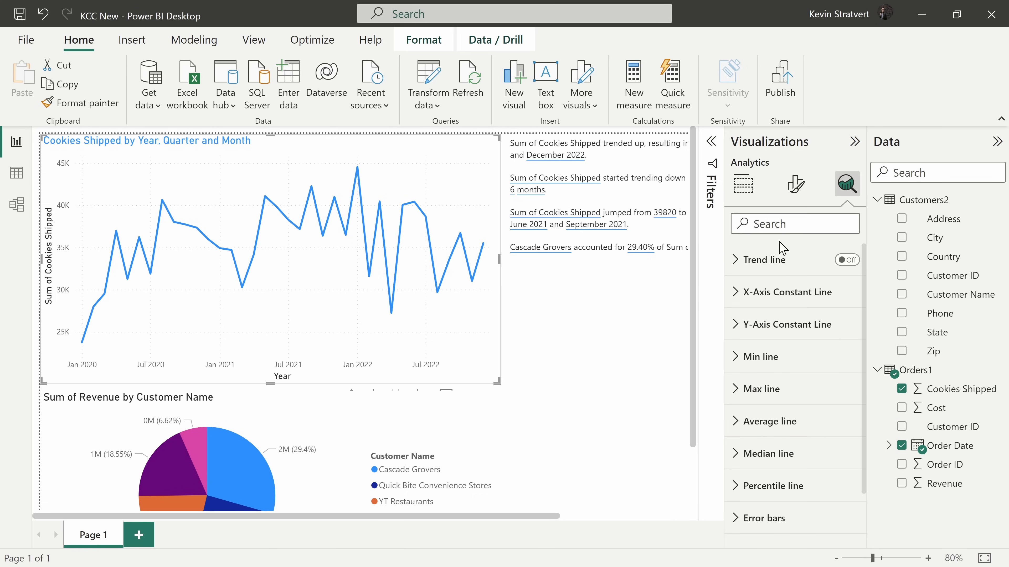
{"action": "left_click", "coordinate": [846, 260]}
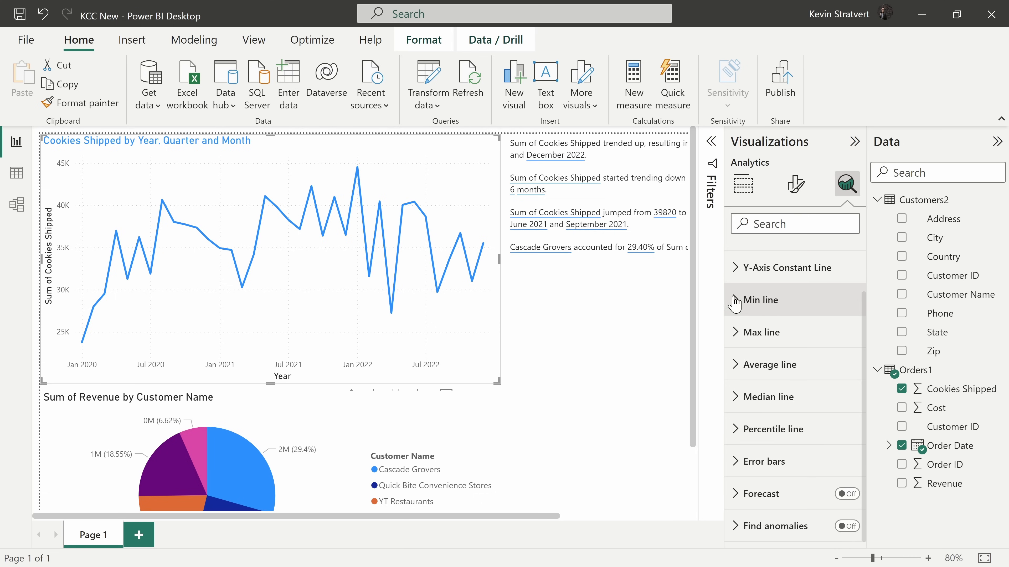
{"action": "mouse_move", "coordinate": [794, 346]}
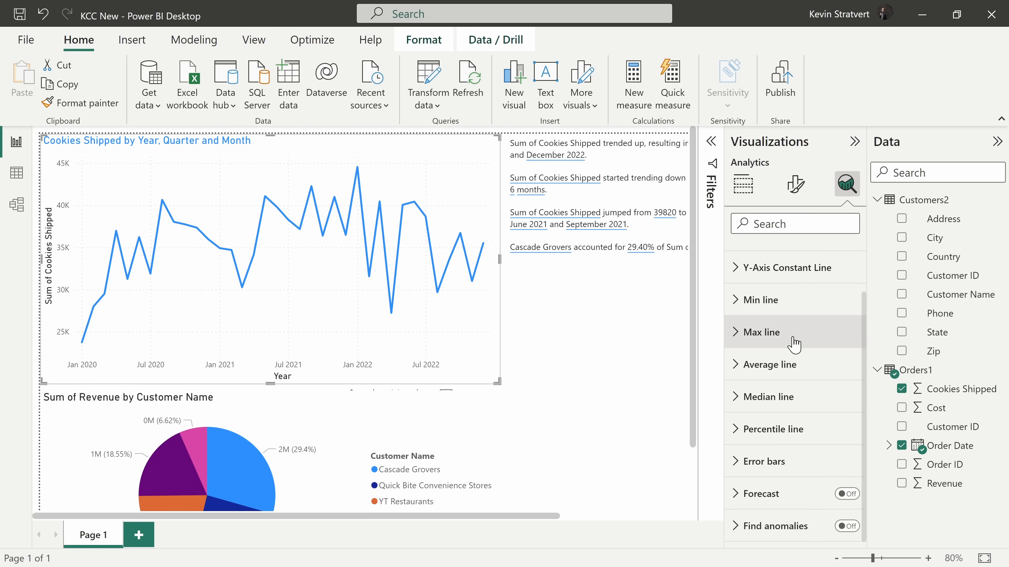
{"action": "mouse_move", "coordinate": [795, 437]}
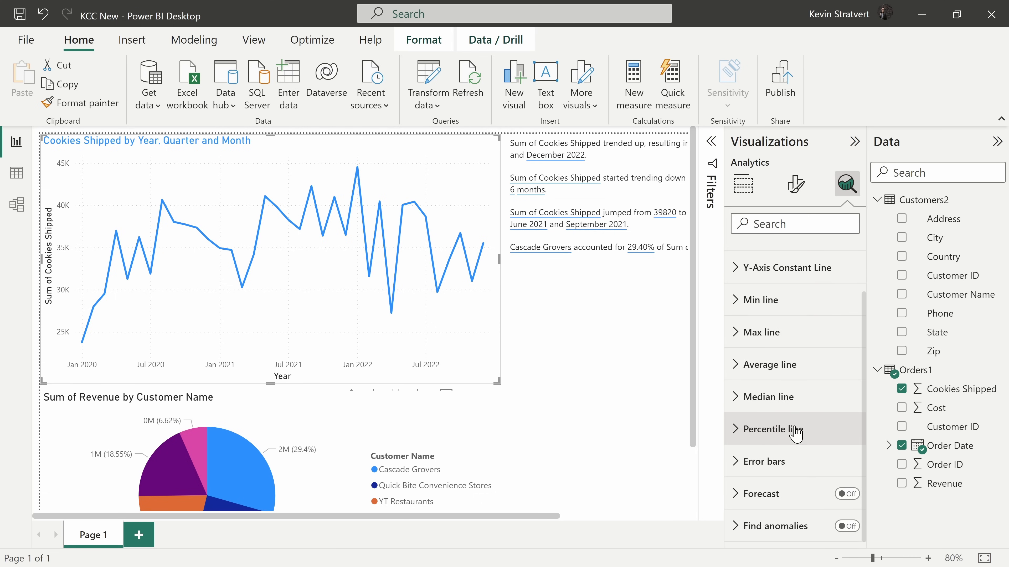
{"action": "mouse_move", "coordinate": [842, 501]}
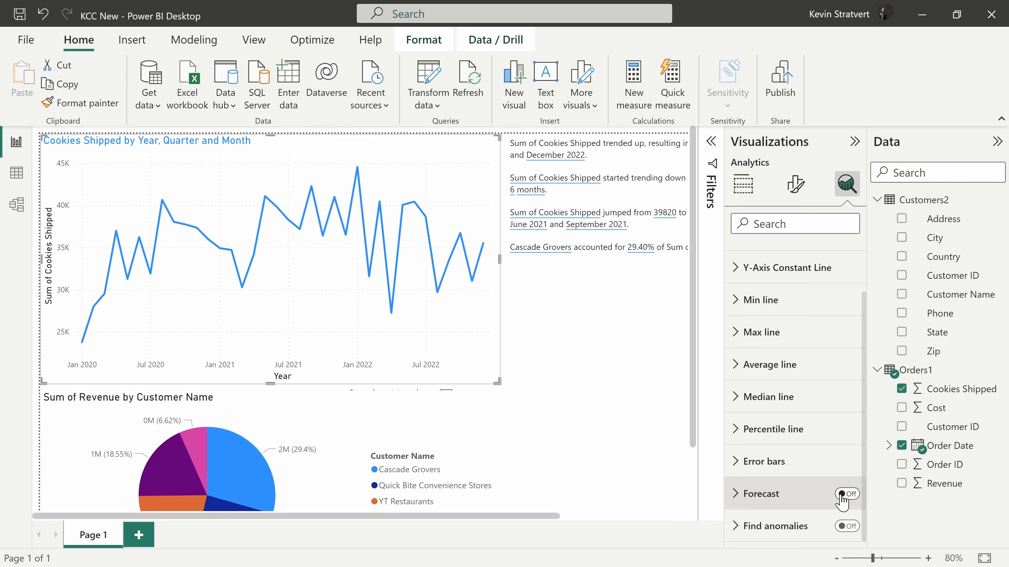
{"action": "left_click", "coordinate": [847, 494]}
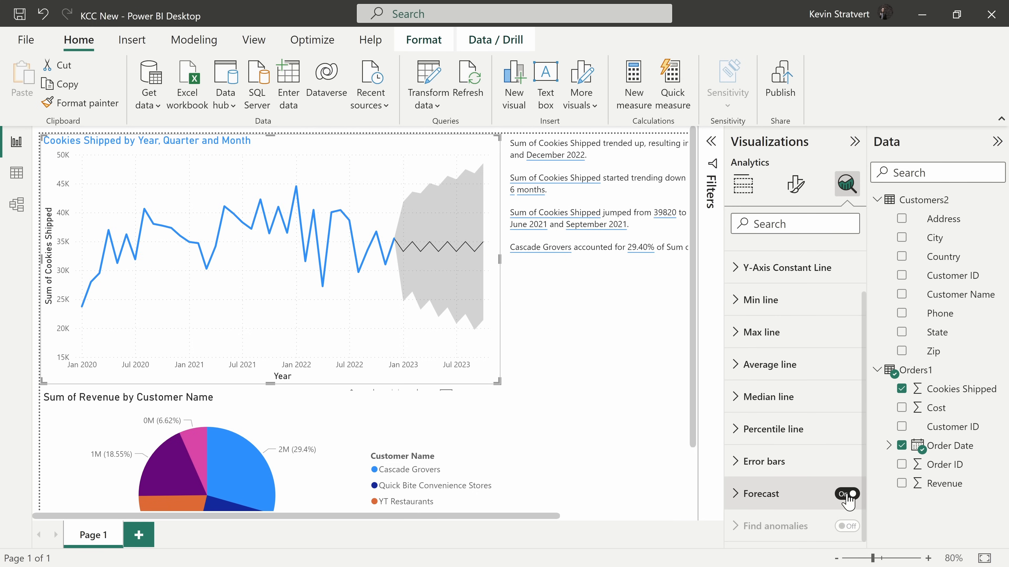
{"action": "mouse_move", "coordinate": [413, 200]}
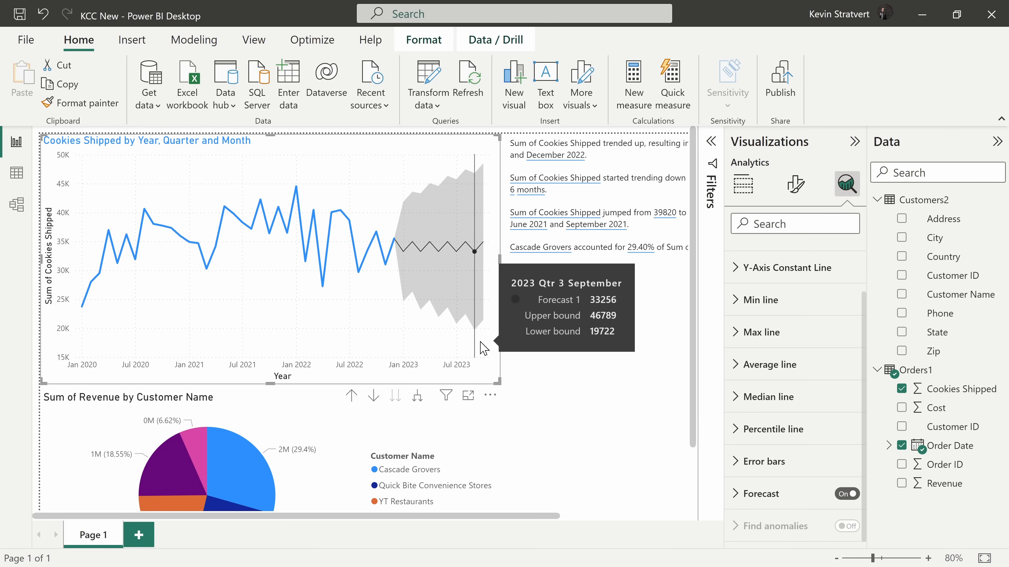
{"action": "mouse_move", "coordinate": [483, 245]}
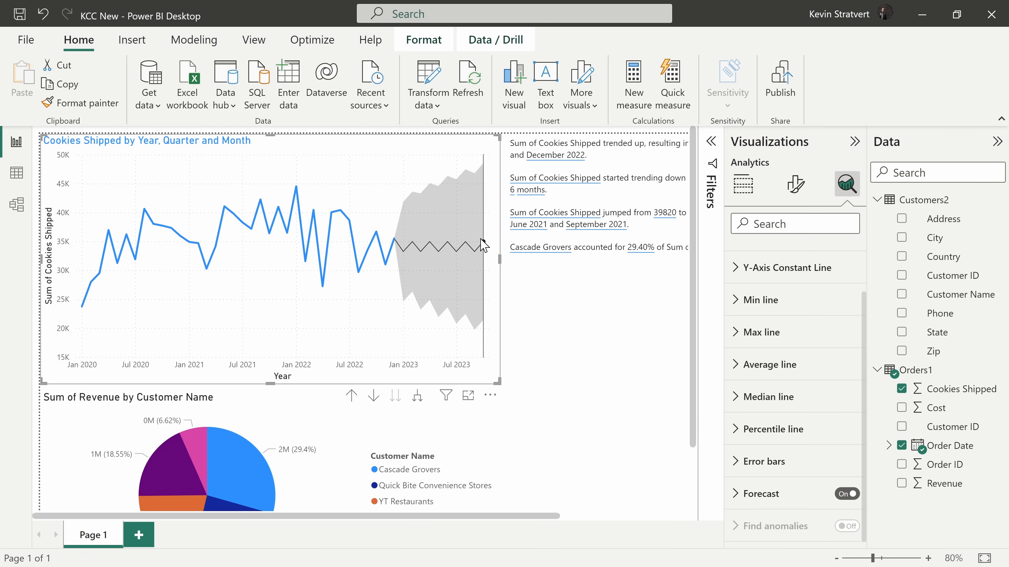
{"action": "left_click", "coordinate": [847, 493]}
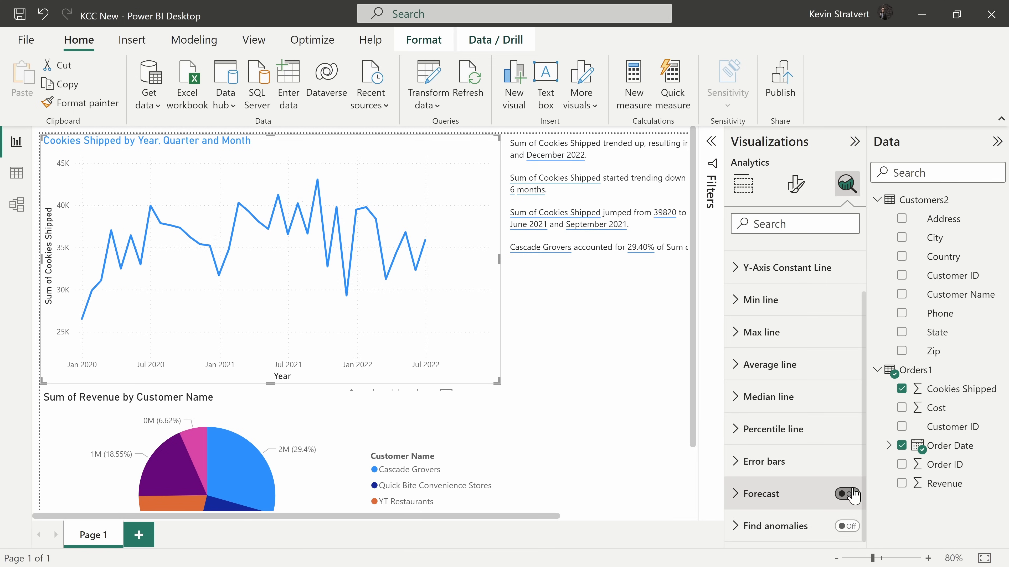
{"action": "left_click", "coordinate": [847, 528]}
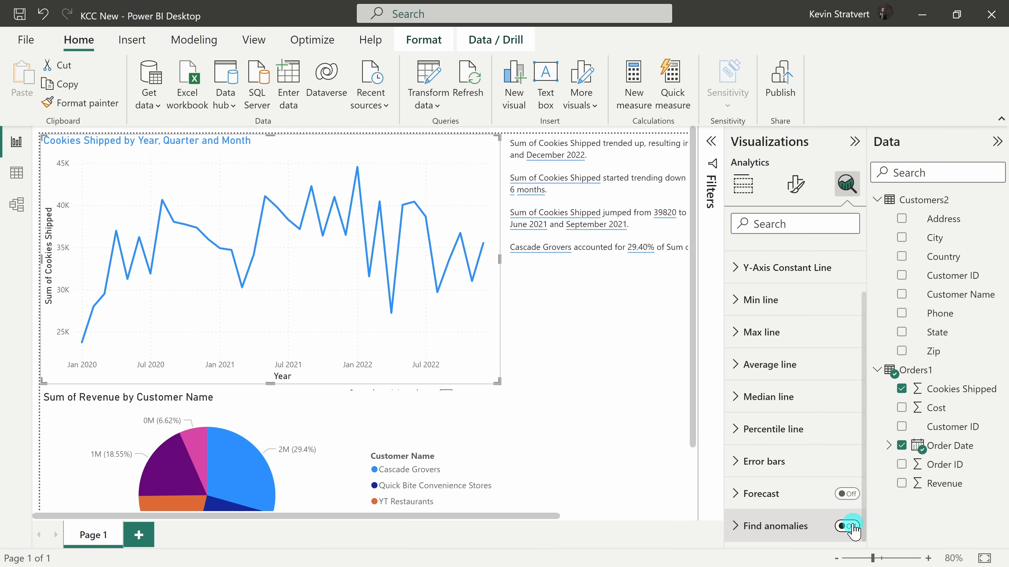
Turn on Find anomalies and show the explanation for April 2022's low 27238 value.
{"action": "left_click", "coordinate": [846, 526]}
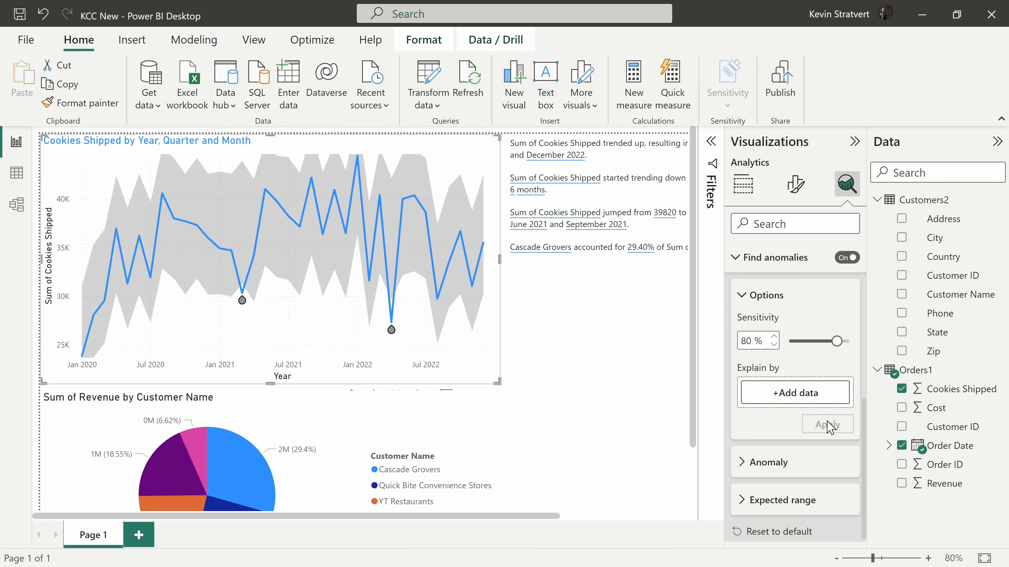
{"action": "mouse_move", "coordinate": [231, 207]}
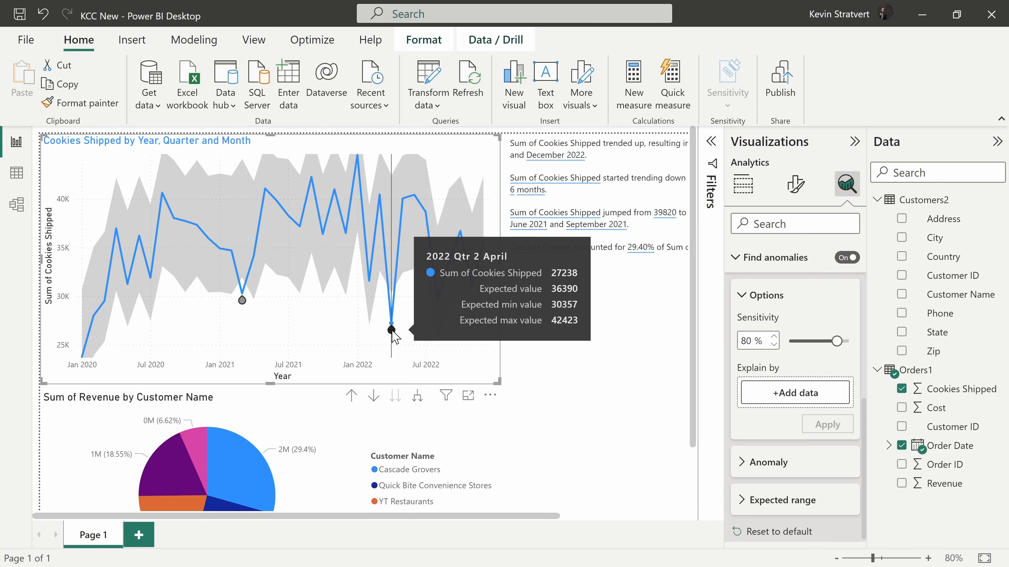
{"action": "left_click", "coordinate": [391, 330]}
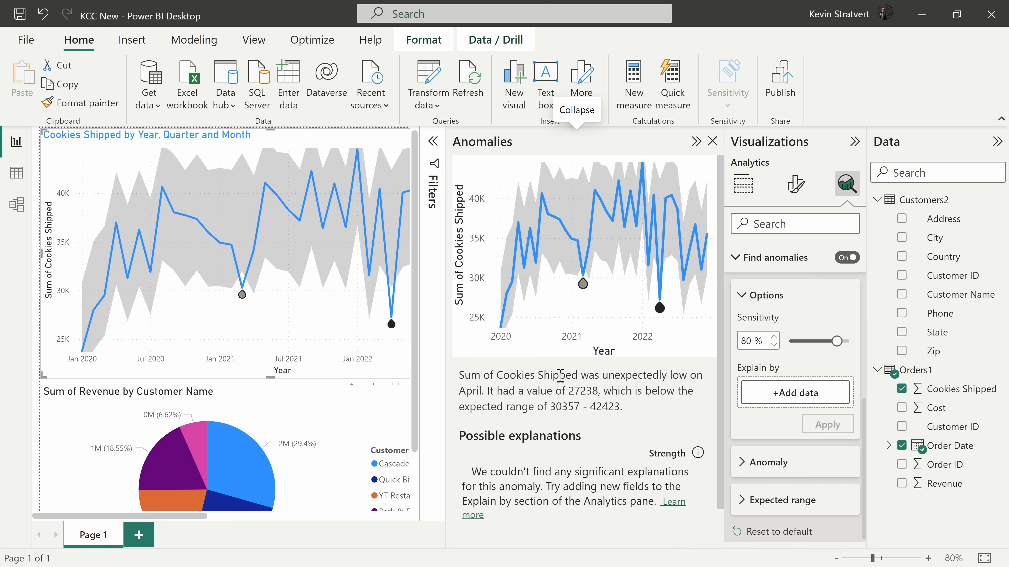
{"action": "mouse_move", "coordinate": [677, 382]}
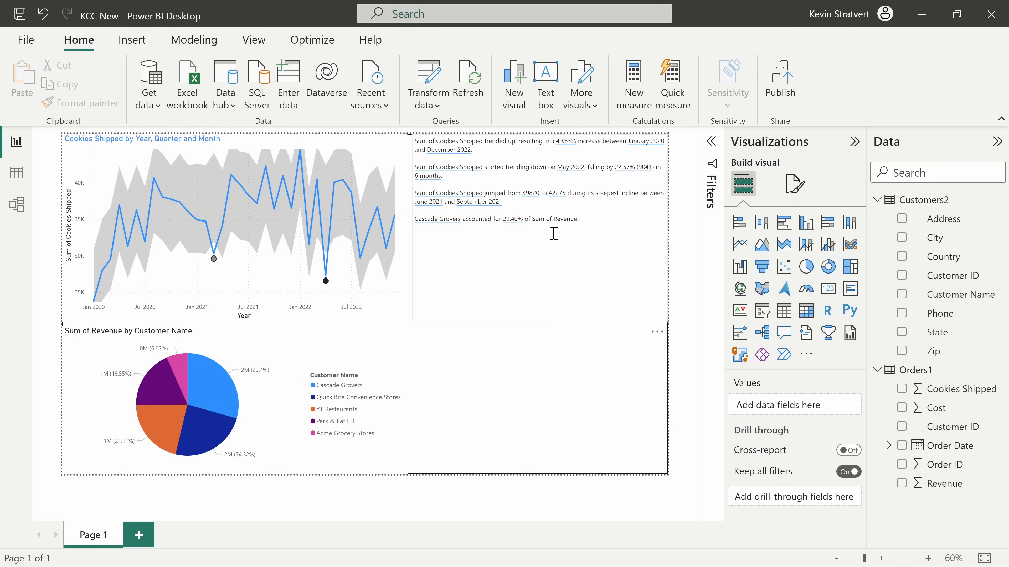
{"action": "mouse_move", "coordinate": [740, 227]}
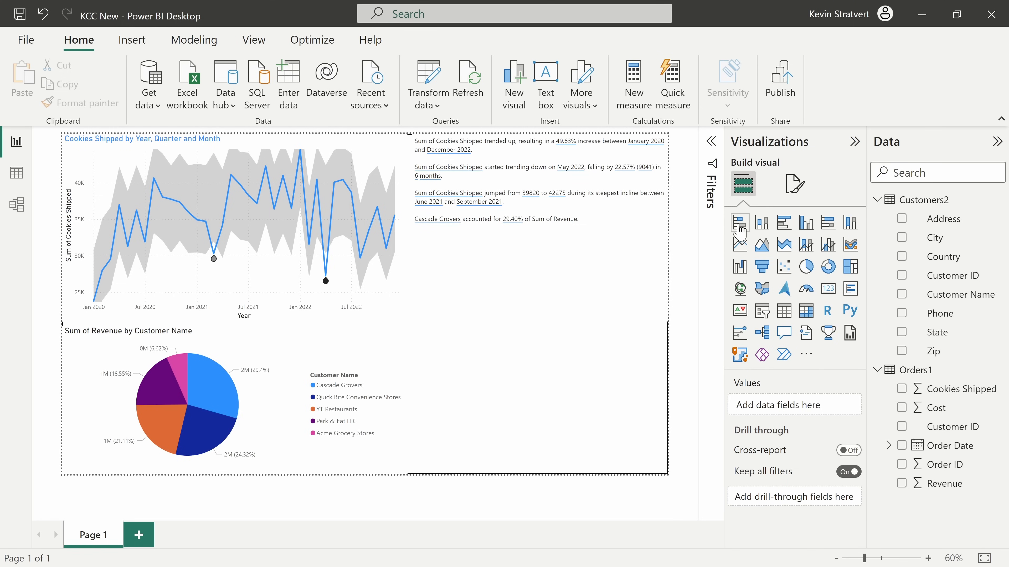
{"action": "mouse_move", "coordinate": [761, 245]}
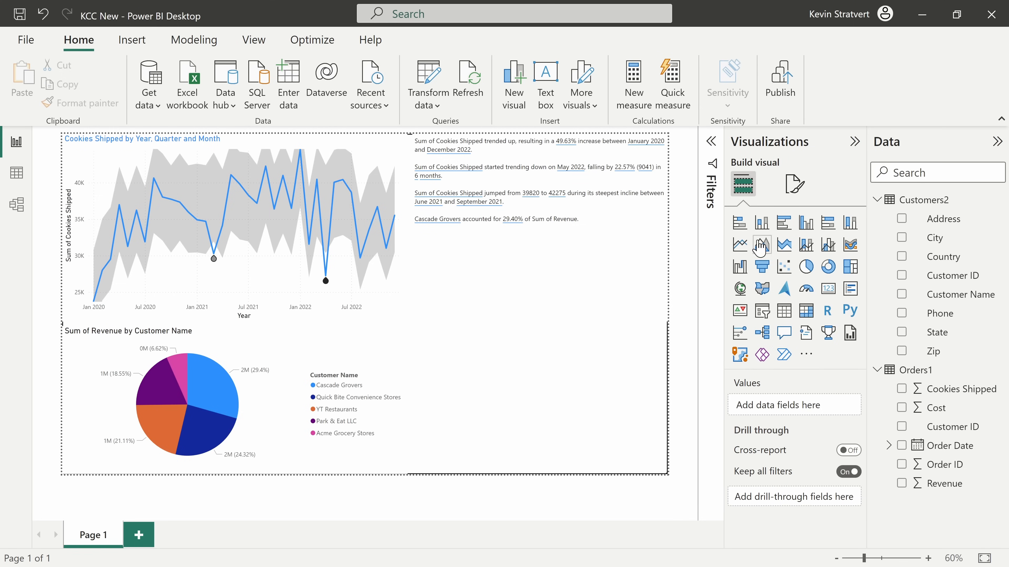
{"action": "mouse_move", "coordinate": [739, 267]}
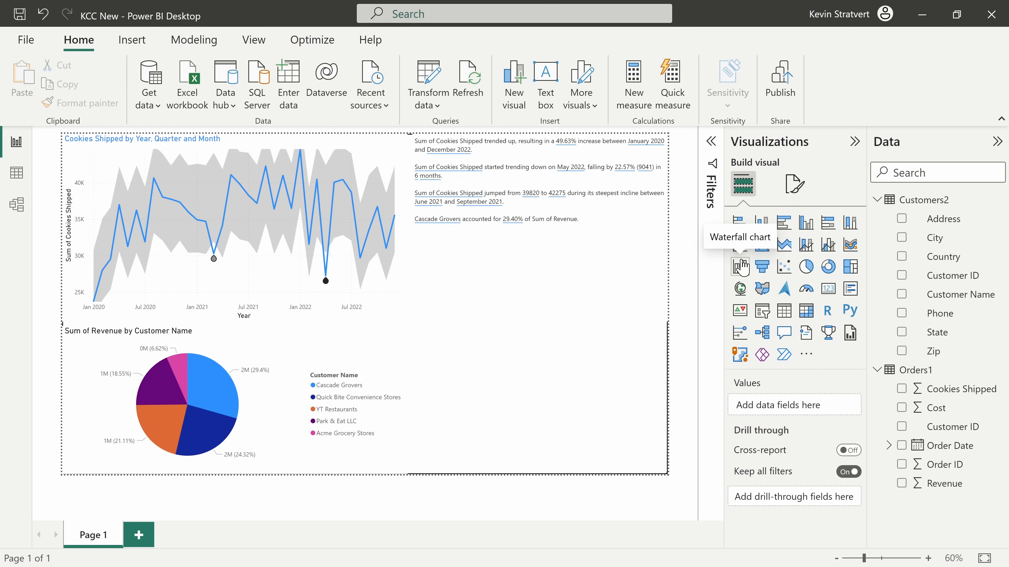
{"action": "mouse_move", "coordinate": [760, 289]}
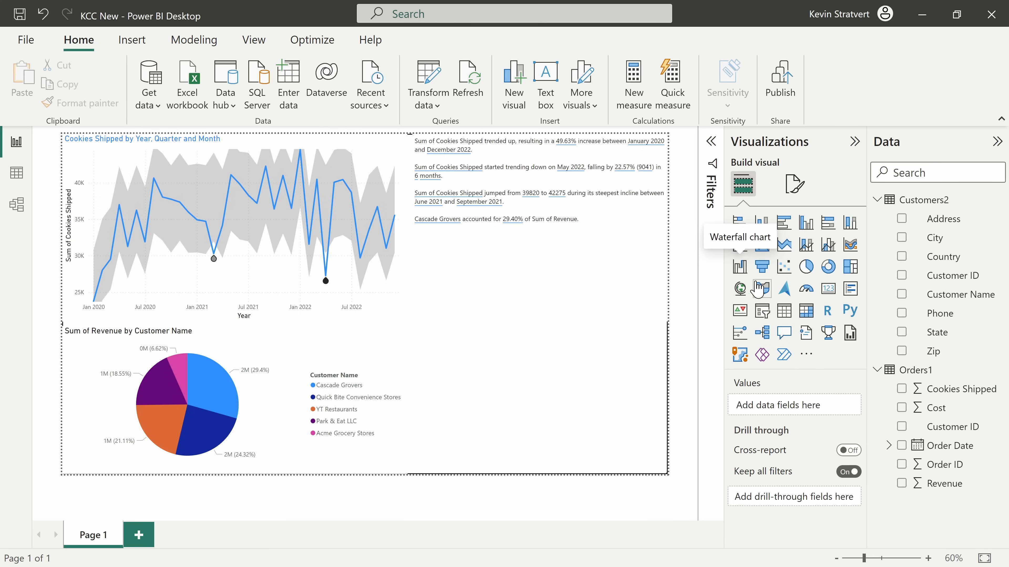
{"action": "mouse_move", "coordinate": [806, 354]}
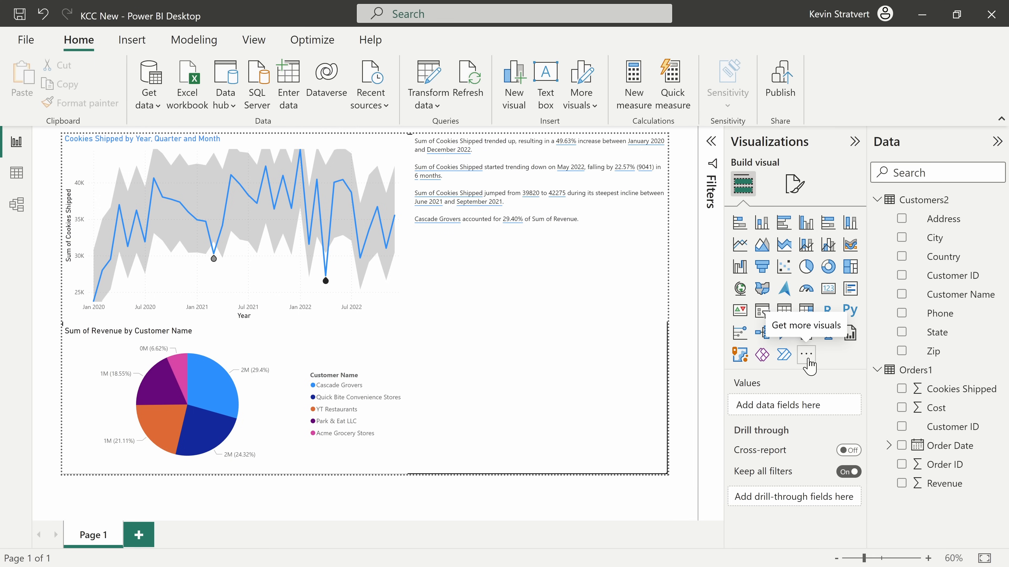
Import the Text Filter custom visual from the Get more visuals marketplace.
{"action": "left_click", "coordinate": [806, 355]}
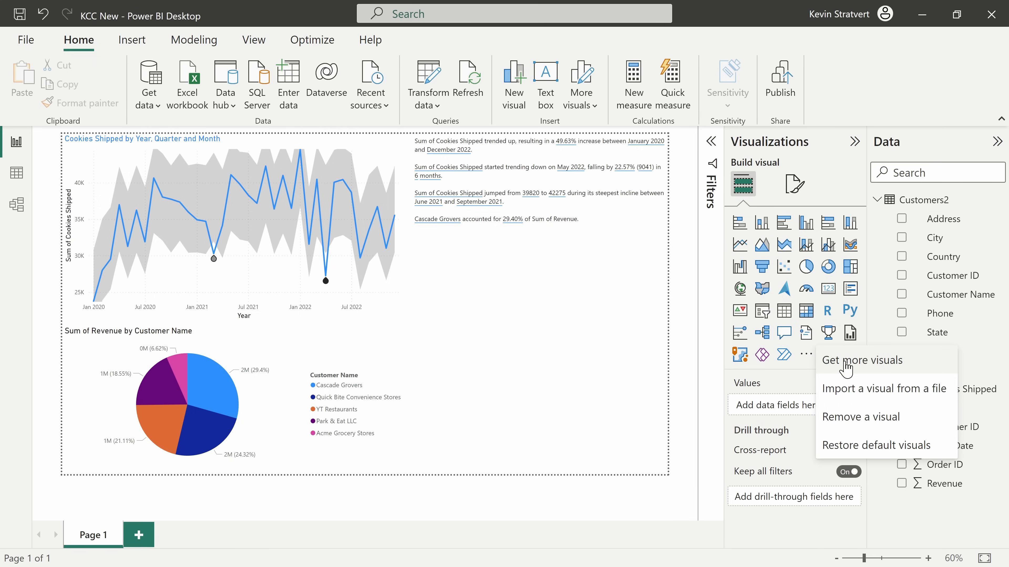
{"action": "left_click", "coordinate": [861, 360]}
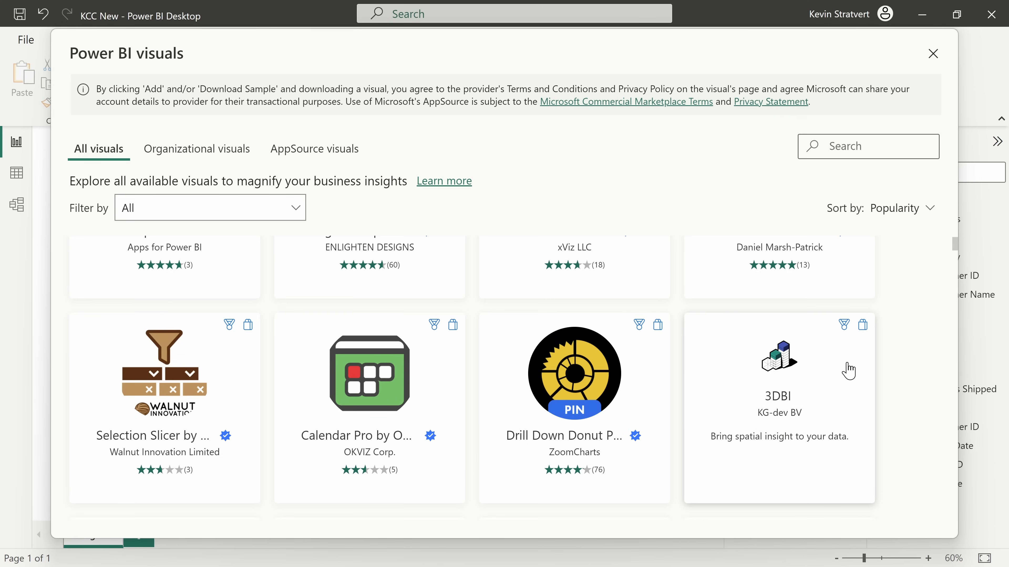
{"action": "scroll", "scroll_direction": "down", "scroll_amount": 3}
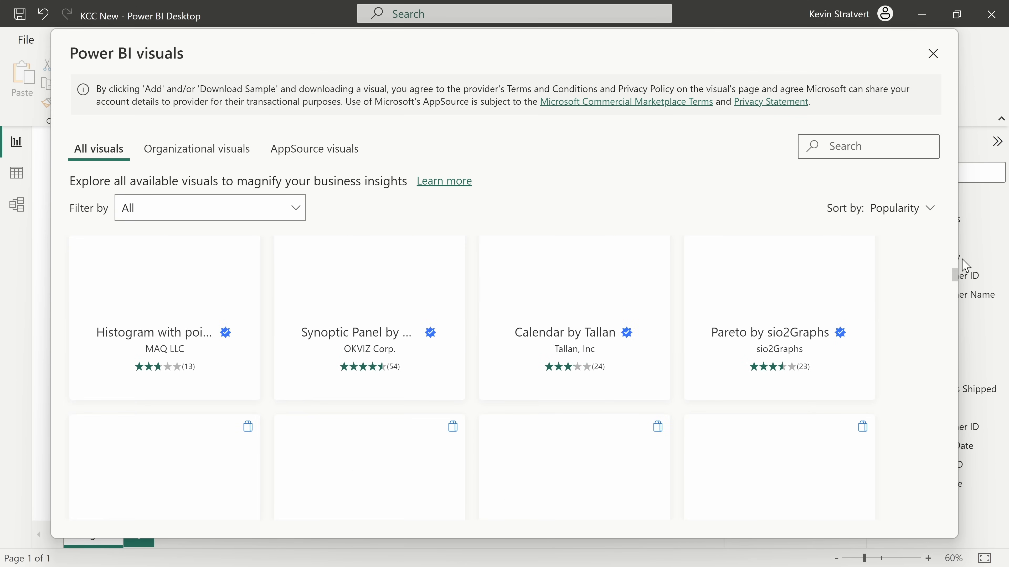
{"action": "scroll", "scroll_direction": "down", "scroll_amount": 3}
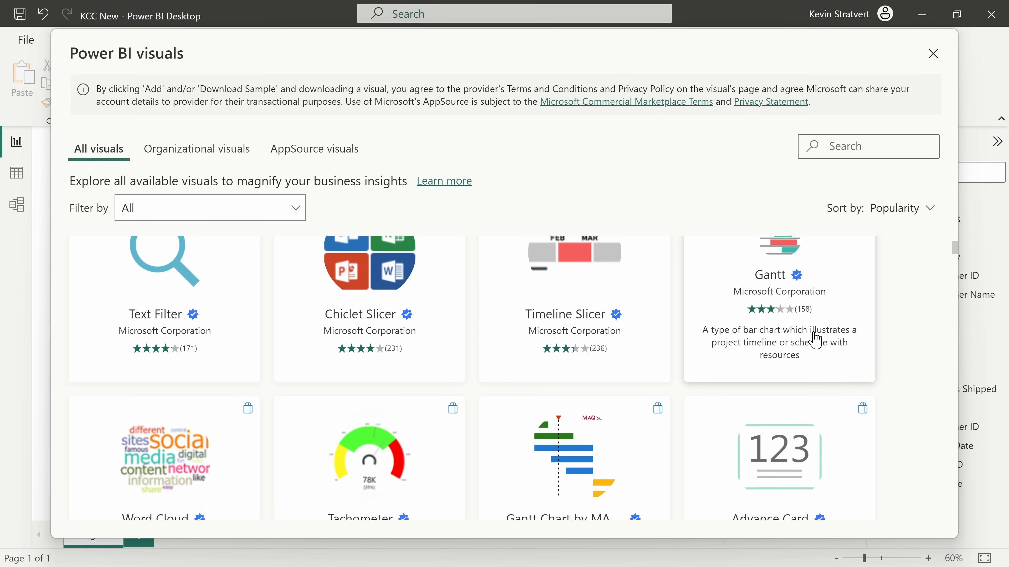
{"action": "scroll", "scroll_direction": "down", "scroll_amount": 3}
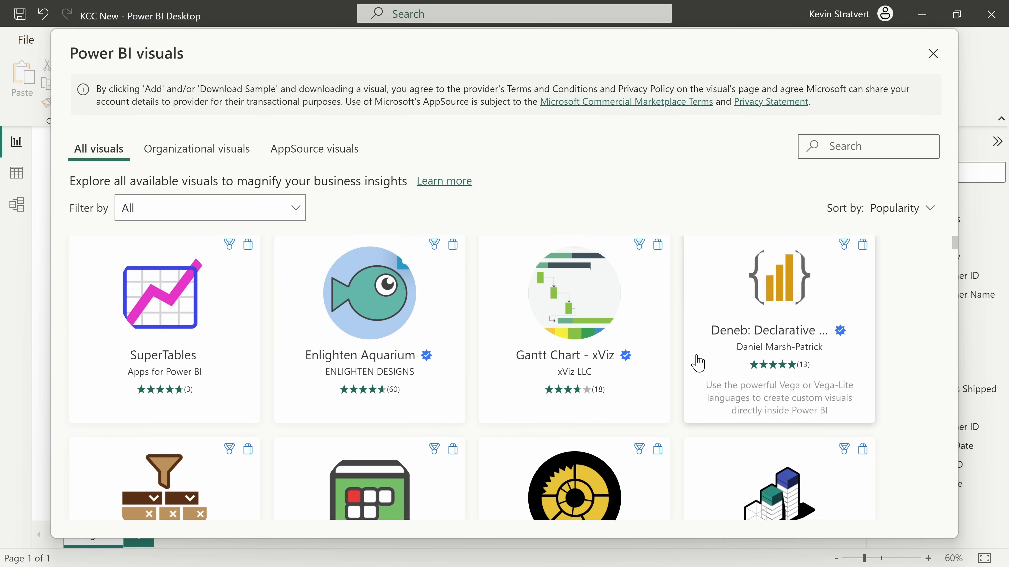
{"action": "scroll", "scroll_direction": "down", "scroll_amount": 3}
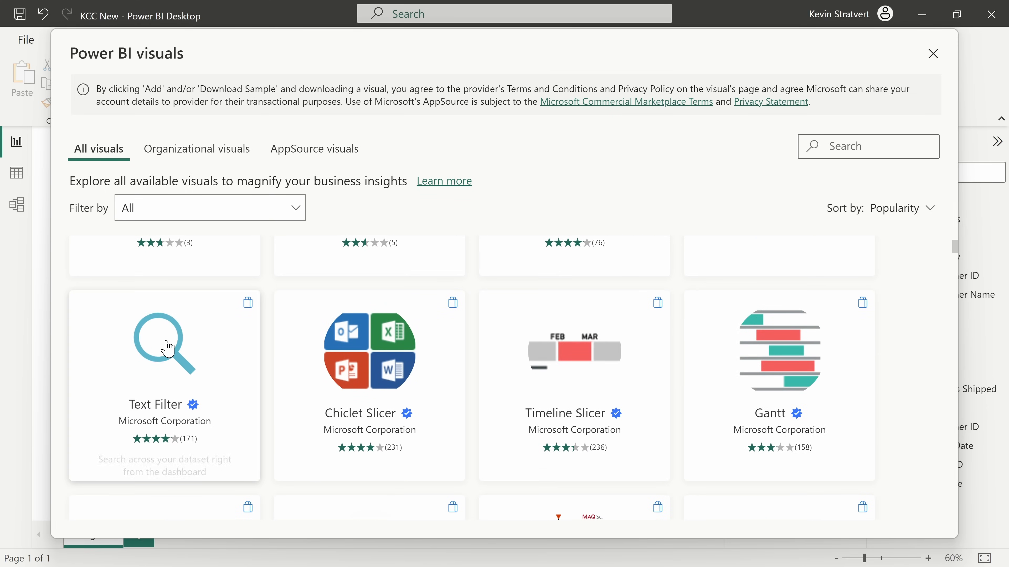
{"action": "left_click", "coordinate": [167, 347]}
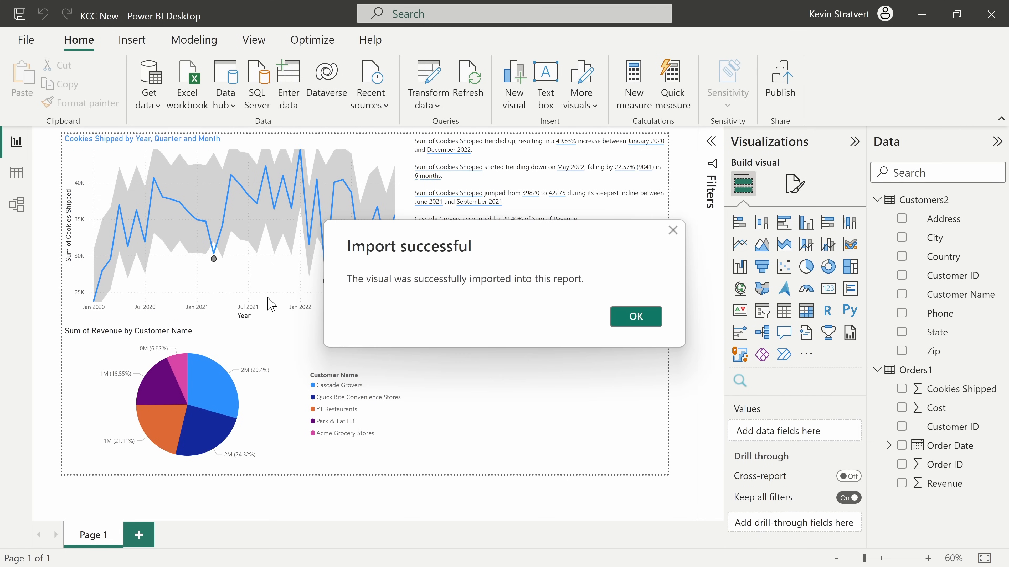
Add a Text Filter visual on Customer Name and search it for 'acme' to narrow to Acme Grocery Stores.
{"action": "left_click", "coordinate": [635, 316]}
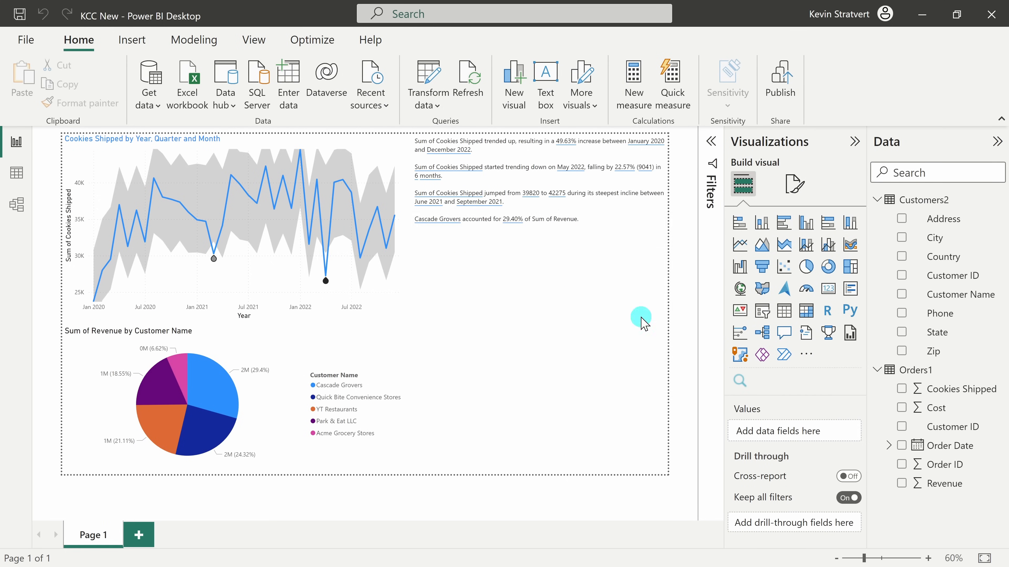
{"action": "mouse_move", "coordinate": [739, 381]}
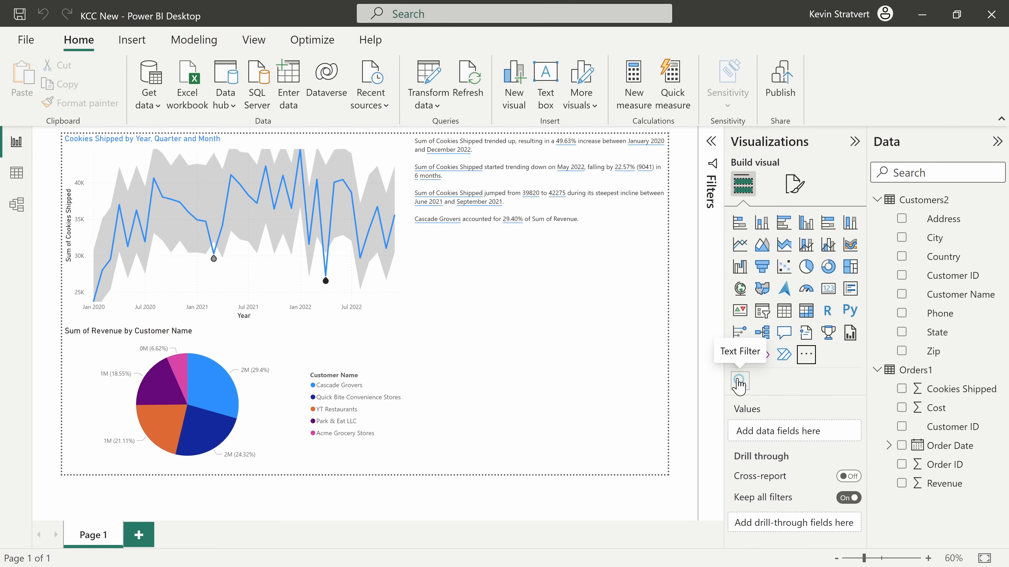
{"action": "mouse_move", "coordinate": [719, 369]}
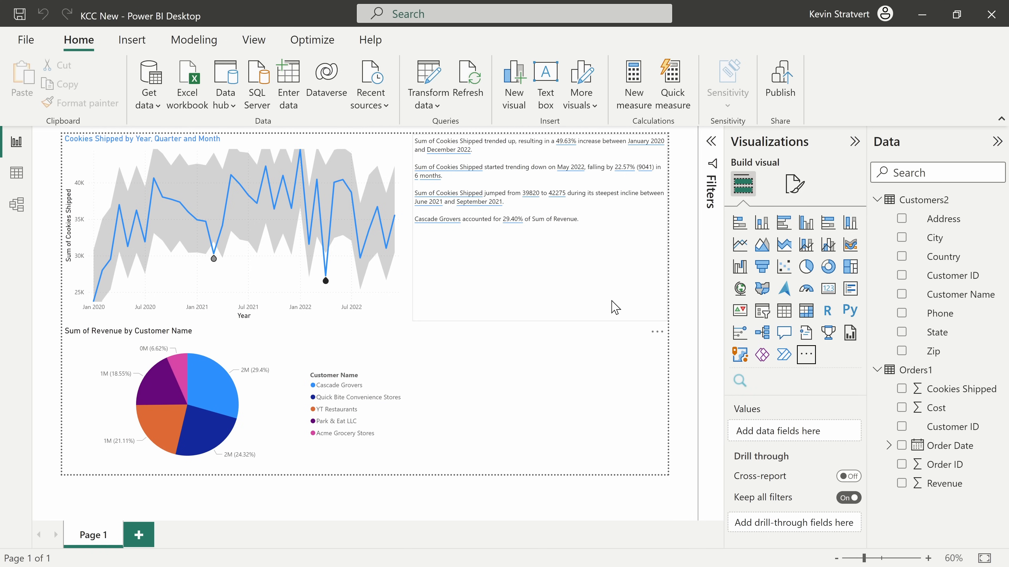
{"action": "mouse_move", "coordinate": [628, 302]}
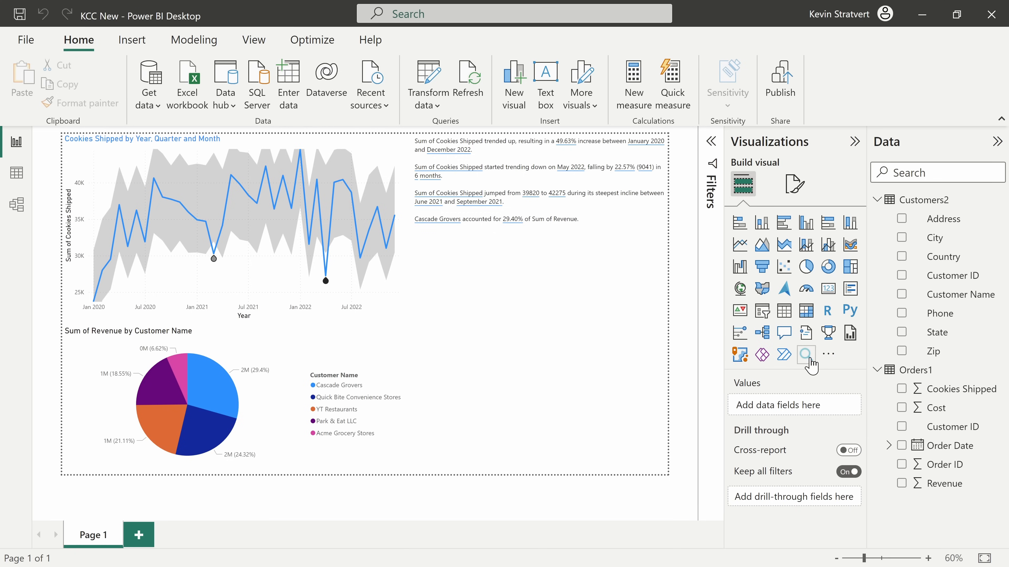
{"action": "left_click", "coordinate": [806, 355]}
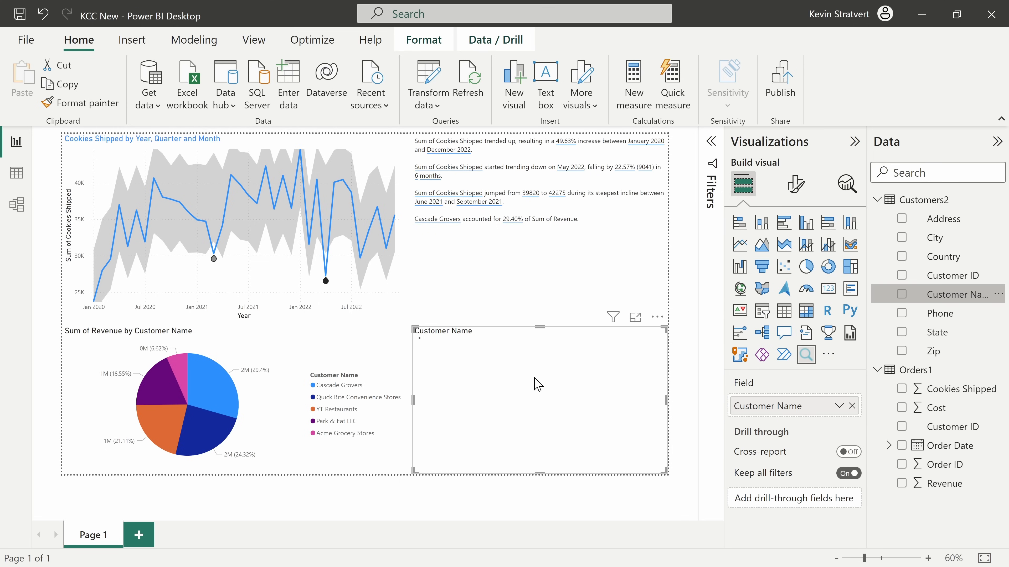
{"action": "left_click", "coordinate": [901, 294]}
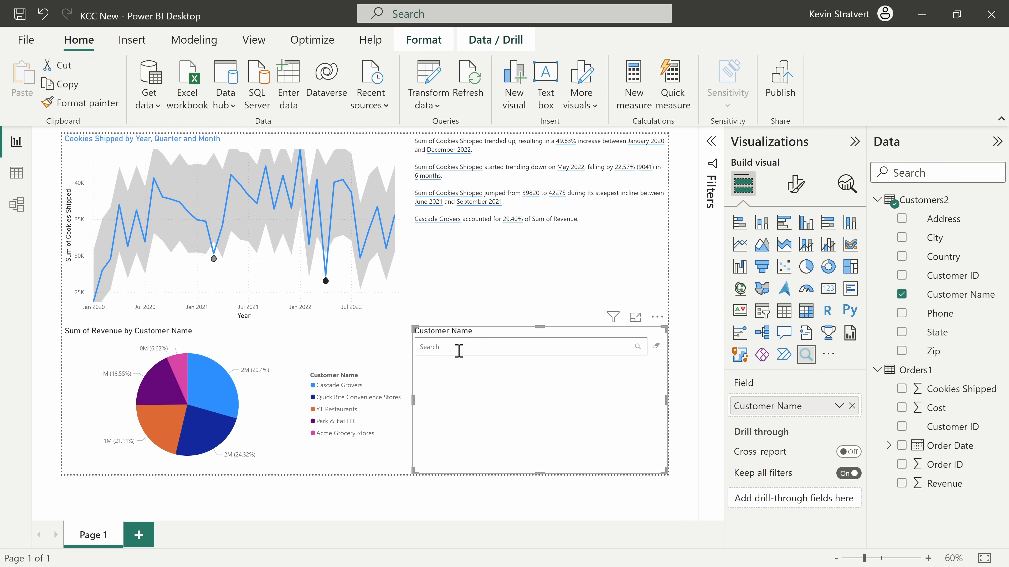
{"action": "type", "text": "acme"}
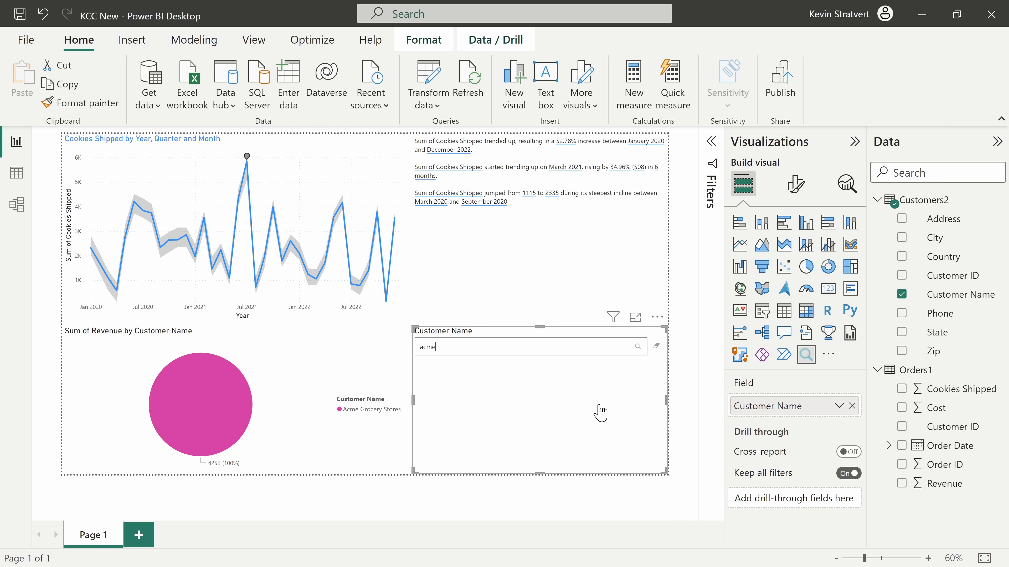
{"action": "mouse_move", "coordinate": [806, 354]}
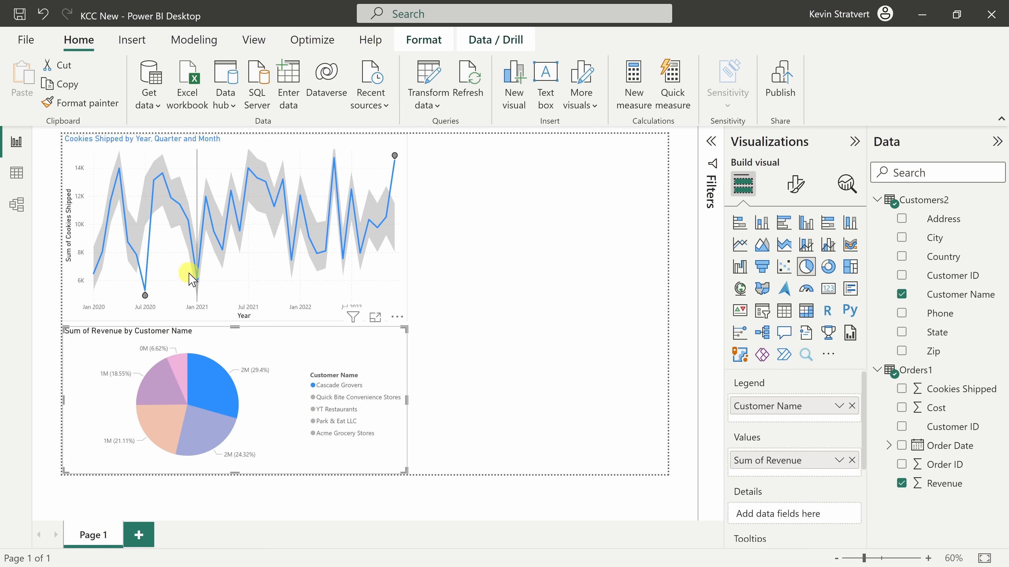
{"action": "mouse_move", "coordinate": [189, 280]}
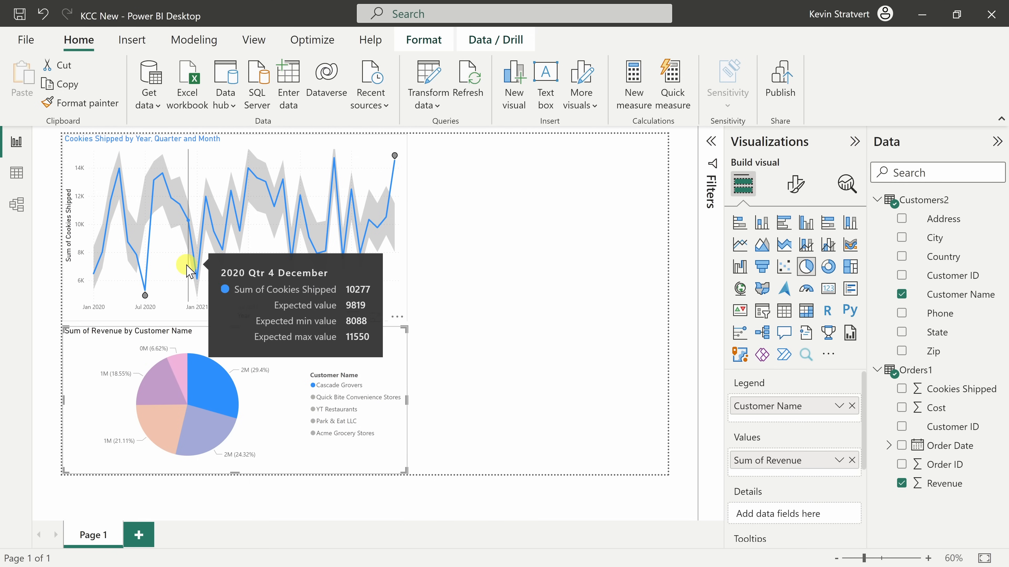
{"action": "mouse_move", "coordinate": [375, 446]}
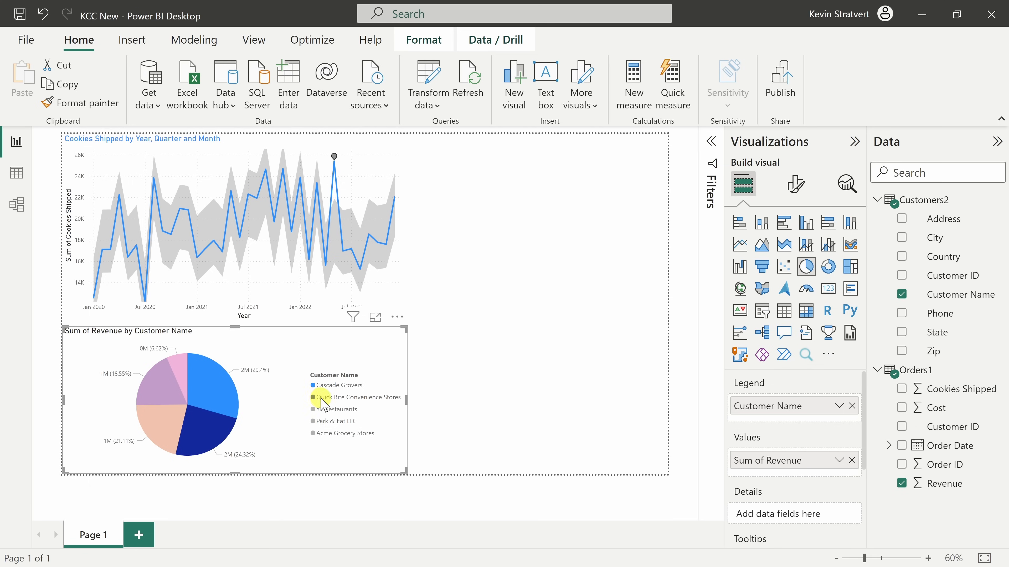
Highlight Park & Eat LLC in the pie chart to test cross-filtering of the line chart.
{"action": "left_click", "coordinate": [331, 421]}
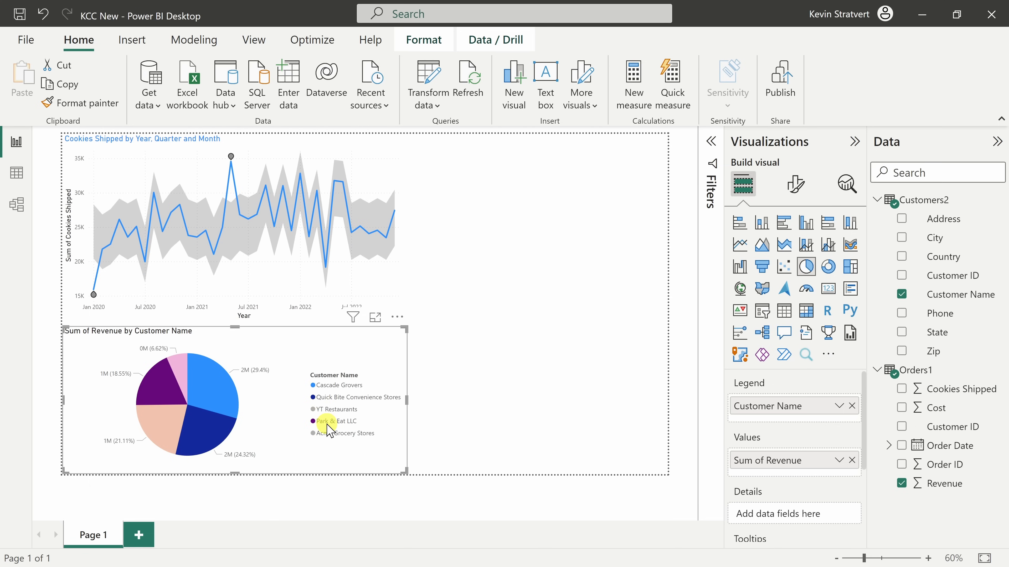
{"action": "mouse_move", "coordinate": [339, 466]}
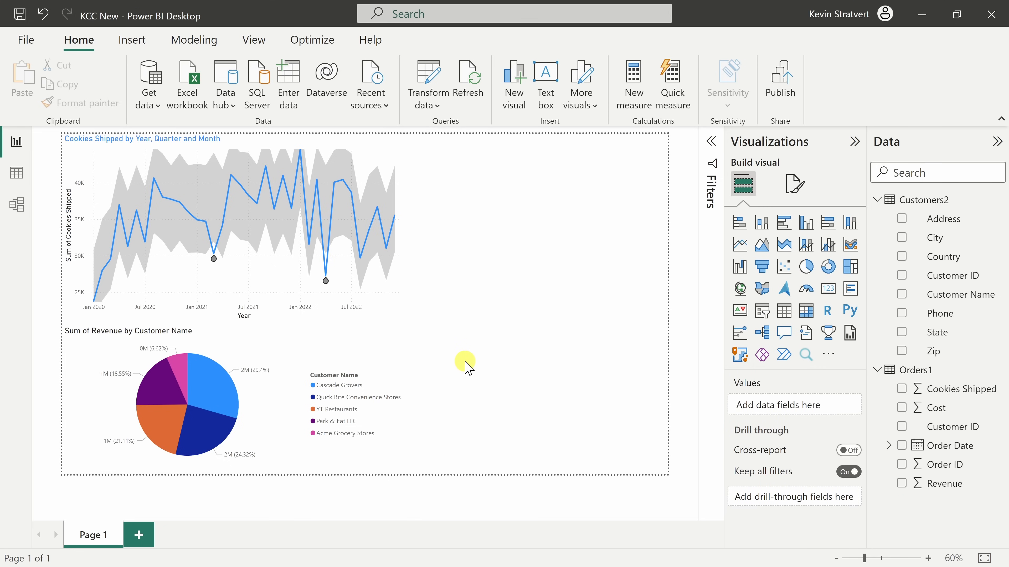
{"action": "mouse_move", "coordinate": [916, 264]}
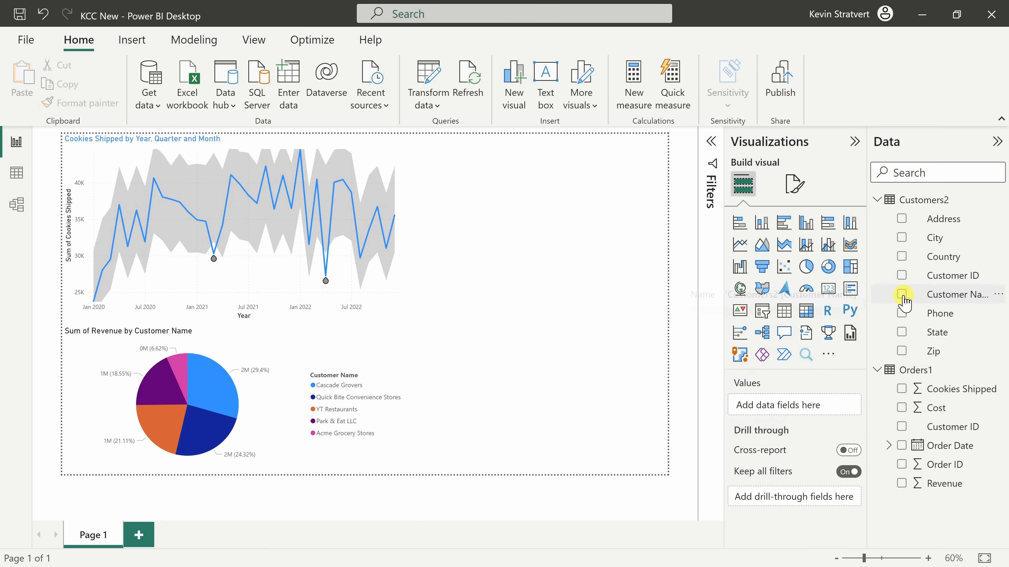
Create a Customer Name slicer and tick Acme Grocery Stores and Park & Eat LLC.
{"action": "left_click", "coordinate": [902, 294]}
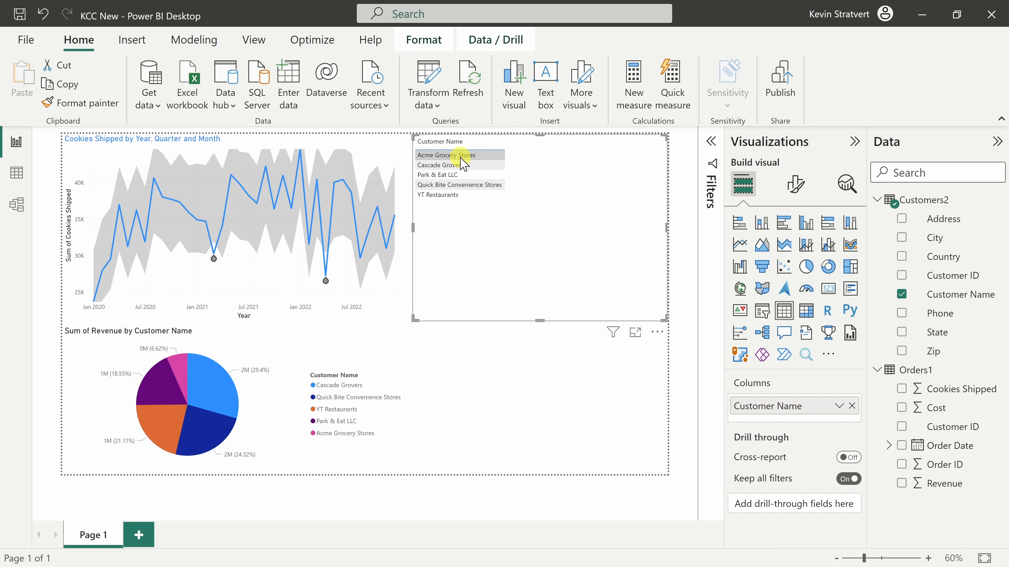
{"action": "left_click", "coordinate": [437, 175]}
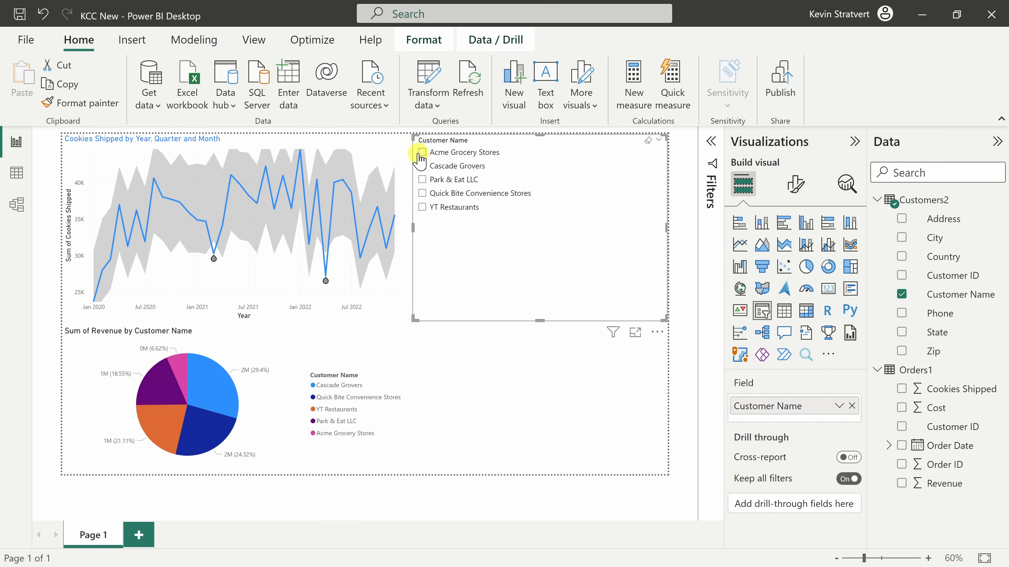
{"action": "left_click", "coordinate": [423, 152]}
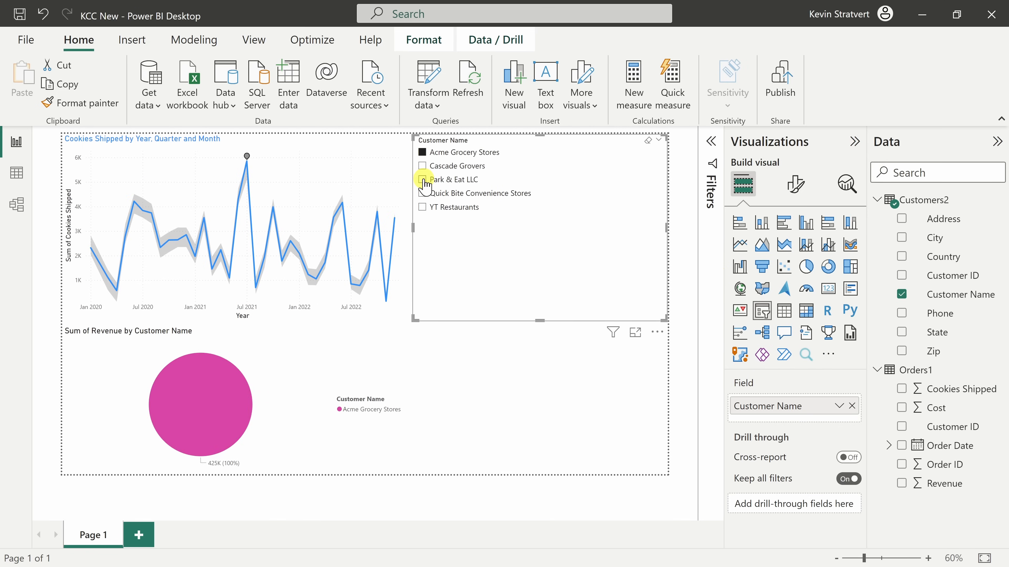
{"action": "left_click", "coordinate": [422, 179]}
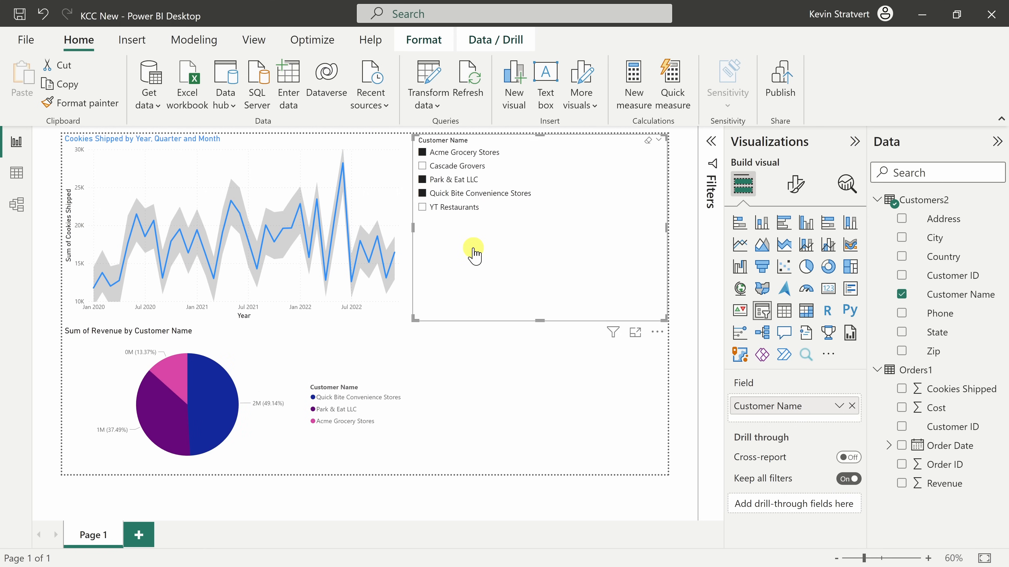
{"action": "mouse_move", "coordinate": [794, 184]}
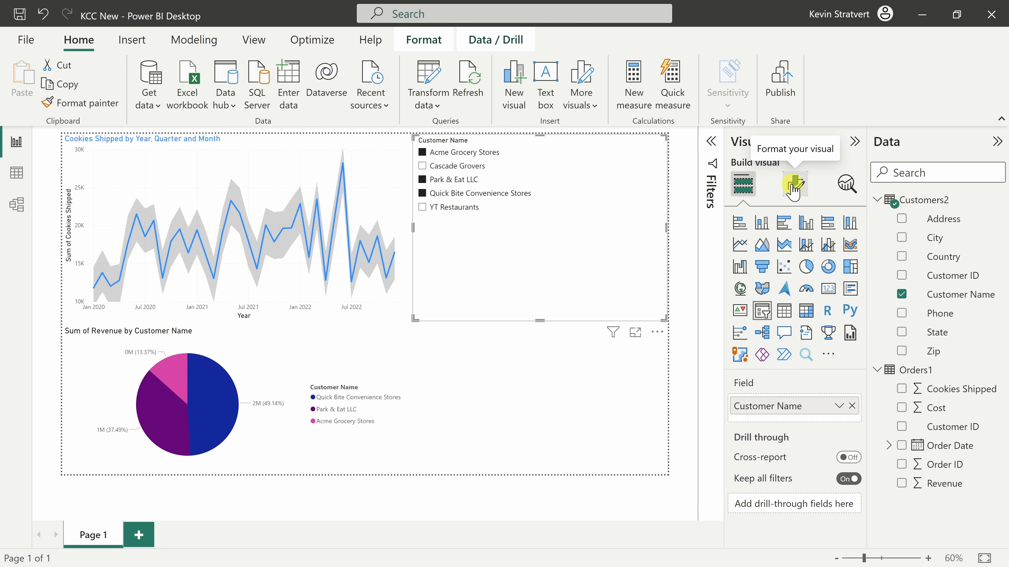
Restyle the Customer Name slicer as tiles, then as a dropdown, in Slicer settings.
{"action": "left_click", "coordinate": [795, 184]}
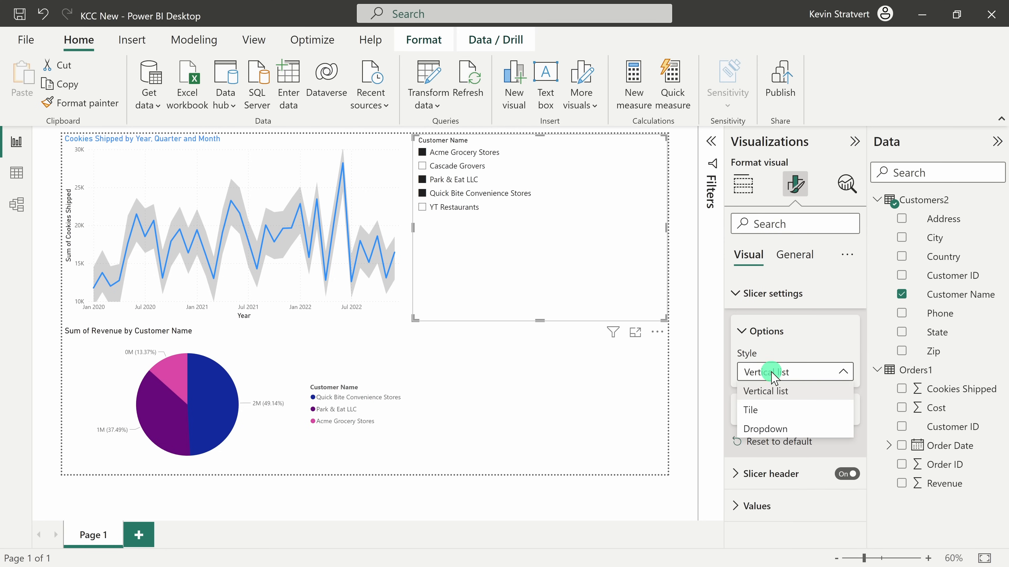
{"action": "left_click", "coordinate": [750, 410]}
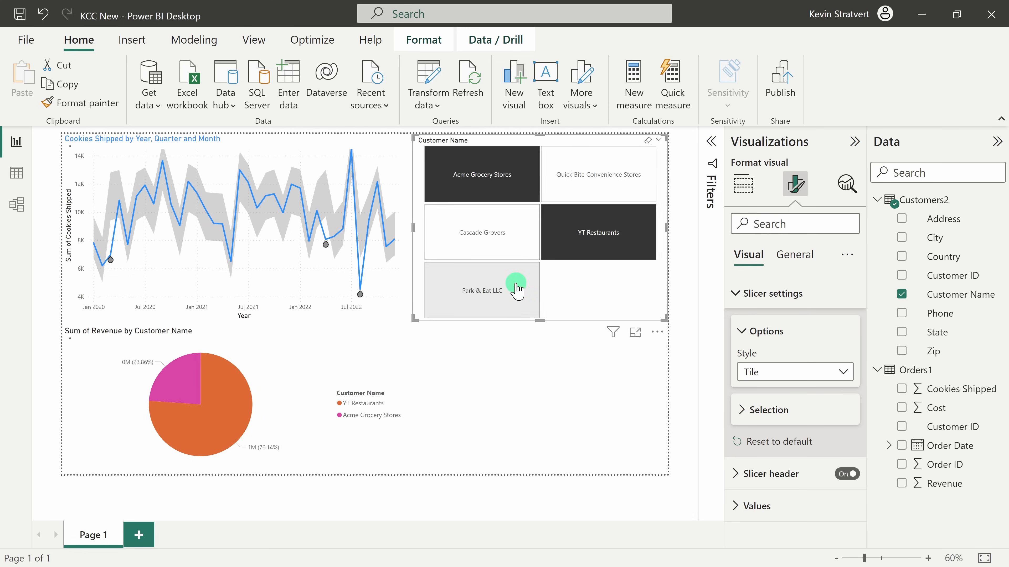
{"action": "left_click", "coordinate": [794, 372]}
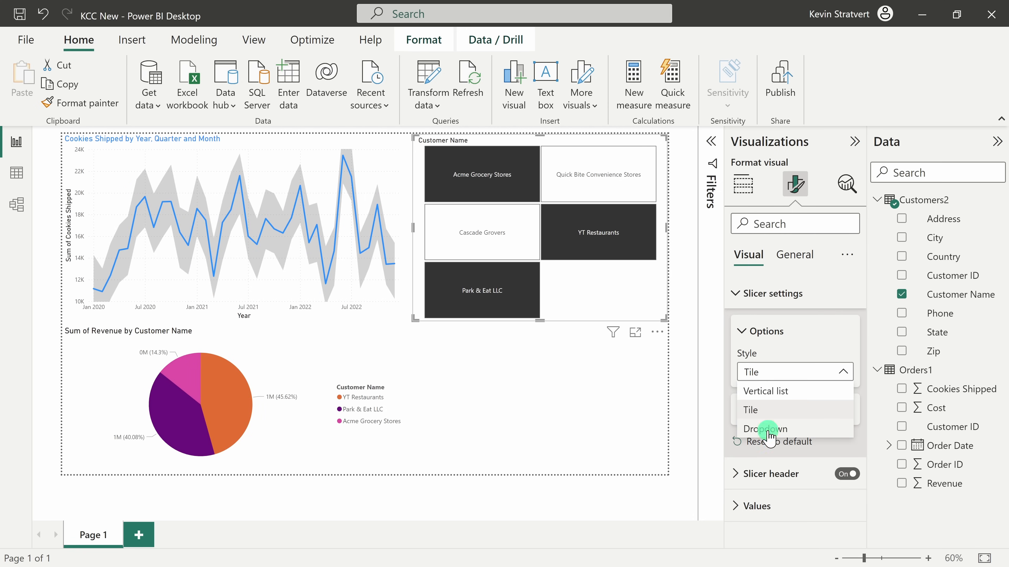
{"action": "left_click", "coordinate": [765, 429]}
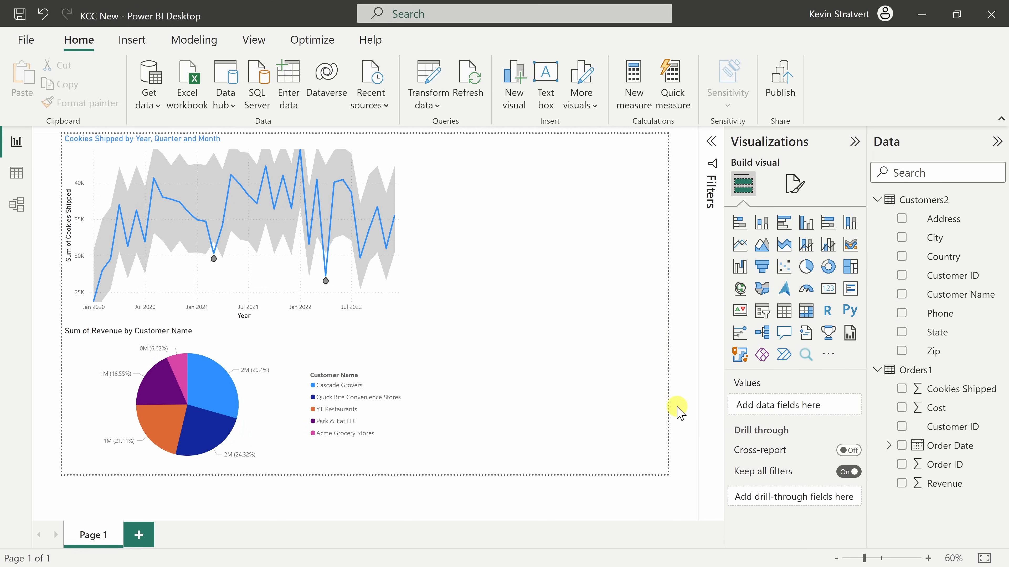
{"action": "mouse_move", "coordinate": [659, 323]}
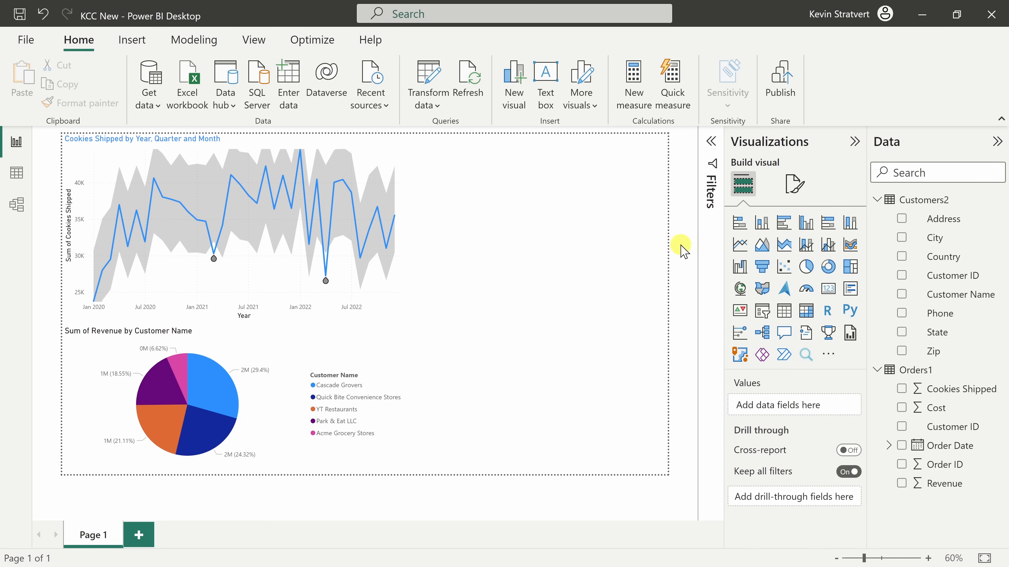
Make Customer Name a page-level filter with only Acme Grocery Stores checked.
{"action": "left_click", "coordinate": [710, 141]}
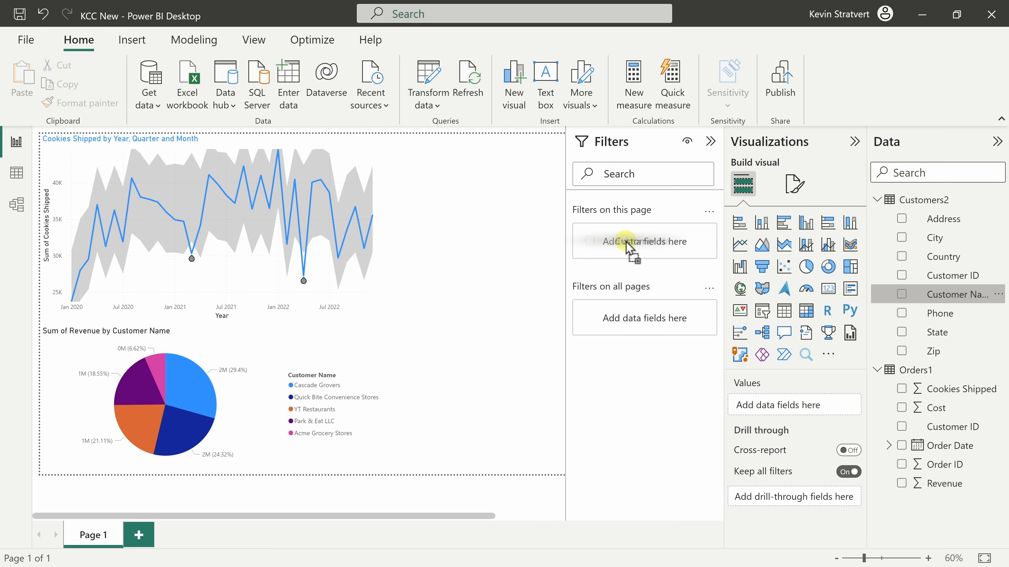
{"action": "left_click_drag", "start_coordinate": [960, 294], "coordinate": [643, 241]}
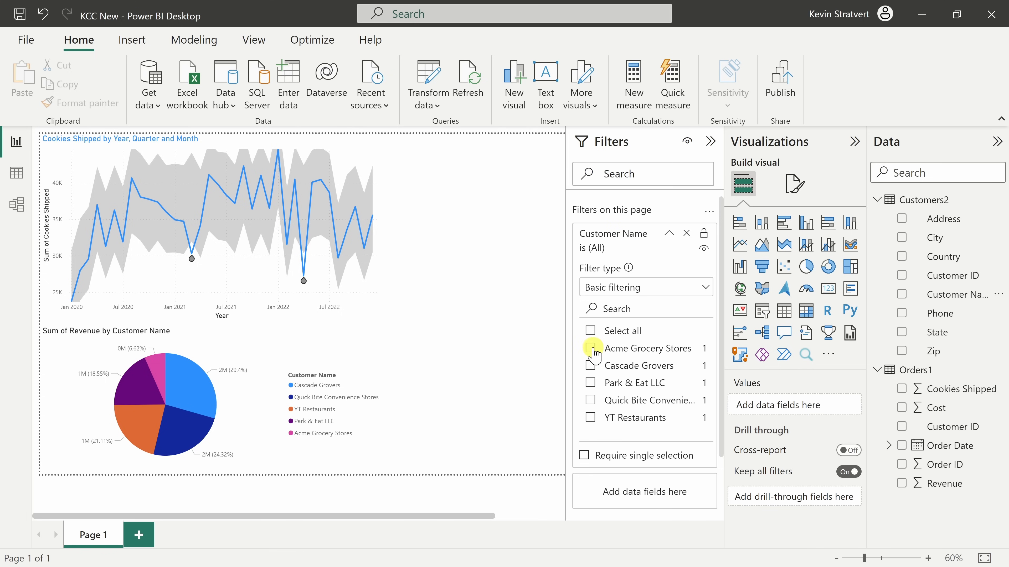
{"action": "left_click", "coordinate": [590, 349]}
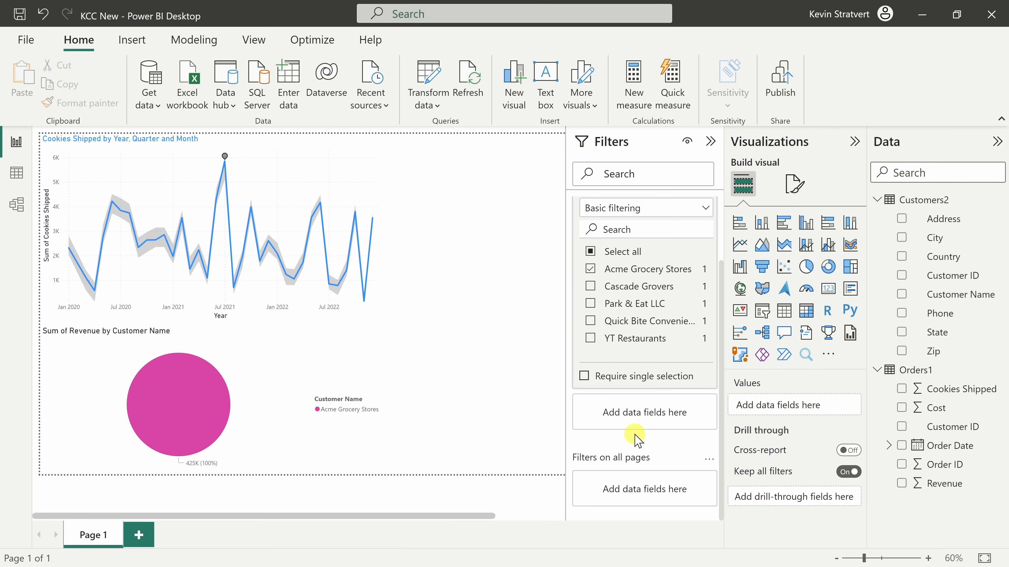
{"action": "mouse_move", "coordinate": [697, 498]}
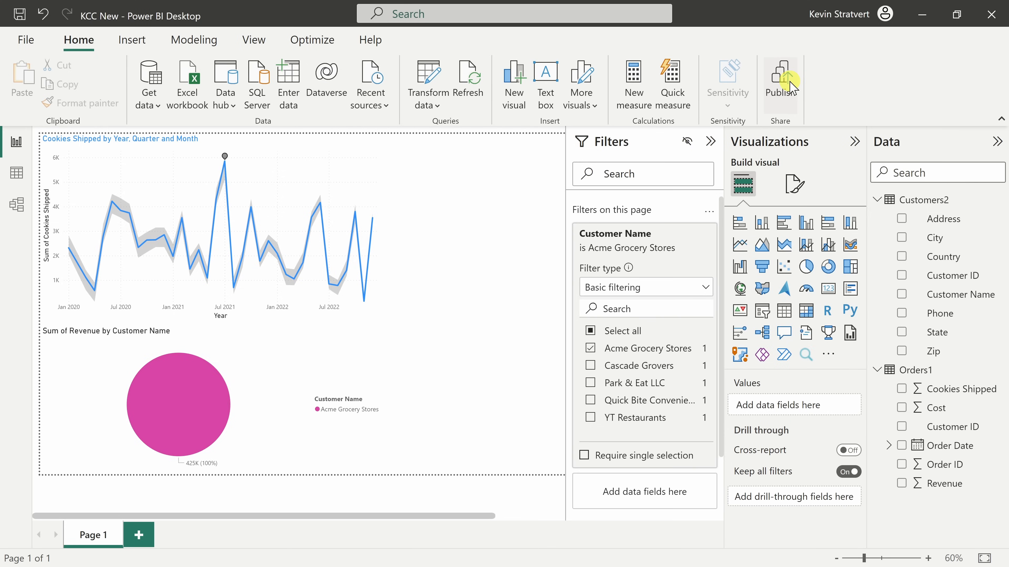
{"action": "mouse_move", "coordinate": [790, 84]}
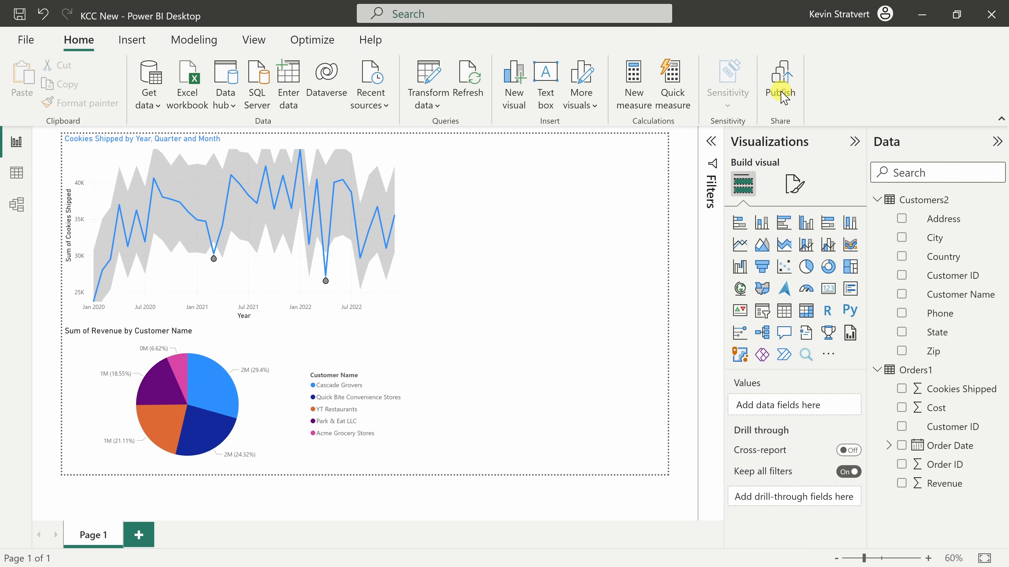
Publish the report to My workspace in the Power BI service.
{"action": "left_click", "coordinate": [780, 91]}
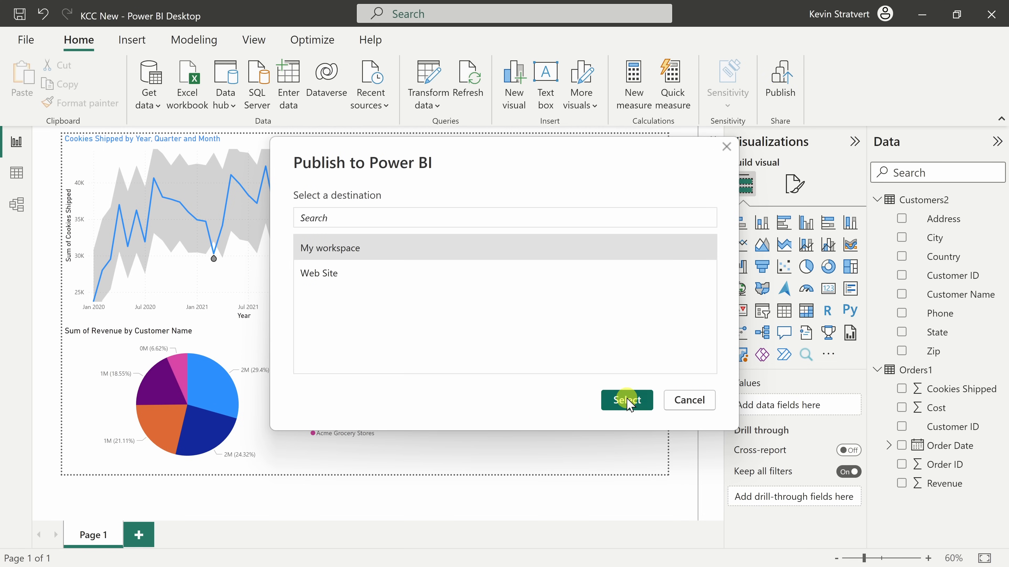
{"action": "left_click", "coordinate": [627, 400]}
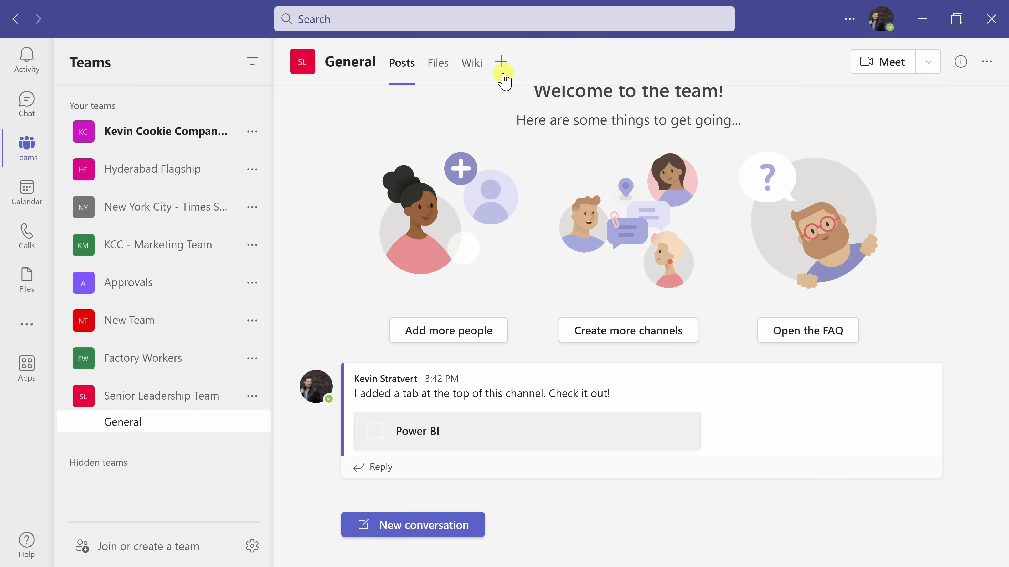
Create a new Power BI tab in the General channel.
{"action": "left_click", "coordinate": [501, 61]}
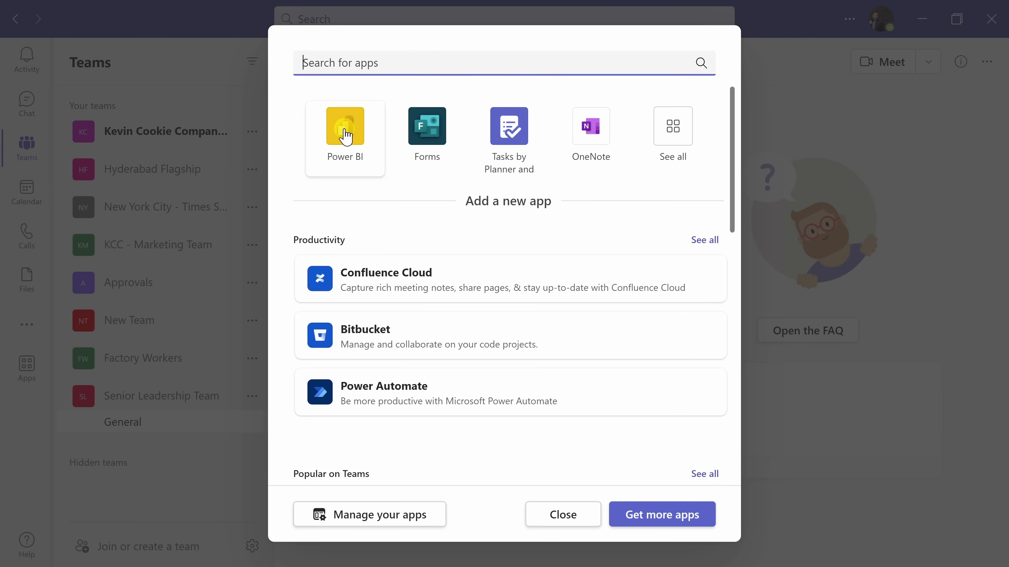
{"action": "left_click", "coordinate": [345, 126]}
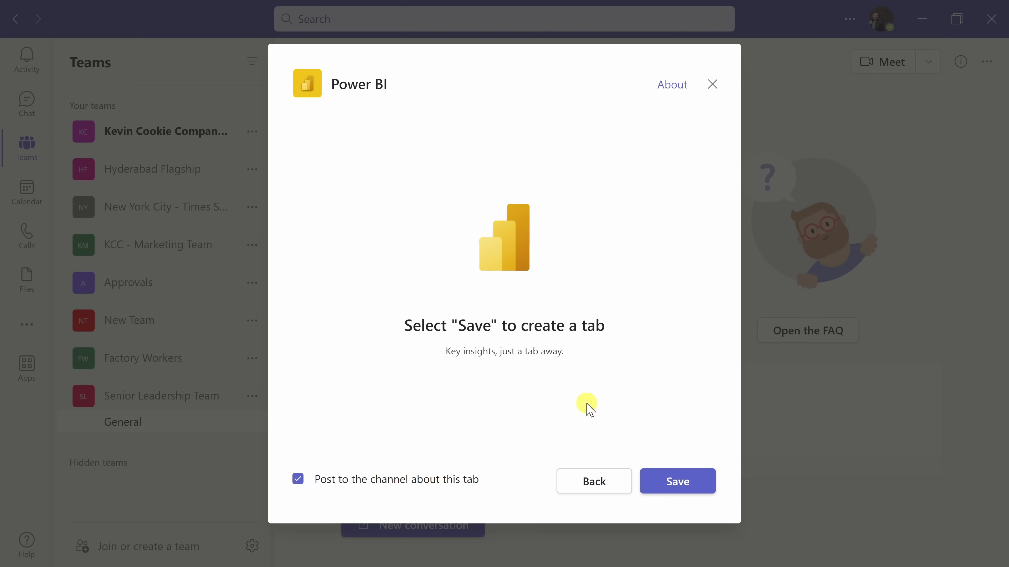
{"action": "left_click", "coordinate": [677, 481]}
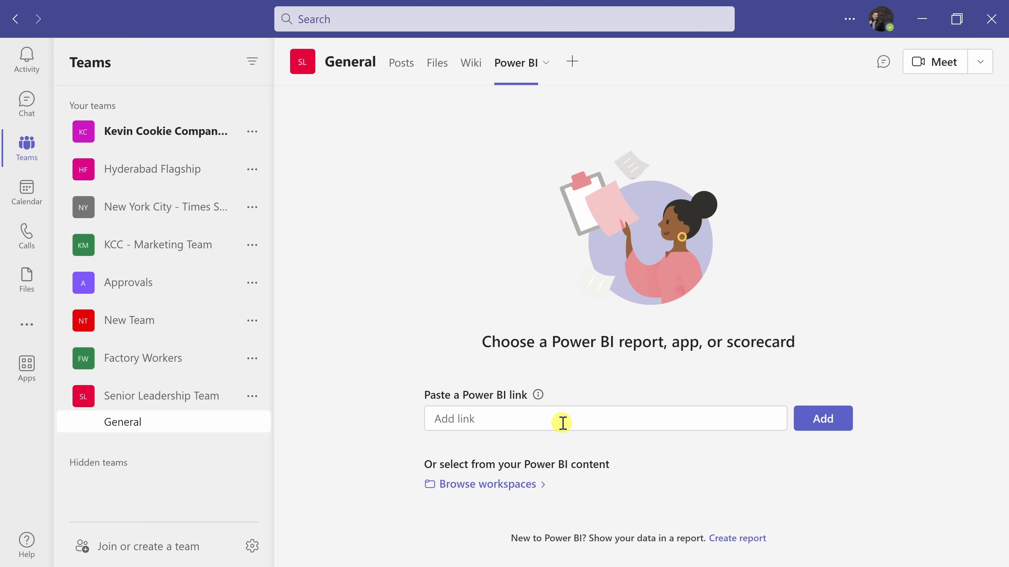
{"action": "mouse_move", "coordinate": [481, 487]}
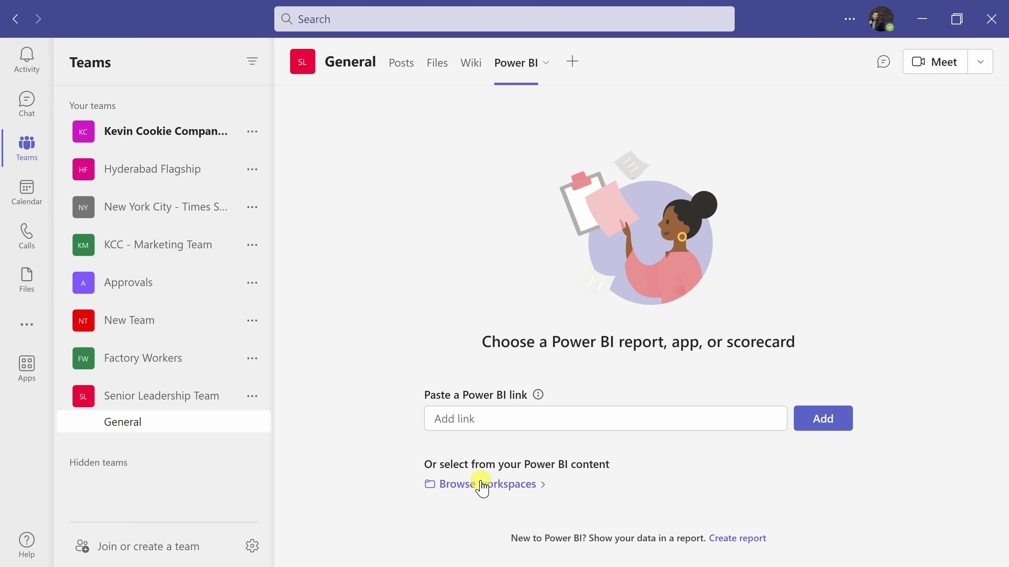
Browse My workspace and add the KCC New report to the tab.
{"action": "left_click", "coordinate": [487, 484]}
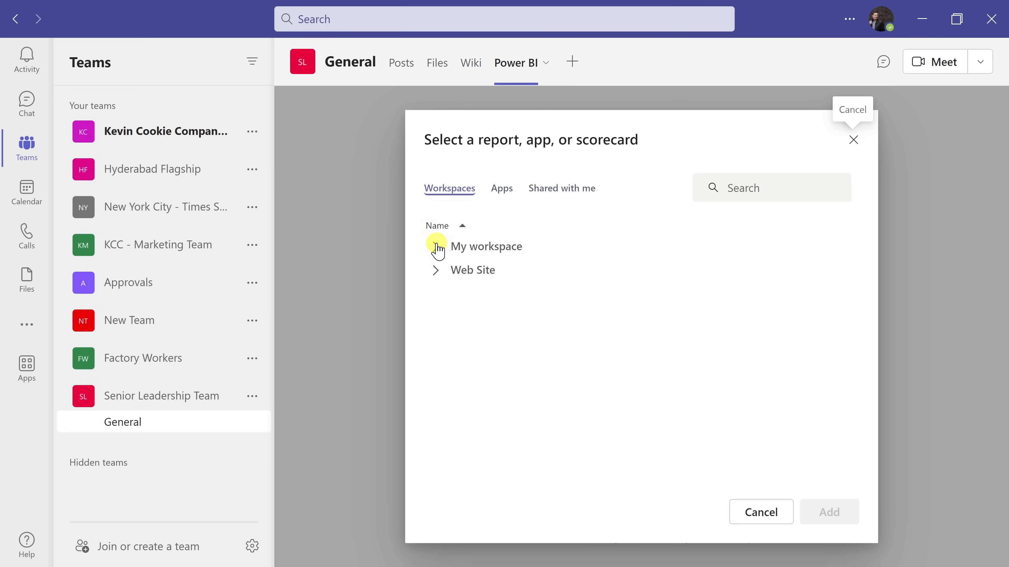
{"action": "left_click", "coordinate": [435, 247]}
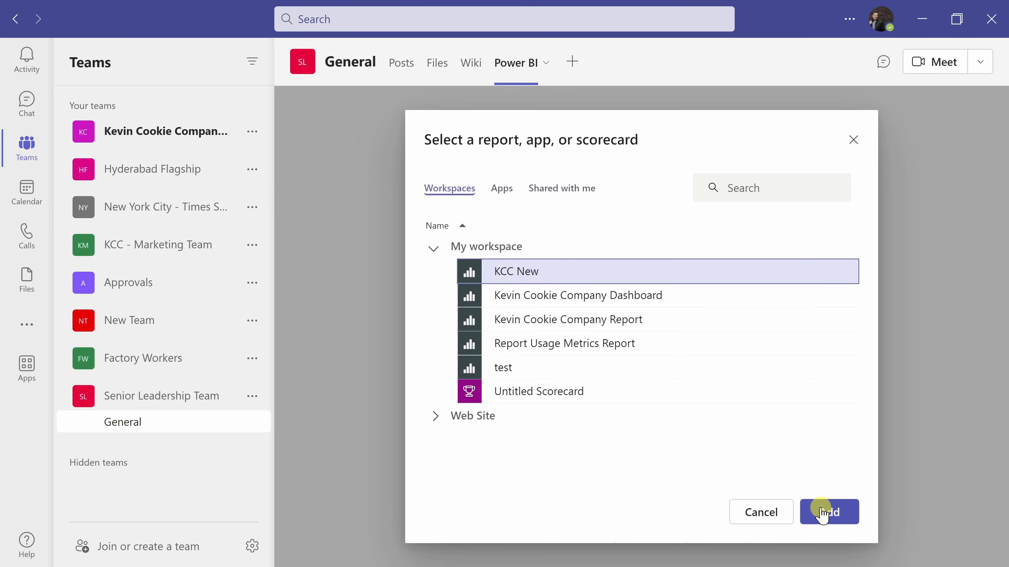
{"action": "left_click", "coordinate": [827, 513]}
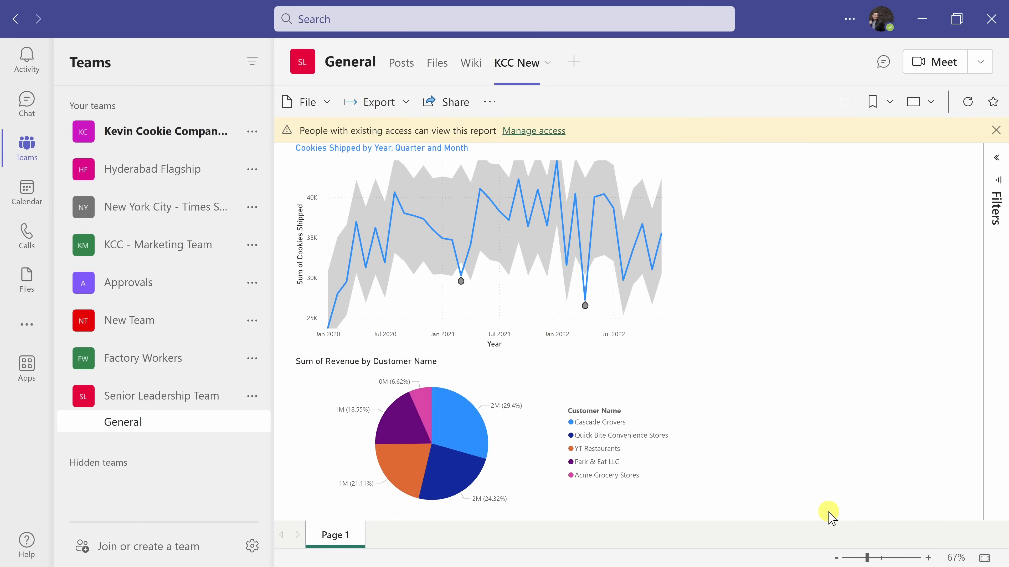
{"action": "mouse_move", "coordinate": [523, 67]}
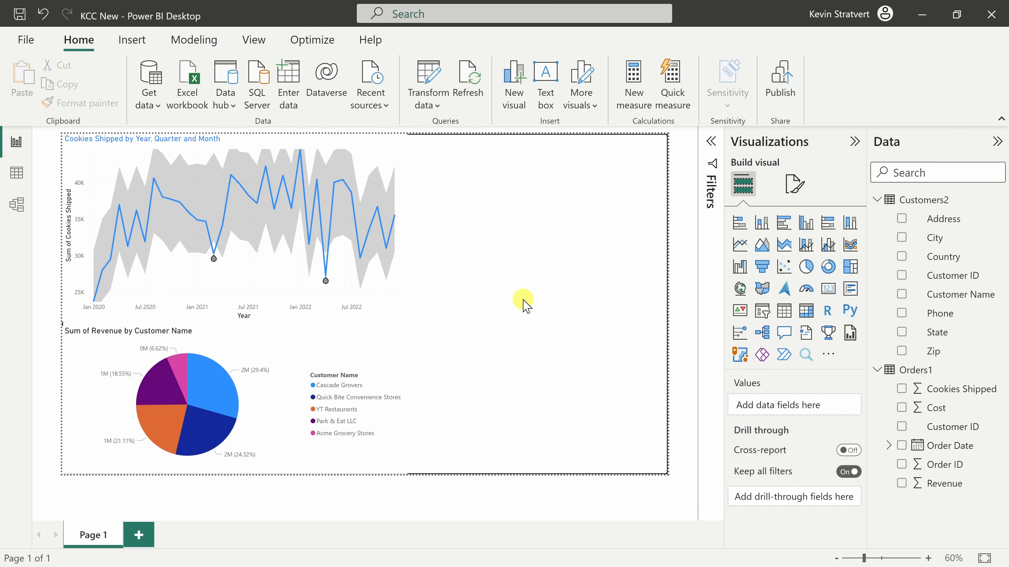
{"action": "mouse_move", "coordinate": [432, 79]}
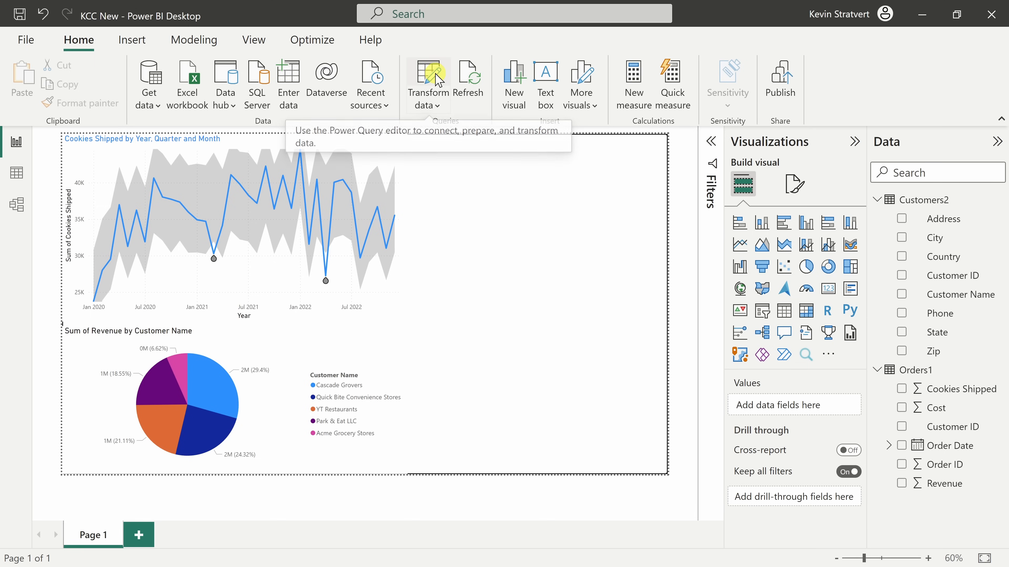
Launch Power Query Editor via Transform data on the Home ribbon.
{"action": "left_click", "coordinate": [427, 74]}
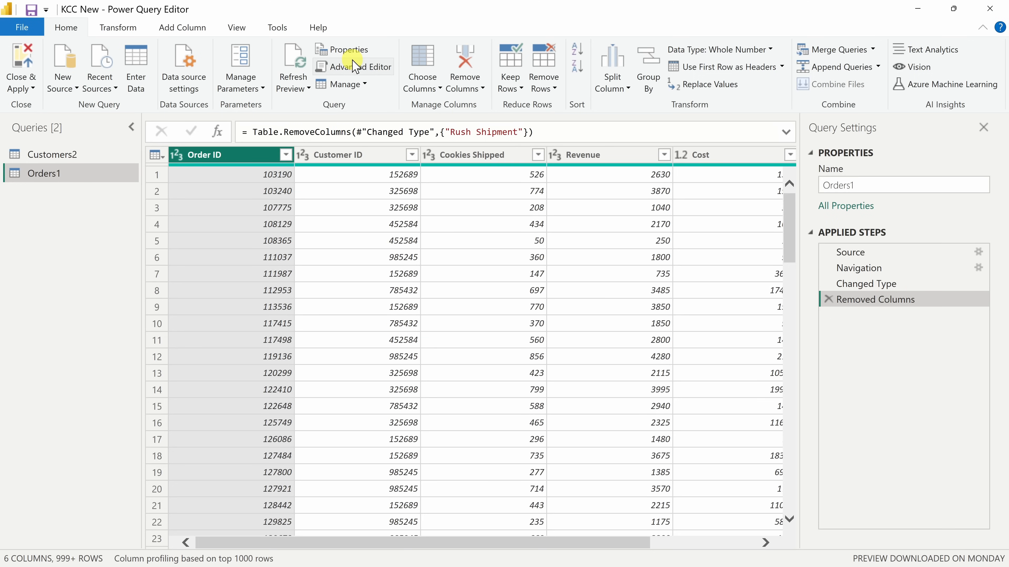
{"action": "mouse_move", "coordinate": [347, 209]}
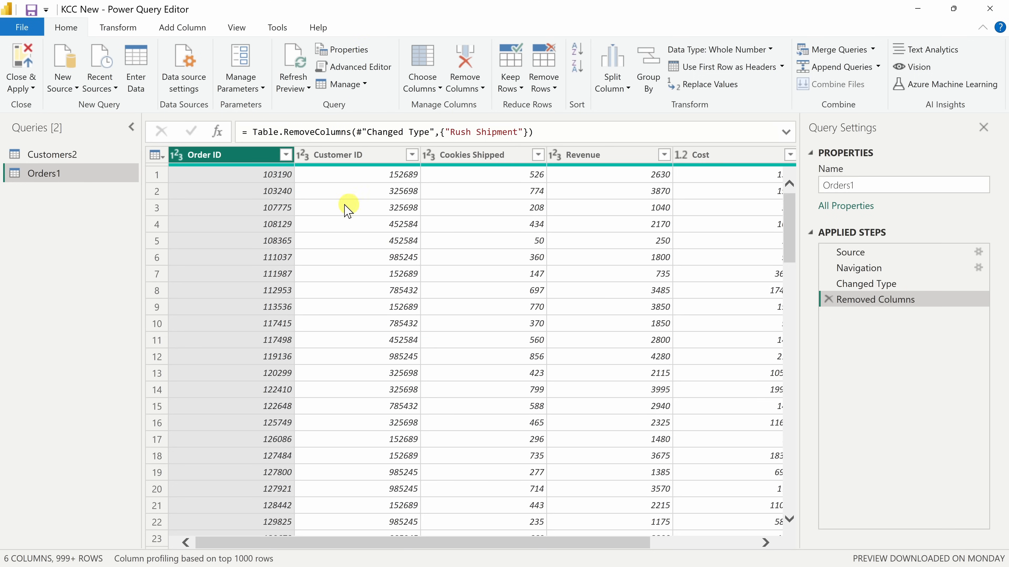
{"action": "scroll", "scroll_direction": "down", "scroll_amount": 3}
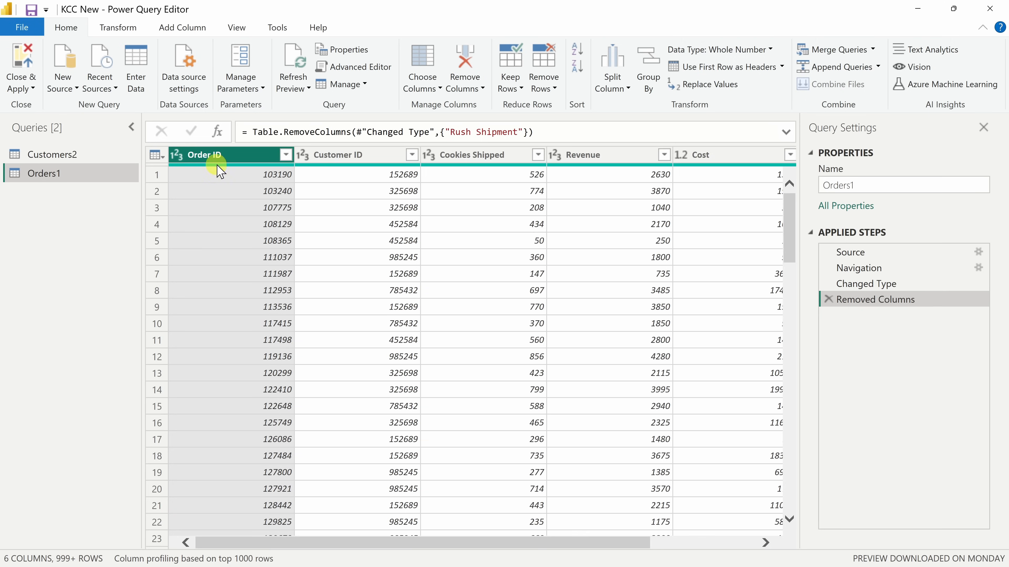
{"action": "mouse_move", "coordinate": [208, 174]}
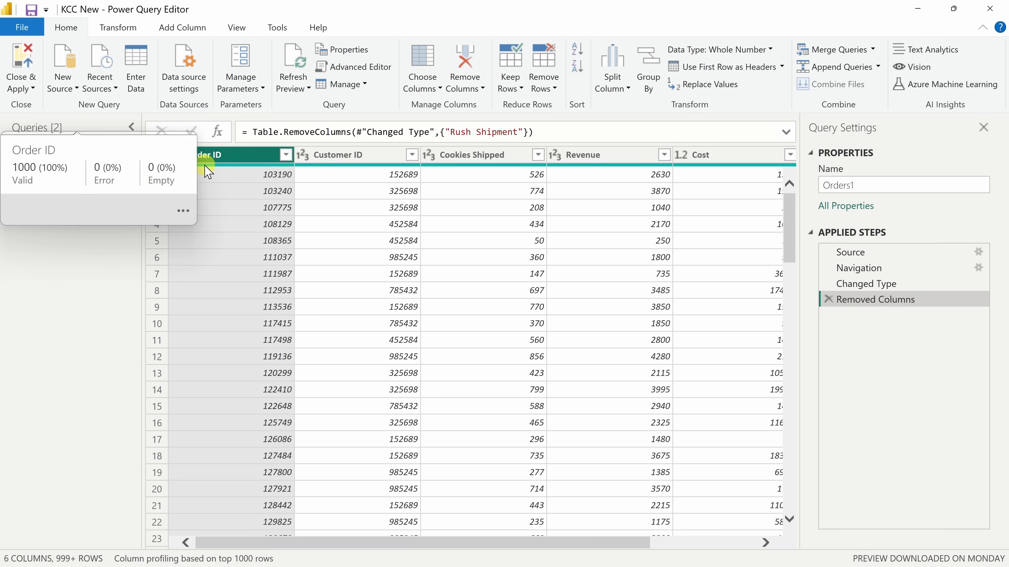
{"action": "mouse_move", "coordinate": [47, 173]}
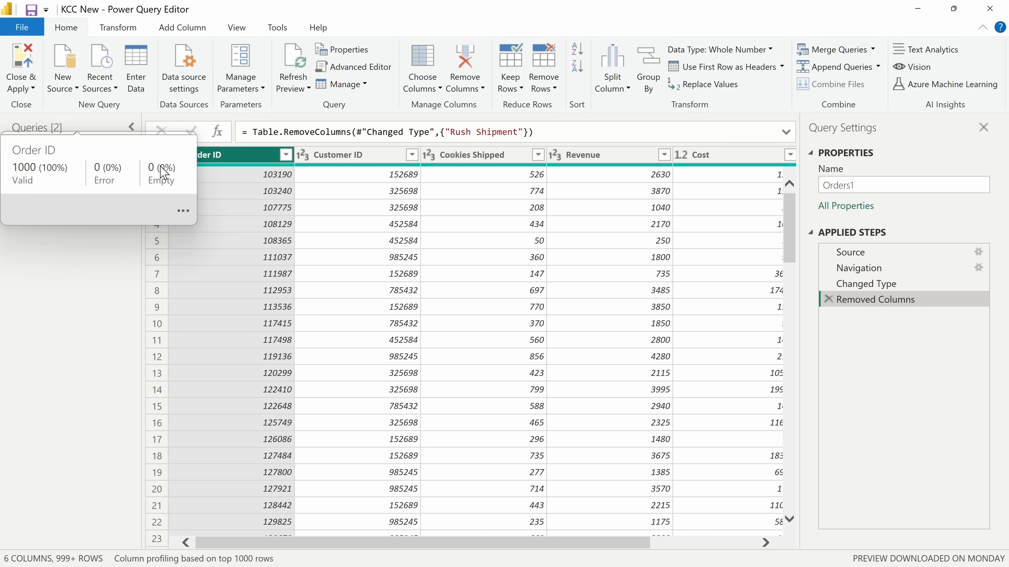
{"action": "mouse_move", "coordinate": [158, 180]}
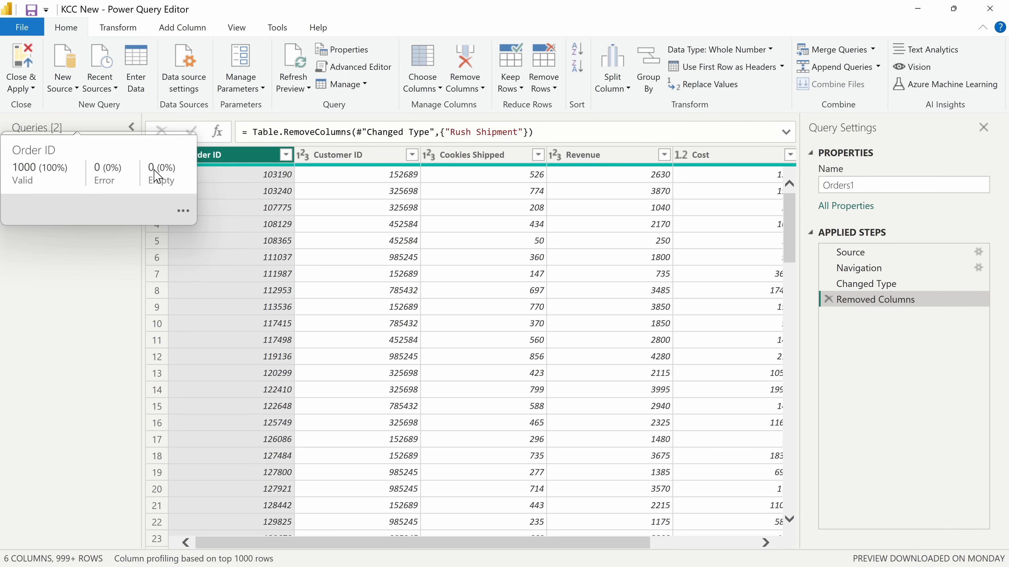
{"action": "mouse_move", "coordinate": [178, 207]}
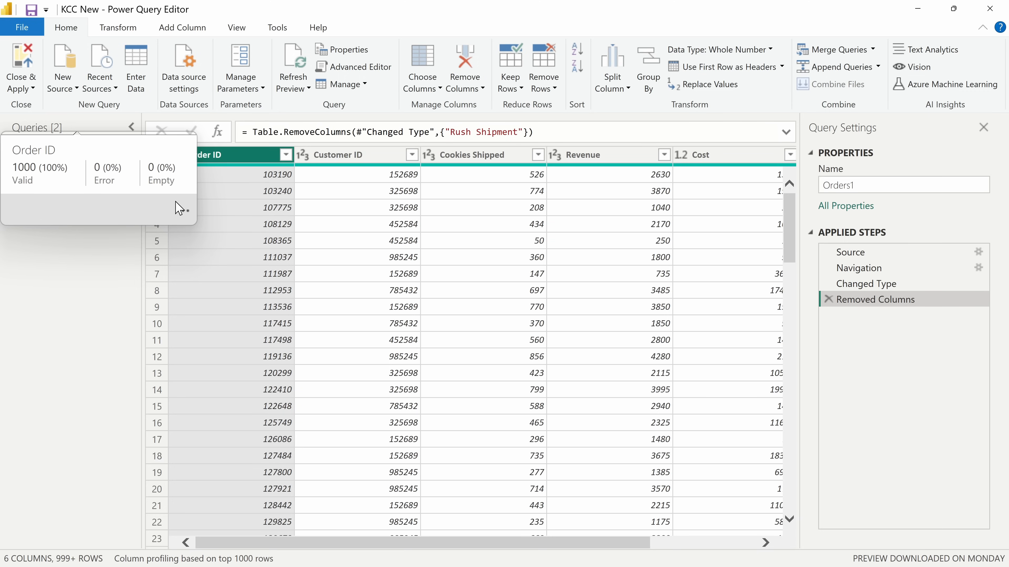
{"action": "left_click", "coordinate": [184, 211]}
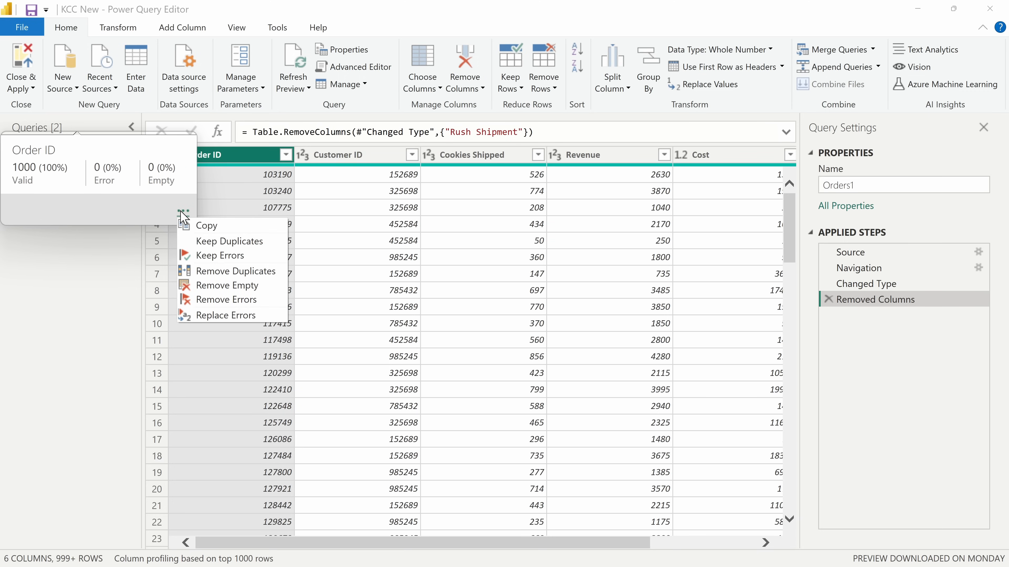
{"action": "mouse_move", "coordinate": [238, 305]}
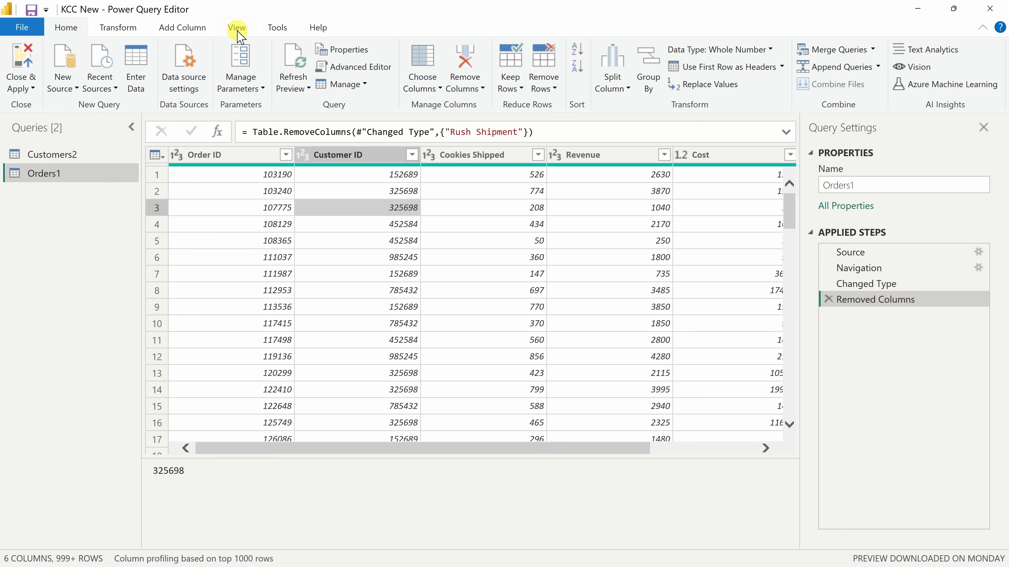
Enable Column quality and Column distribution on the View tab and select the Order ID column for profiling.
{"action": "left_click", "coordinate": [236, 27]}
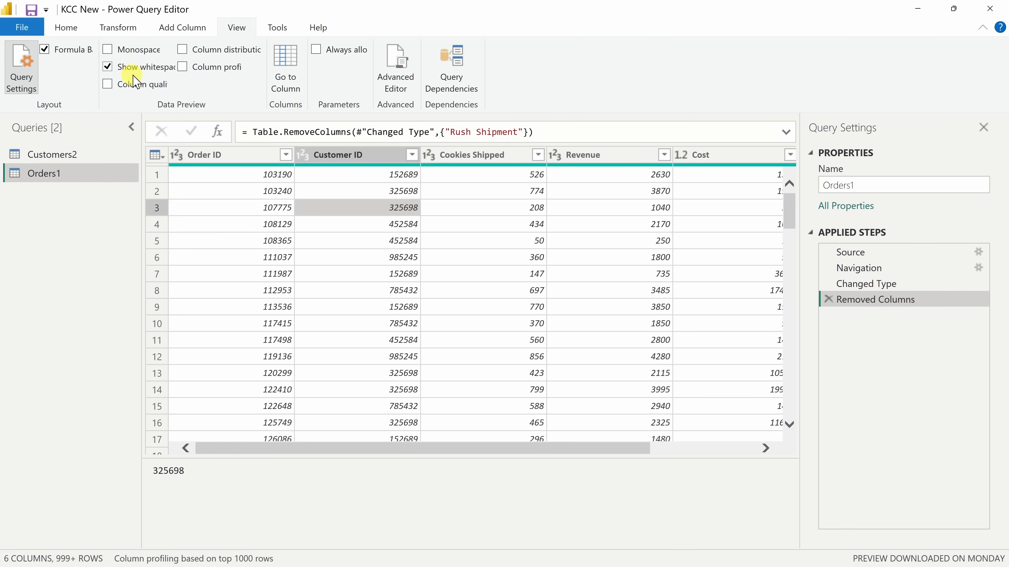
{"action": "mouse_move", "coordinate": [231, 78]}
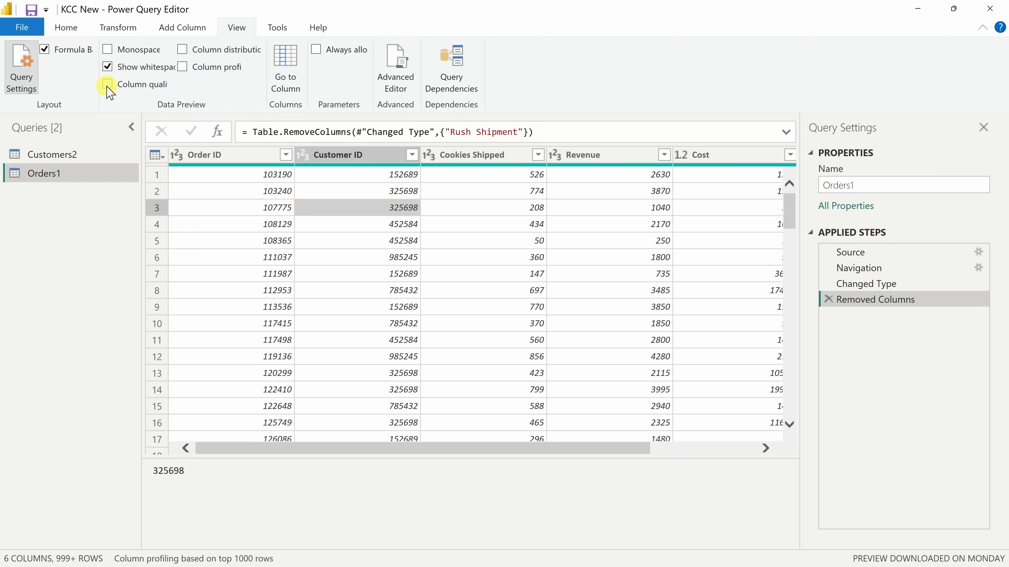
{"action": "left_click", "coordinate": [107, 85]}
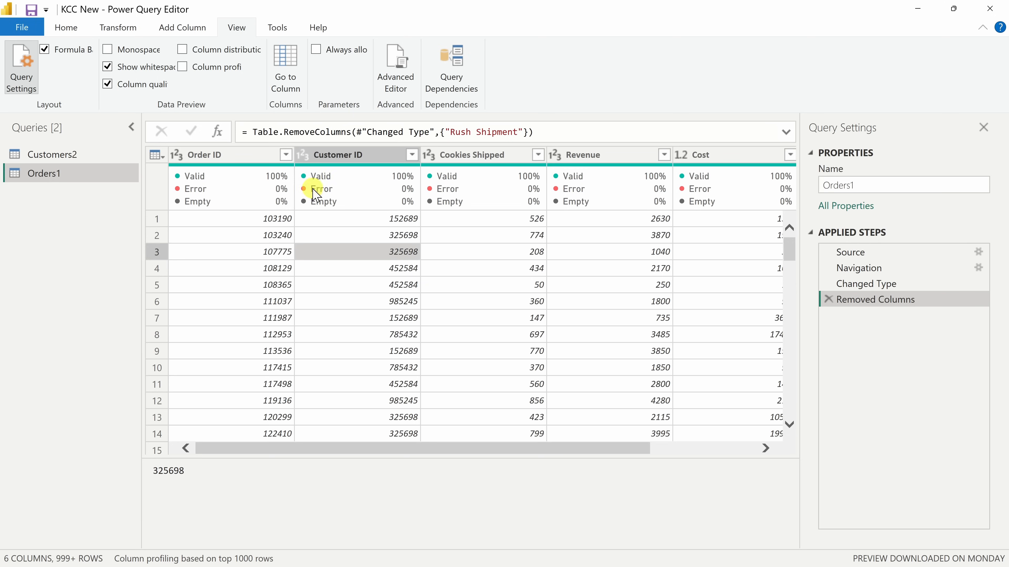
{"action": "mouse_move", "coordinate": [337, 200]}
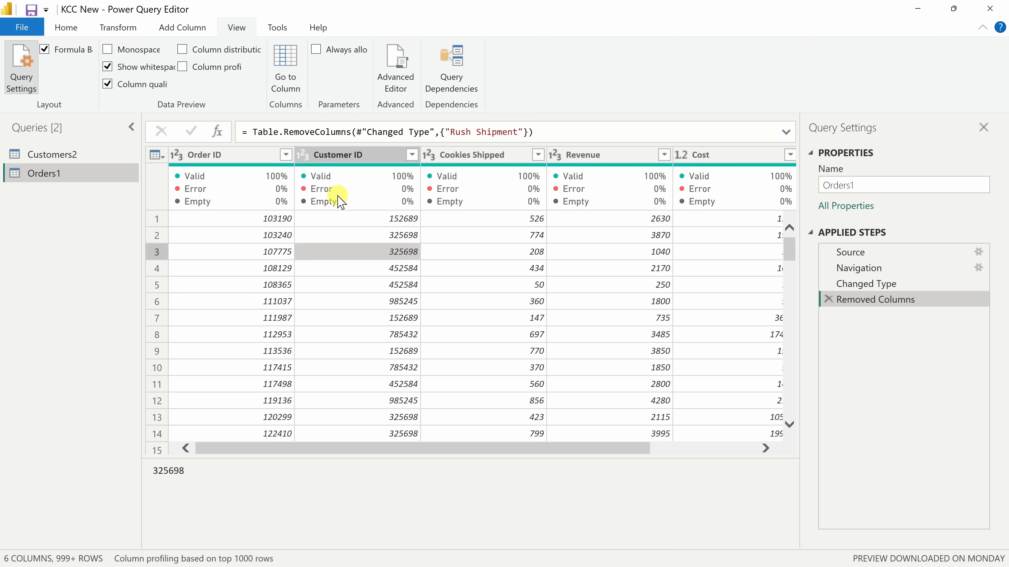
{"action": "mouse_move", "coordinate": [220, 149]}
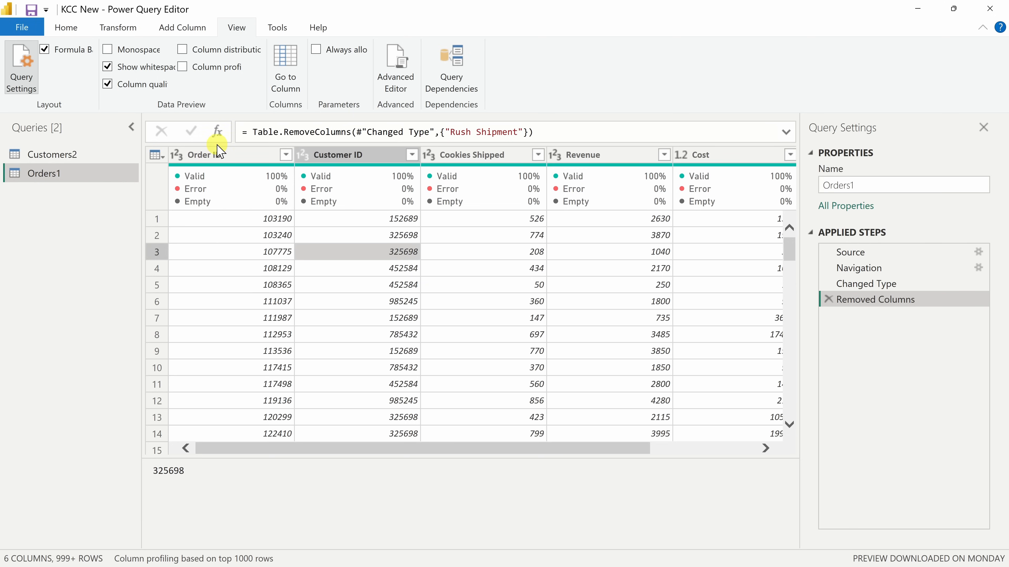
{"action": "left_click", "coordinate": [181, 50]}
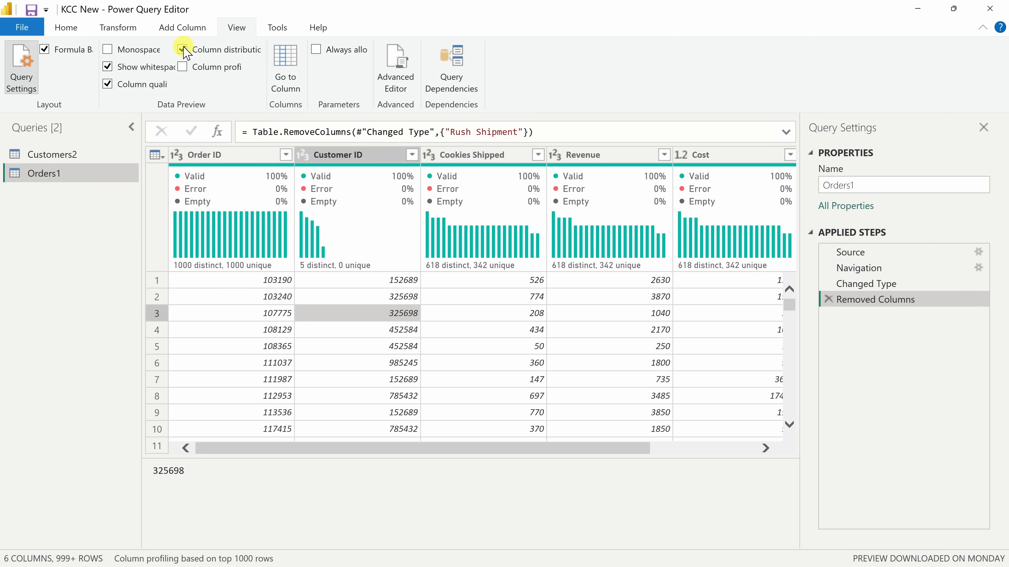
{"action": "left_click", "coordinate": [181, 50]}
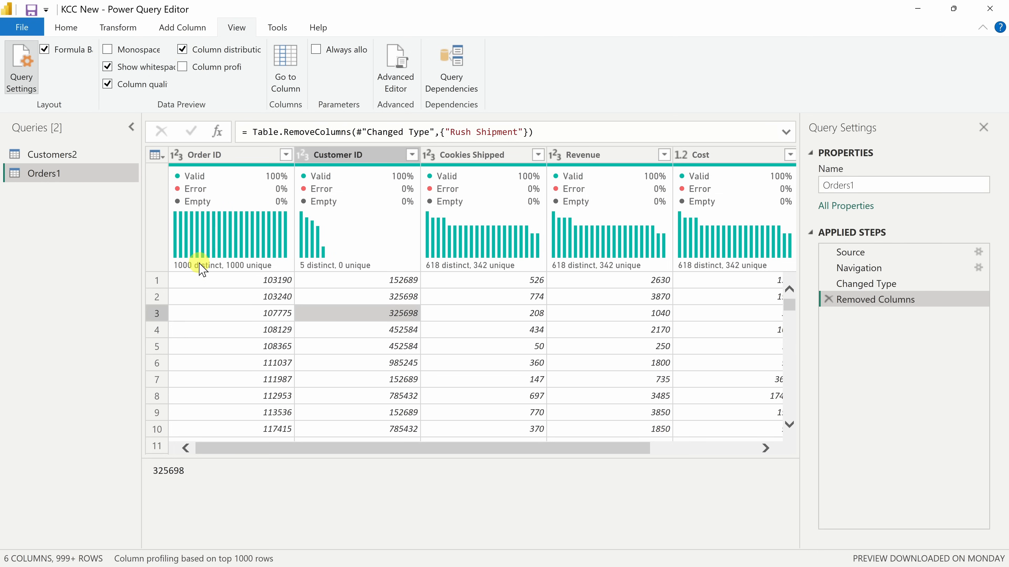
{"action": "mouse_move", "coordinate": [223, 248]}
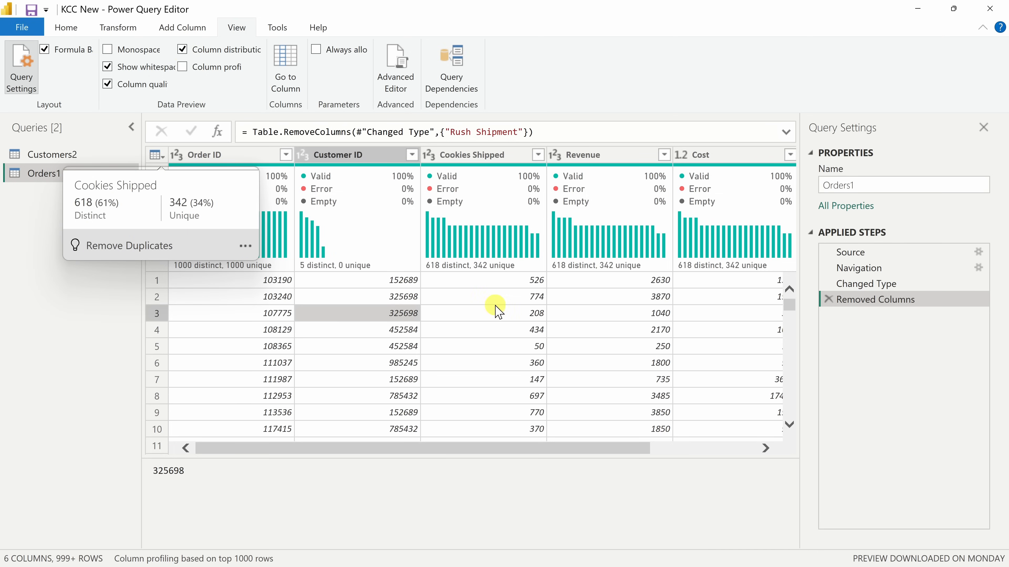
{"action": "mouse_move", "coordinate": [522, 384]}
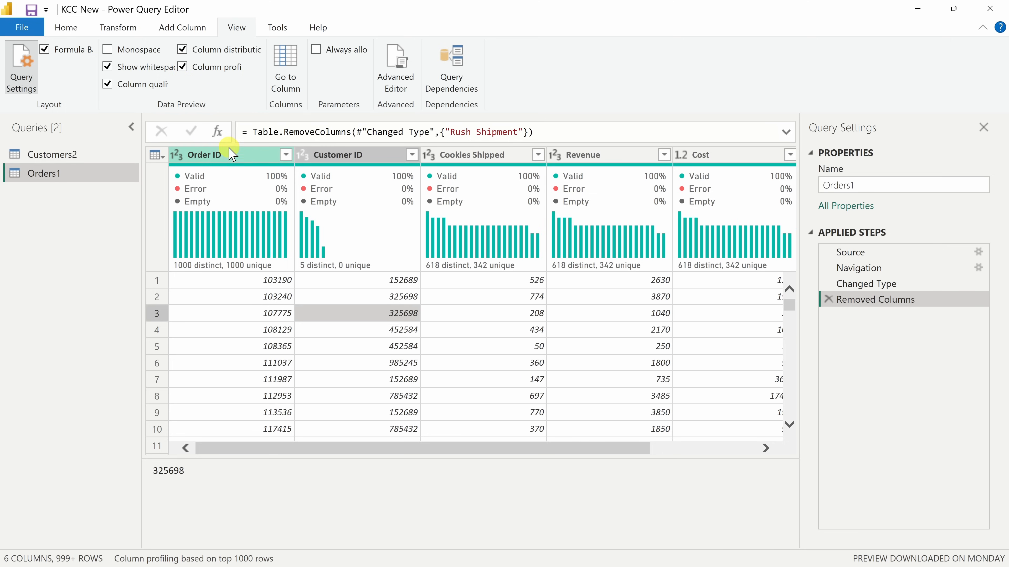
{"action": "left_click", "coordinate": [225, 154]}
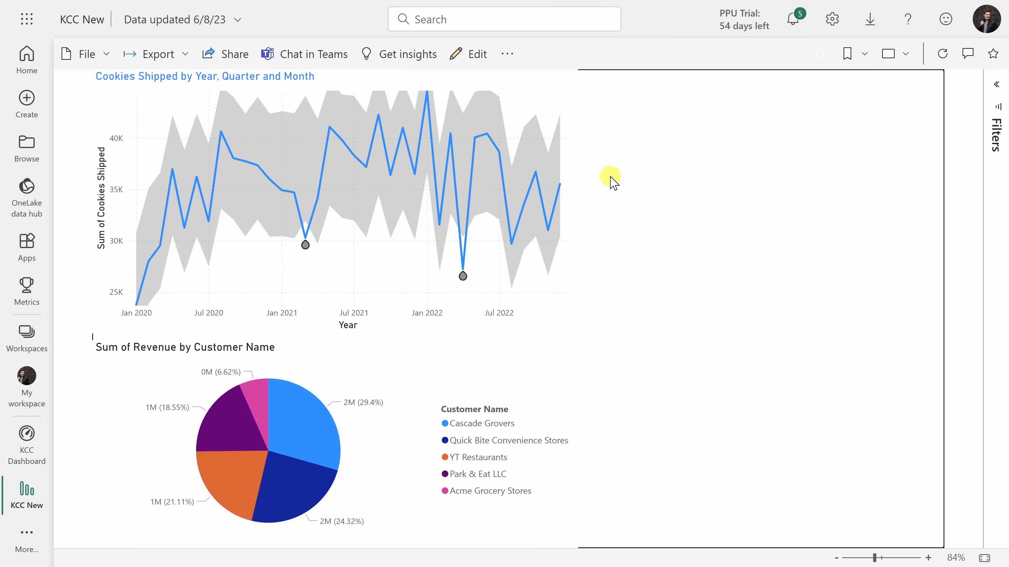
{"action": "mouse_move", "coordinate": [665, 423]}
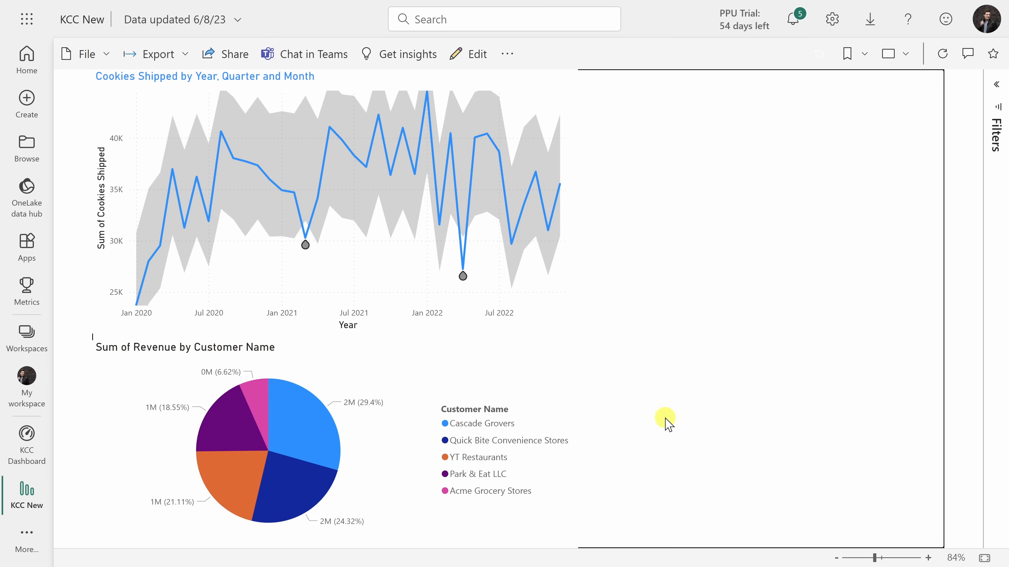
{"action": "mouse_move", "coordinate": [675, 255]}
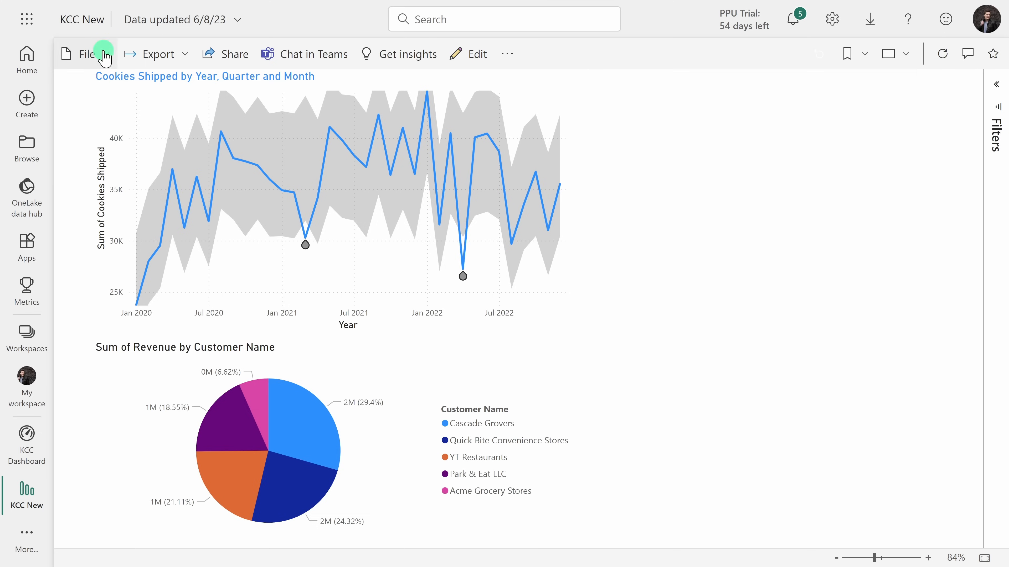
{"action": "left_click", "coordinate": [87, 54]}
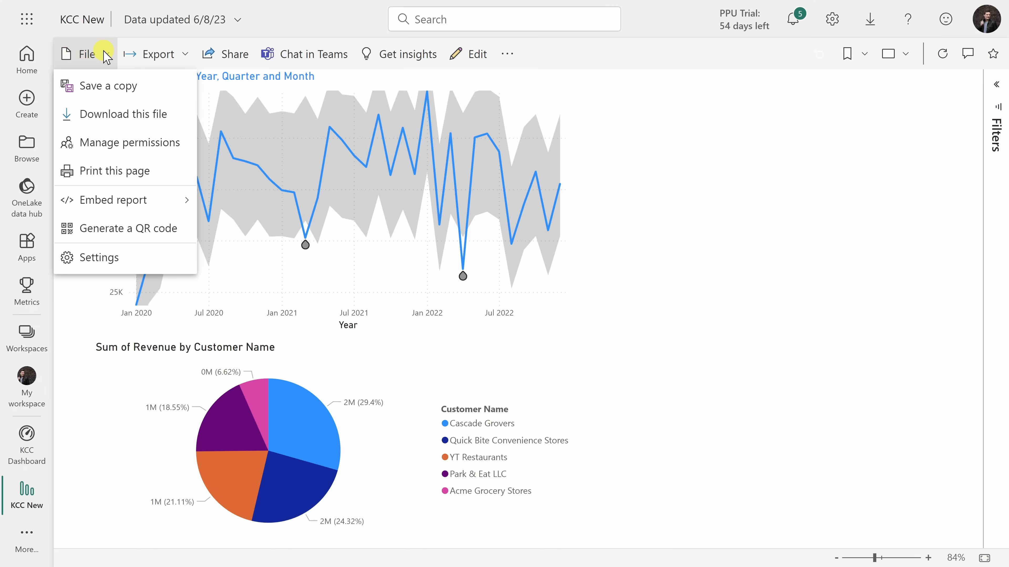
{"action": "left_click", "coordinate": [128, 229]}
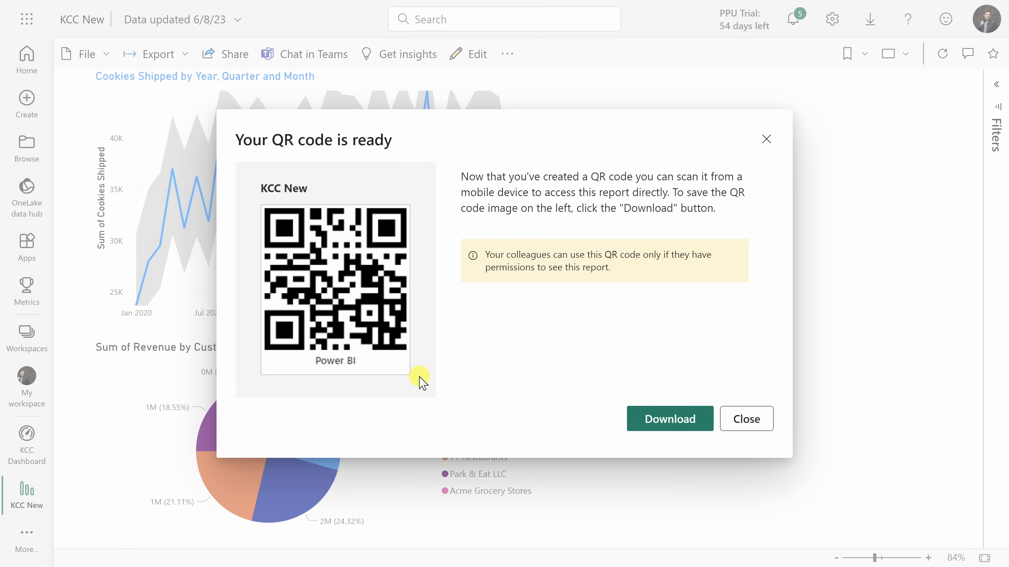
{"action": "mouse_move", "coordinate": [701, 411]}
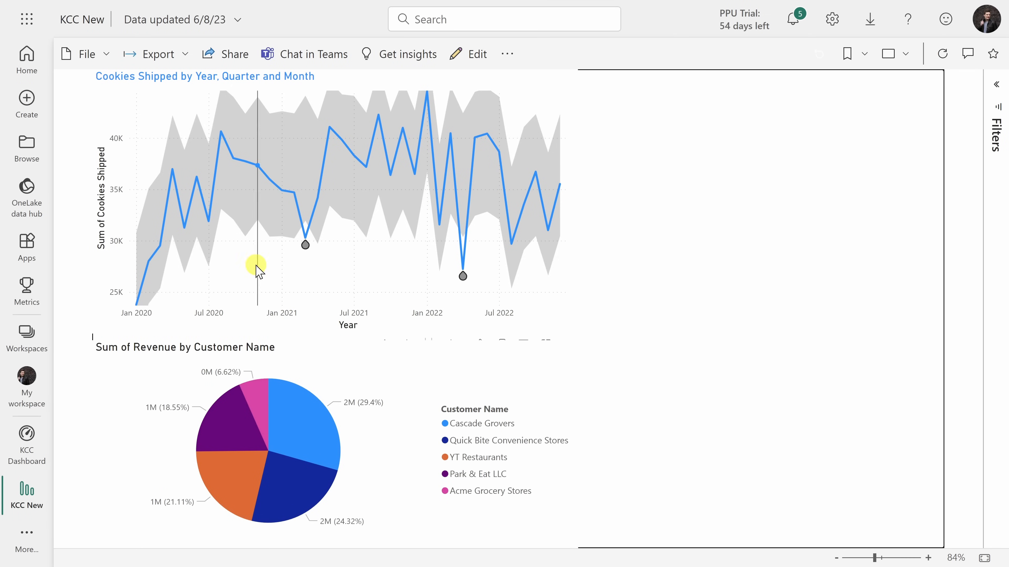
Export to PowerPoint with Embed live data and copy the KCC New report page link.
{"action": "left_click", "coordinate": [174, 55]}
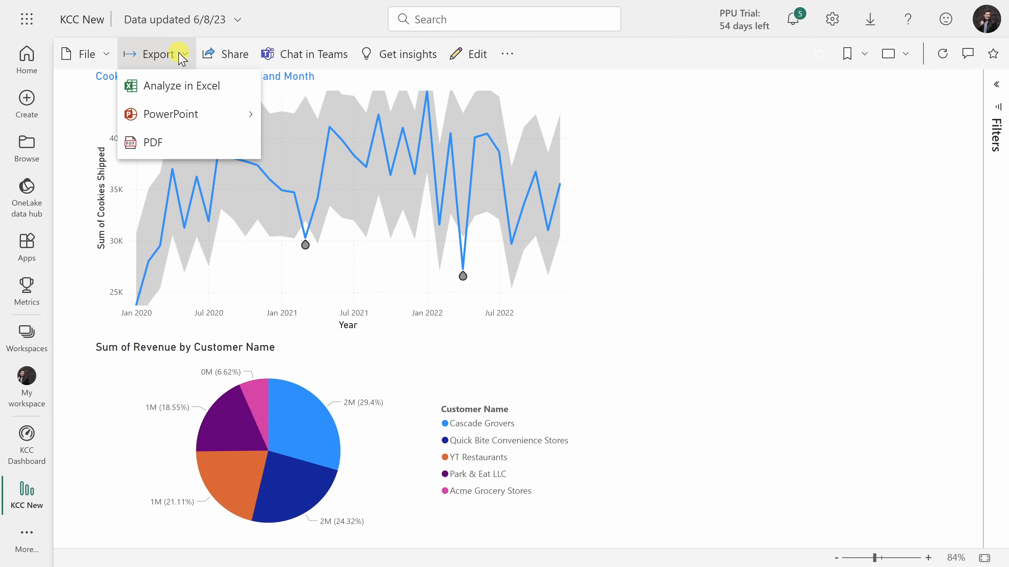
{"action": "mouse_move", "coordinate": [184, 113]}
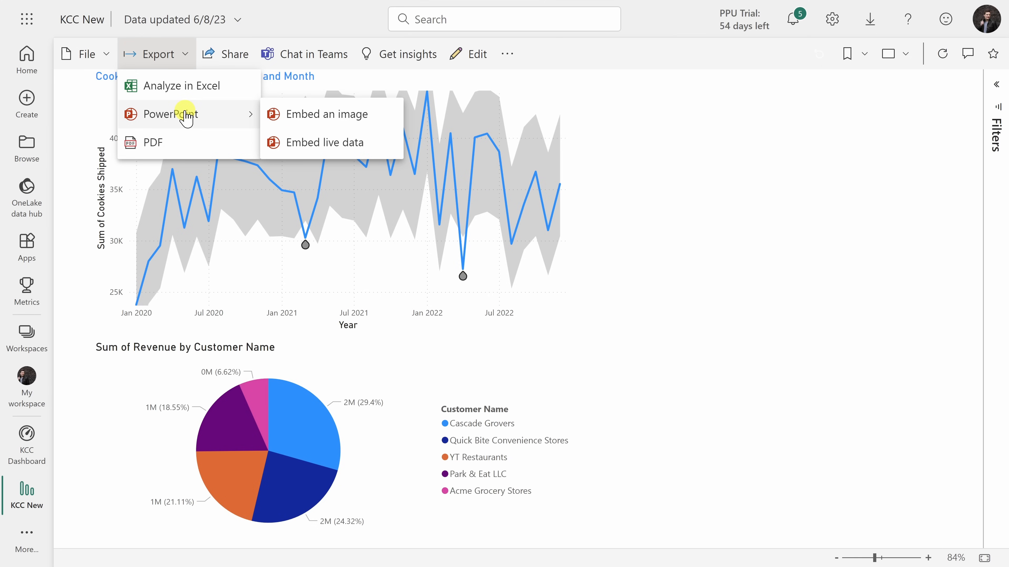
{"action": "mouse_move", "coordinate": [331, 117]}
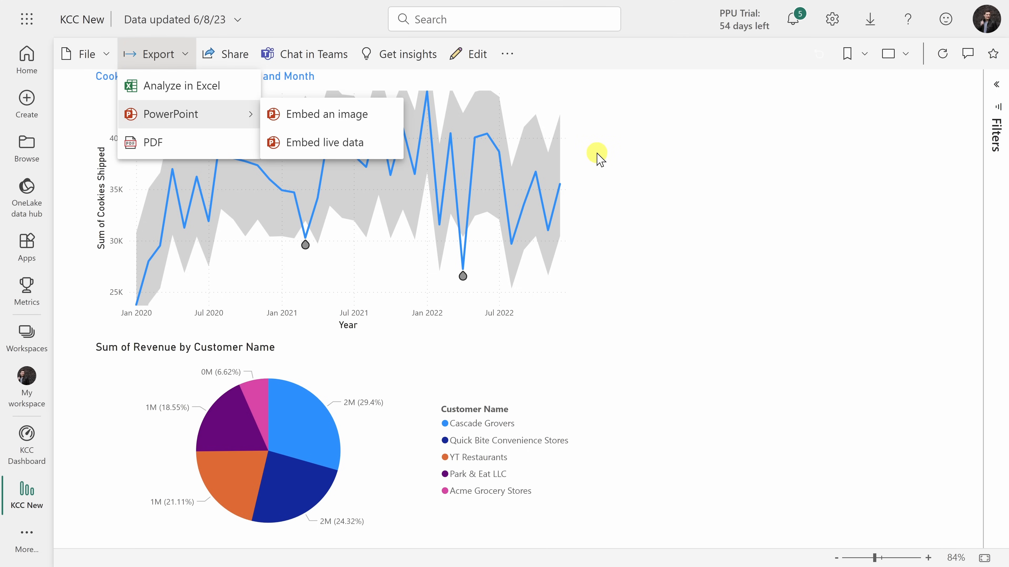
{"action": "mouse_move", "coordinate": [596, 155]}
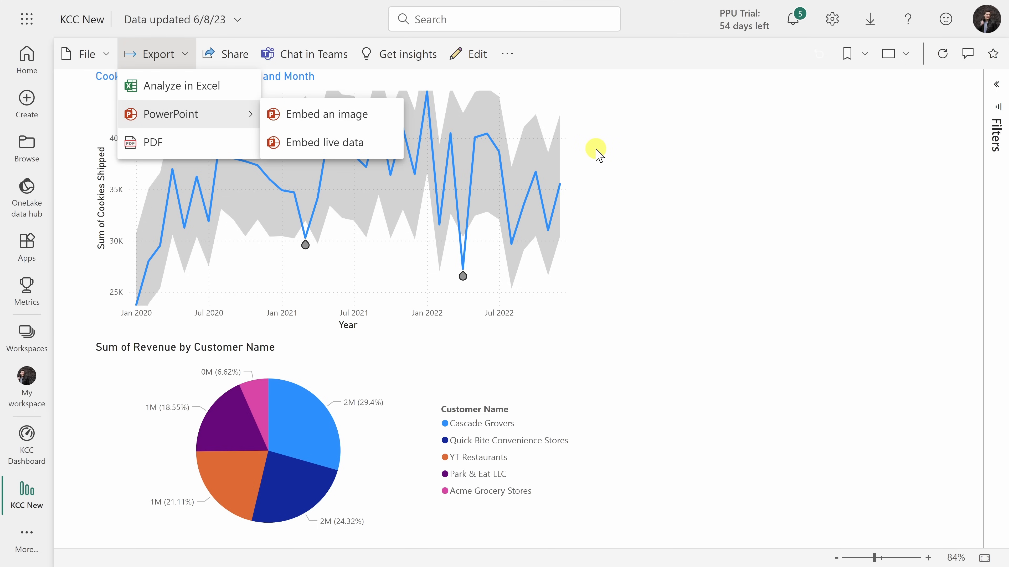
{"action": "mouse_move", "coordinate": [347, 145]}
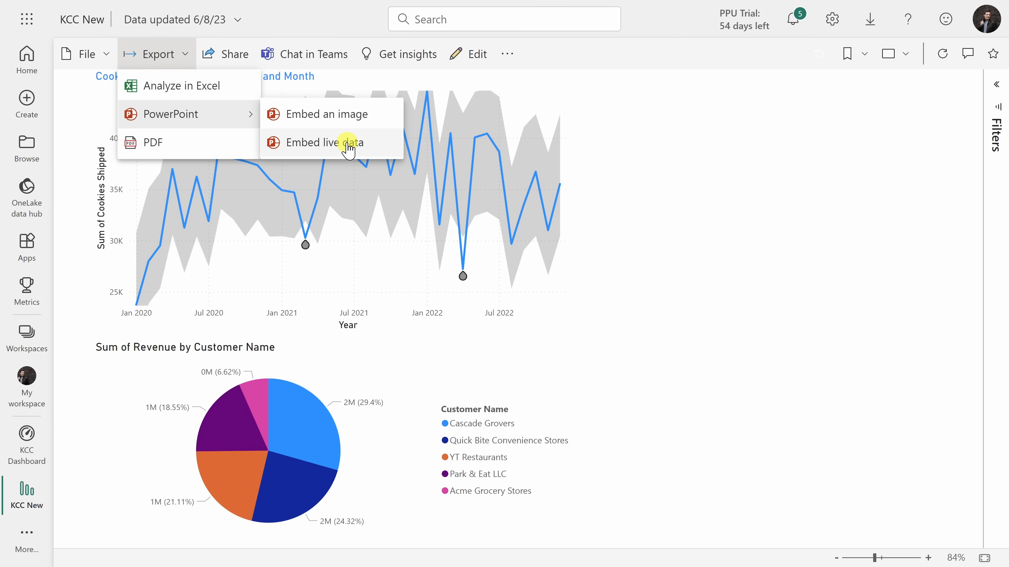
{"action": "left_click", "coordinate": [346, 142]}
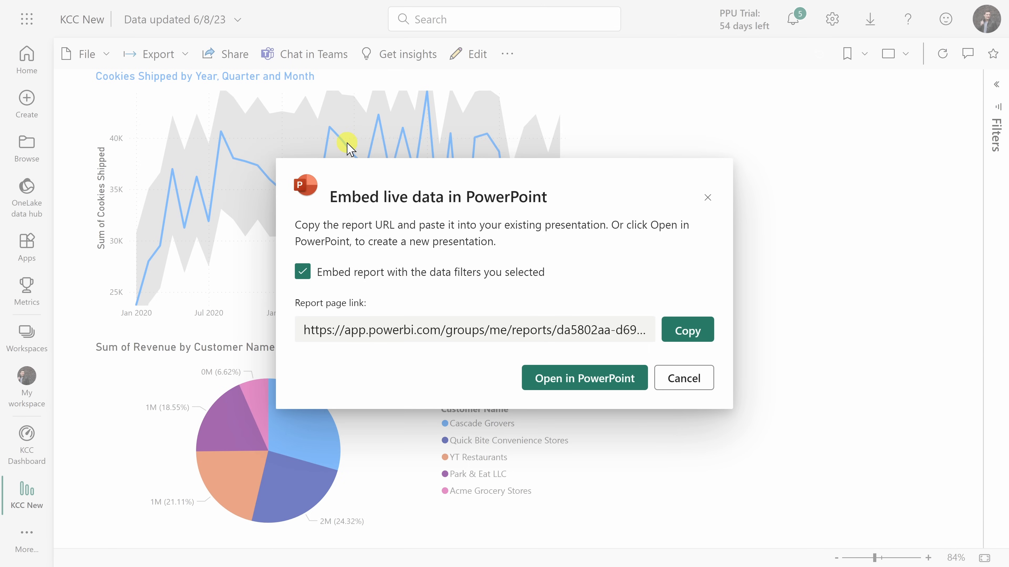
{"action": "mouse_move", "coordinate": [342, 344]}
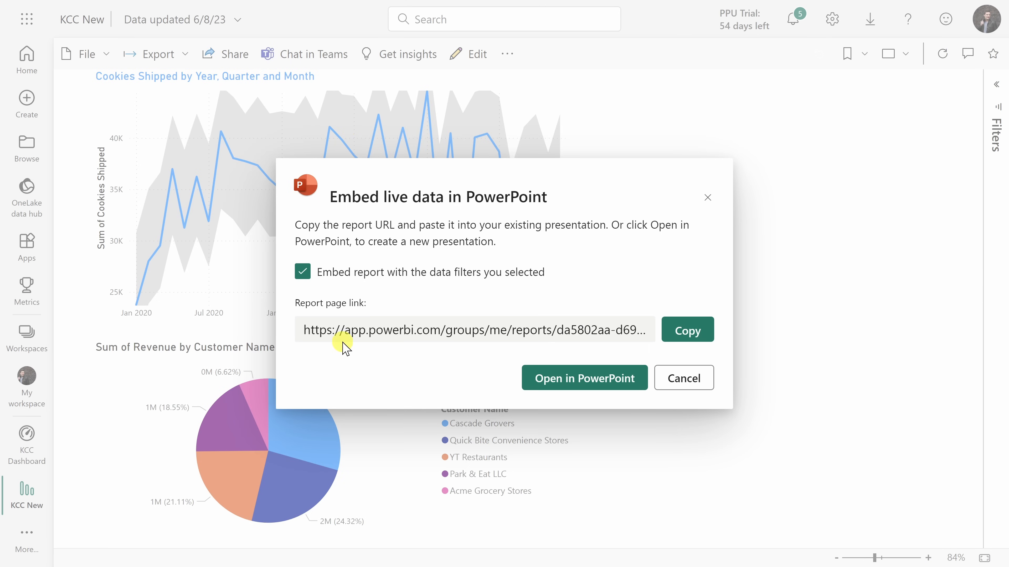
{"action": "left_click", "coordinate": [688, 329]}
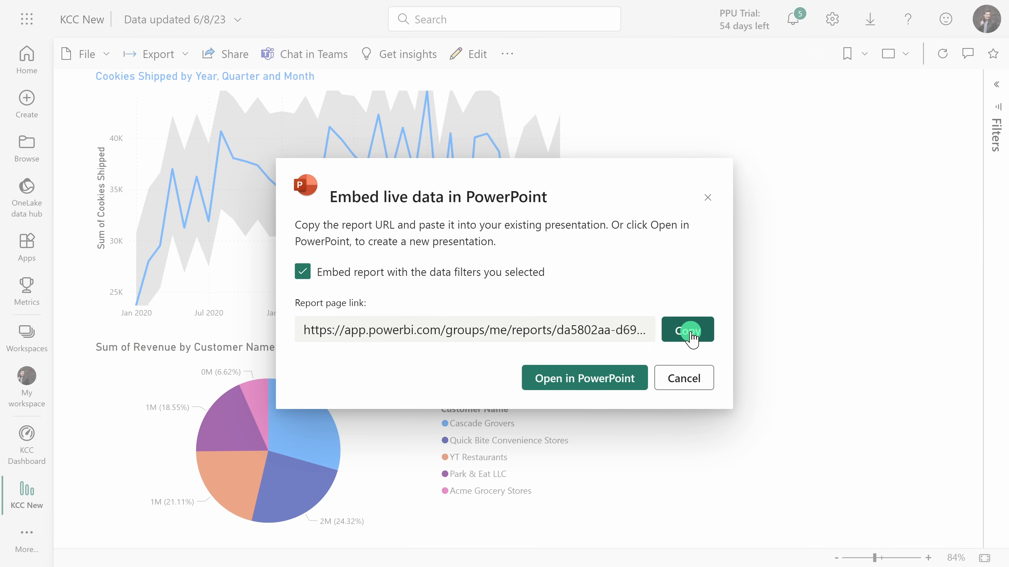
{"action": "left_click", "coordinate": [584, 378]}
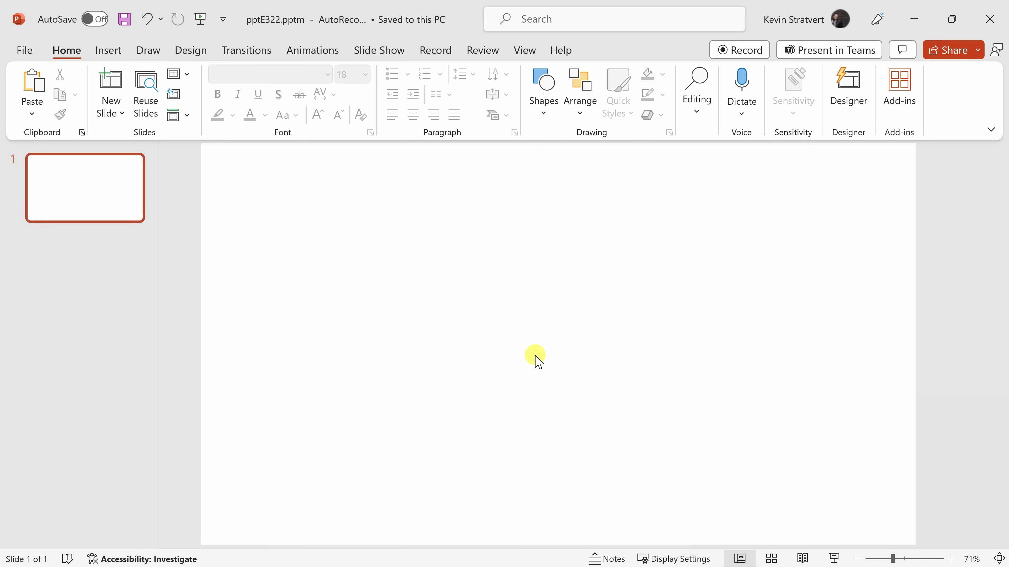
{"action": "mouse_move", "coordinate": [137, 102]}
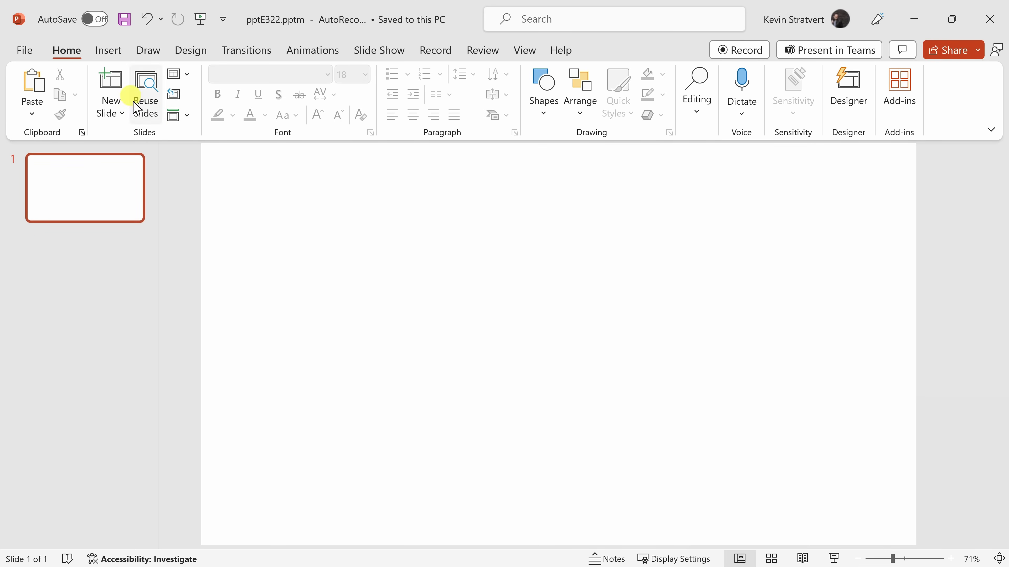
Embed the live KCC New report page, with cookies line chart and revenue pie, into the slide via Insert > Power BI.
{"action": "left_click", "coordinate": [108, 50]}
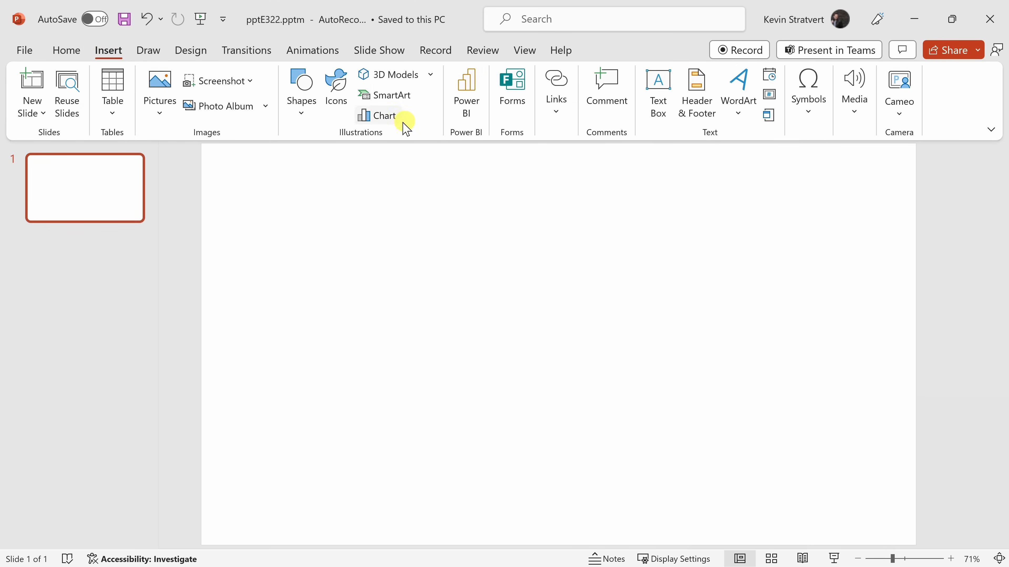
{"action": "left_click", "coordinate": [466, 89]}
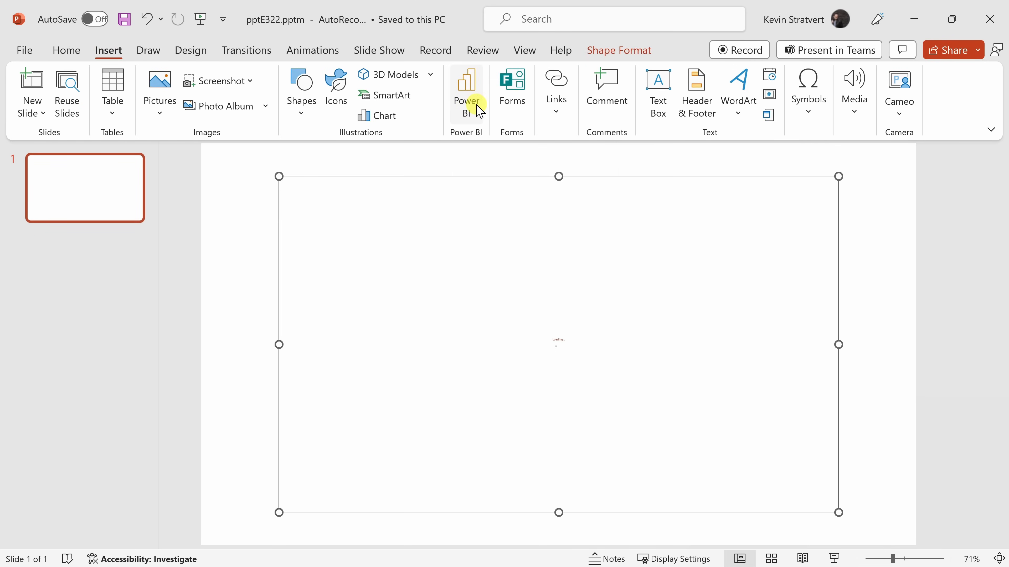
{"action": "left_click", "coordinate": [467, 95]}
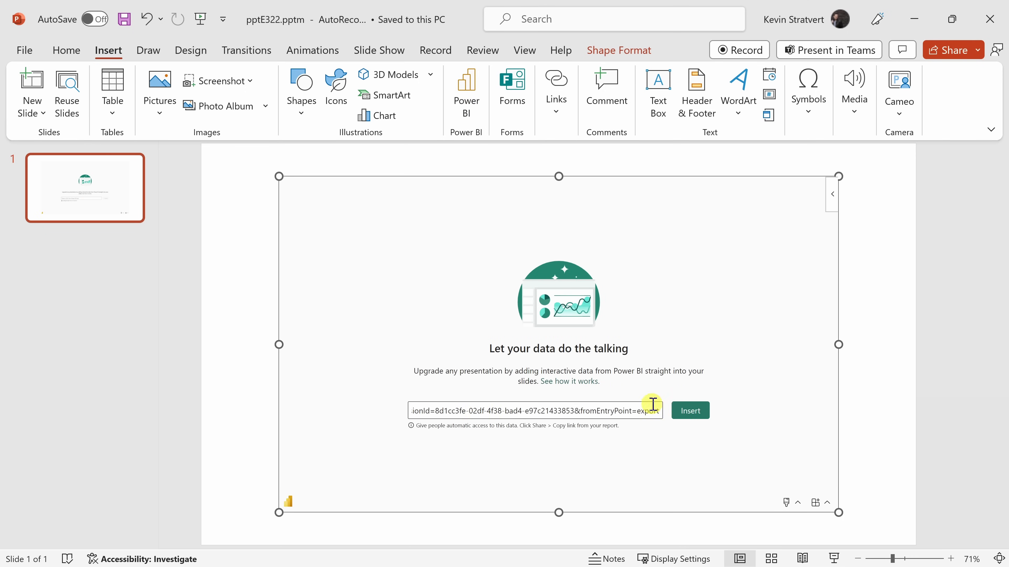
{"action": "left_click", "coordinate": [690, 411]}
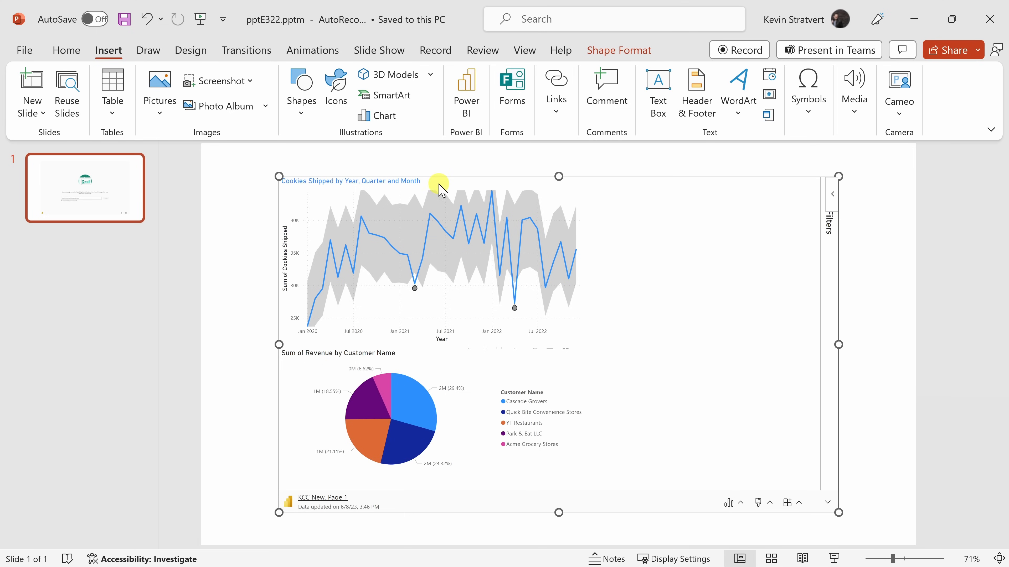
{"action": "mouse_move", "coordinate": [626, 384]}
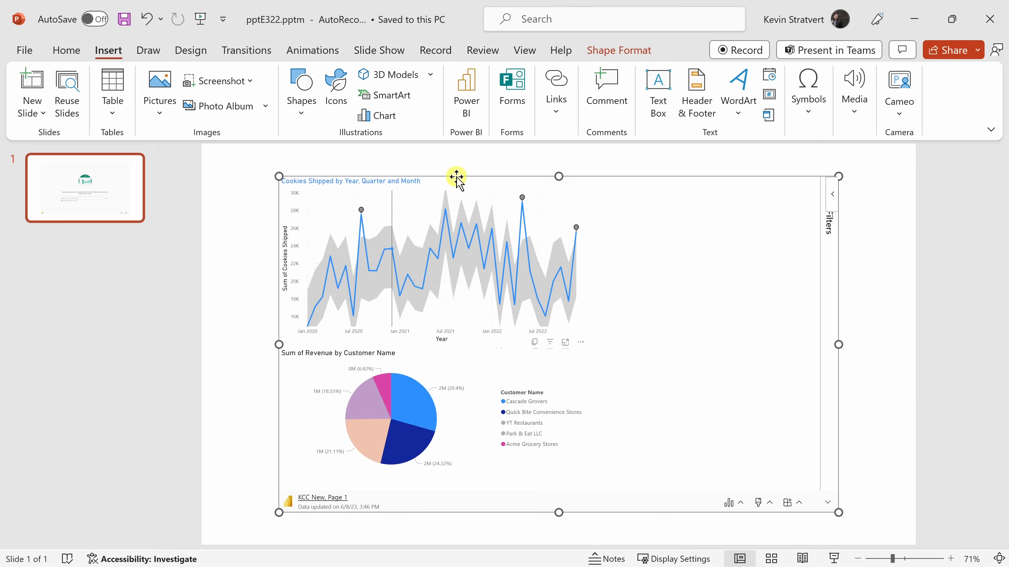
{"action": "mouse_move", "coordinate": [684, 462]}
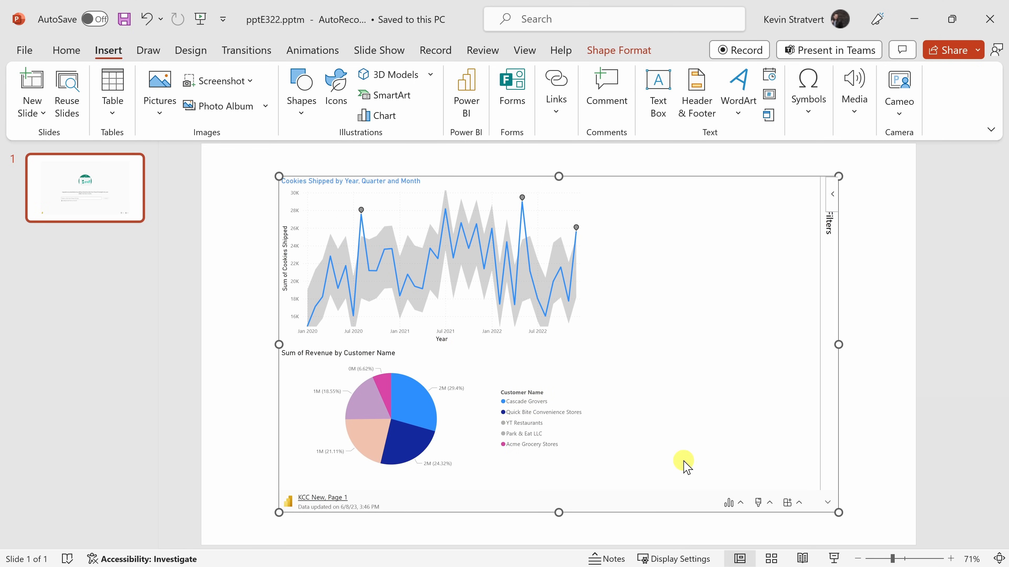
{"action": "mouse_move", "coordinate": [664, 484]}
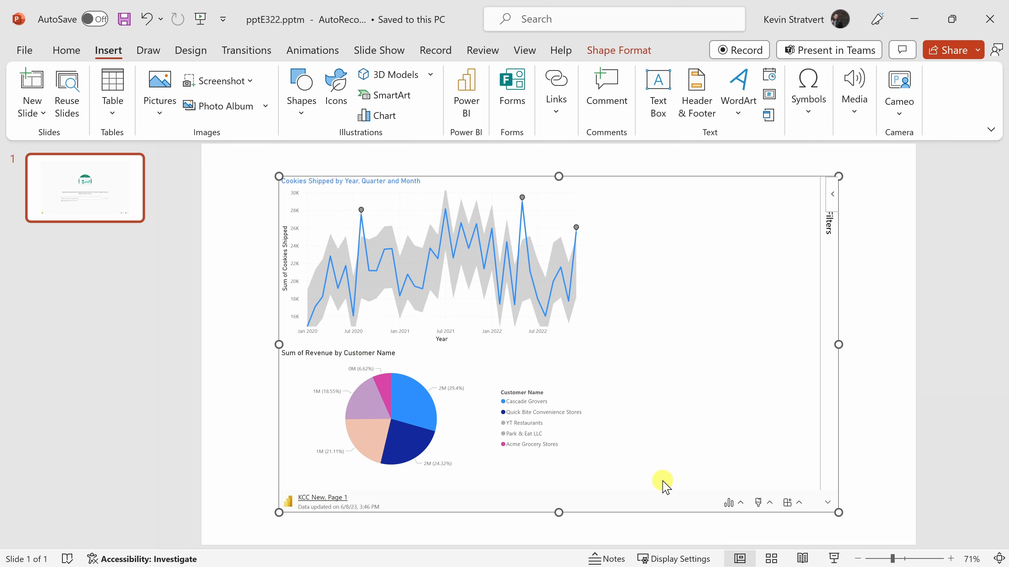
{"action": "mouse_move", "coordinate": [662, 472]}
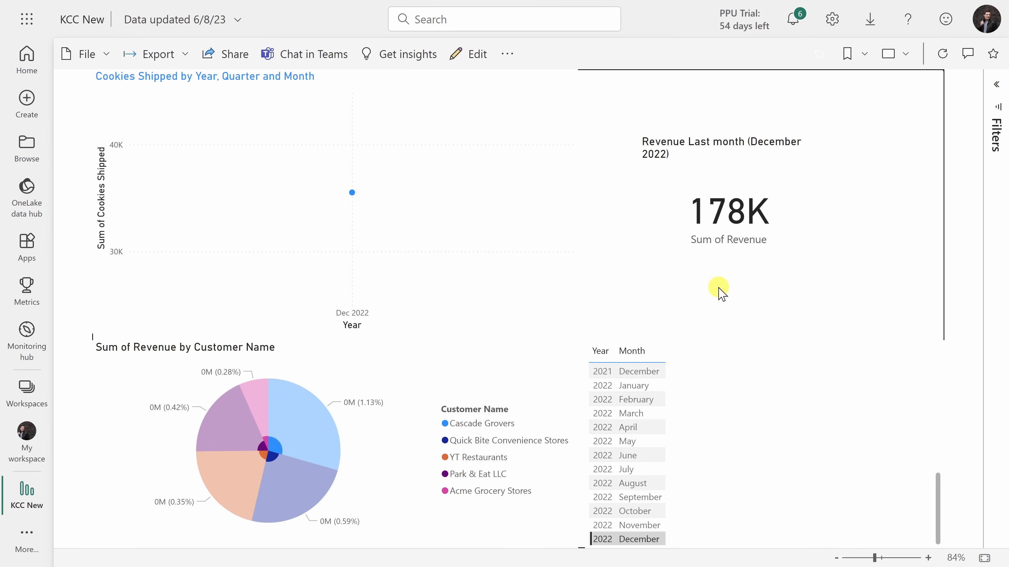
{"action": "mouse_move", "coordinate": [626, 294]}
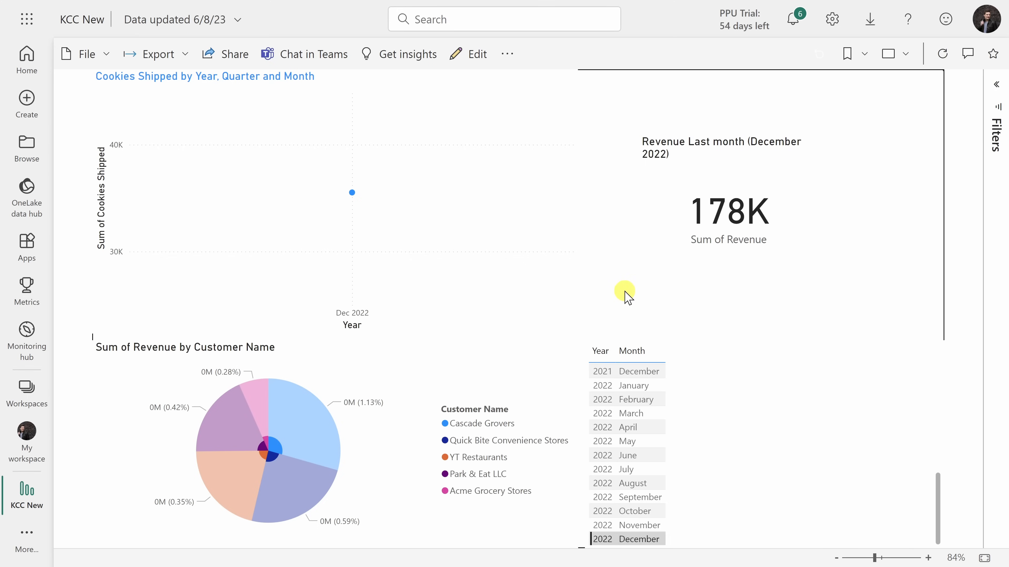
{"action": "mouse_move", "coordinate": [709, 324]}
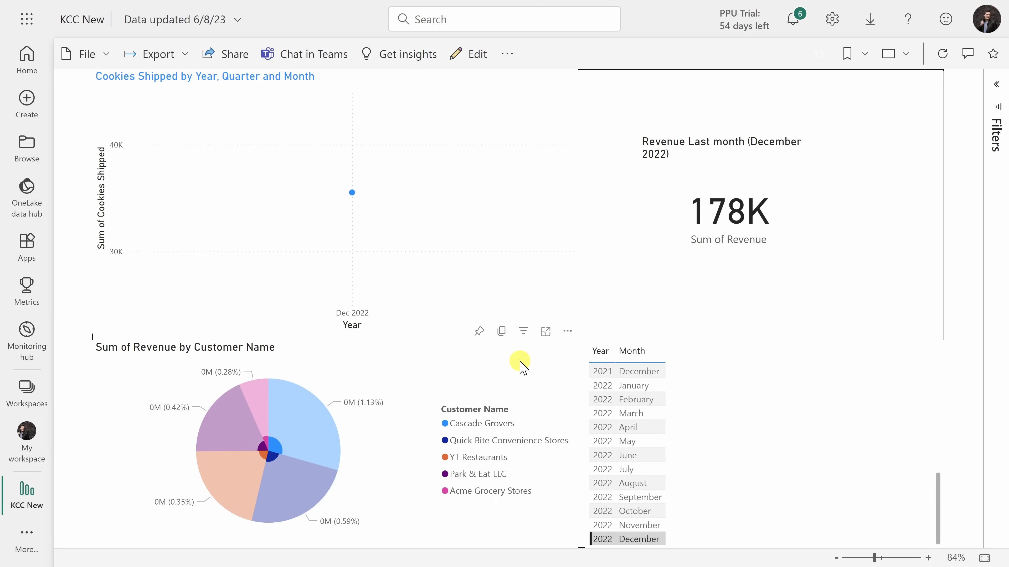
{"action": "mouse_move", "coordinate": [664, 138]}
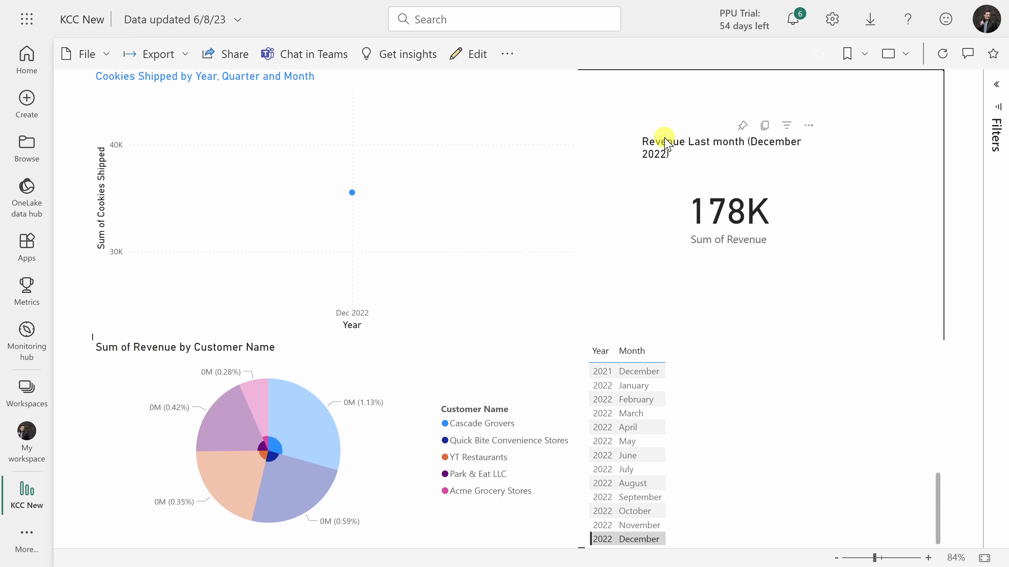
{"action": "mouse_move", "coordinate": [770, 146]}
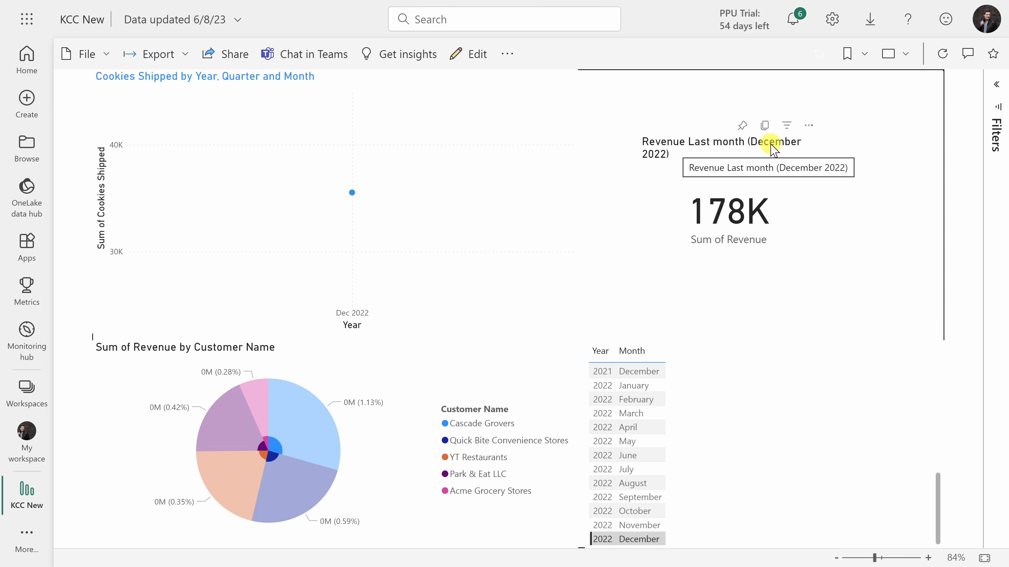
{"action": "mouse_move", "coordinate": [743, 125]}
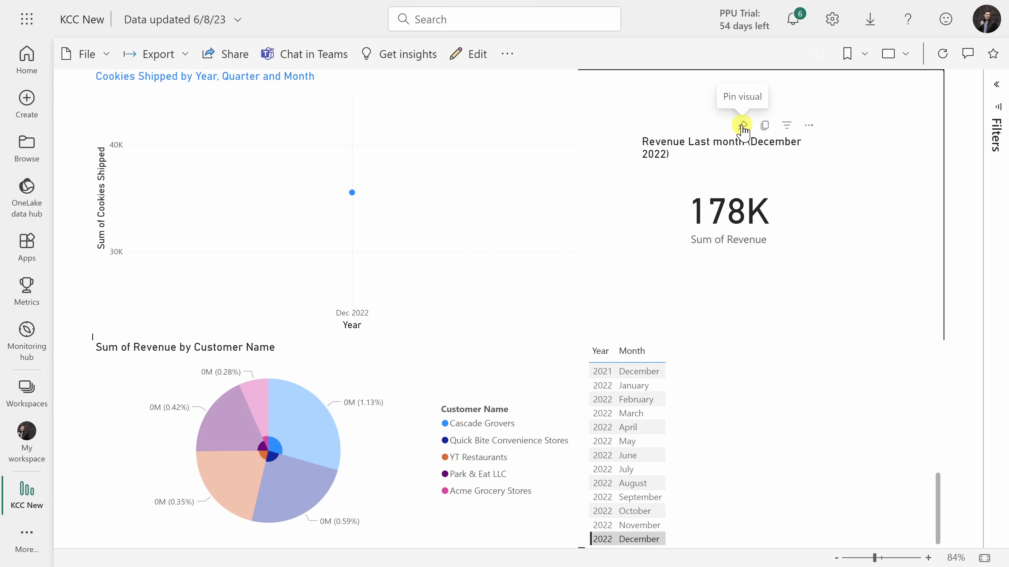
Pin the Revenue Last month (December 2022, 178K) card to the existing KCC Dashboard.
{"action": "left_click", "coordinate": [741, 125]}
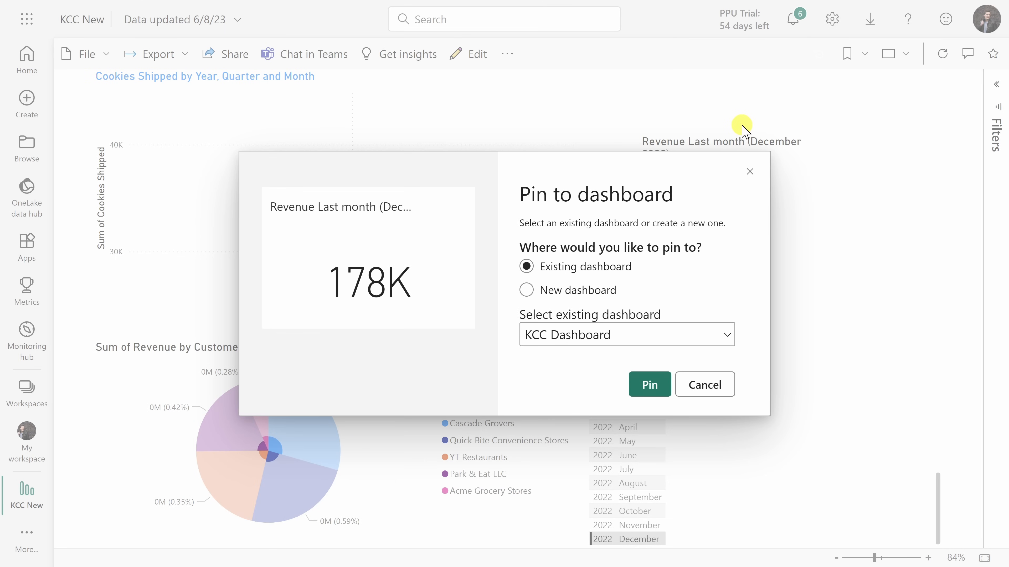
{"action": "mouse_move", "coordinate": [523, 196]}
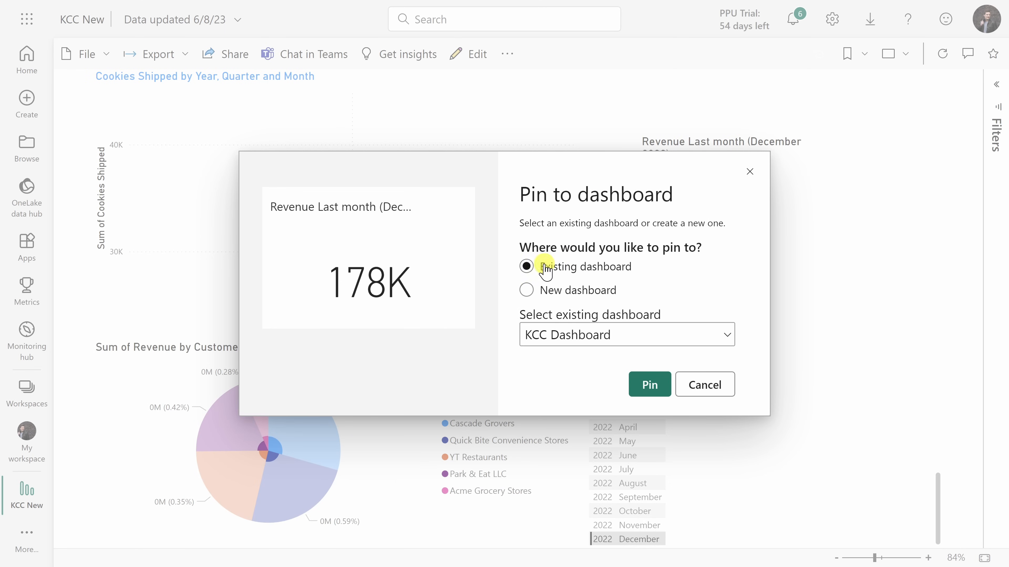
{"action": "left_click", "coordinate": [650, 385]}
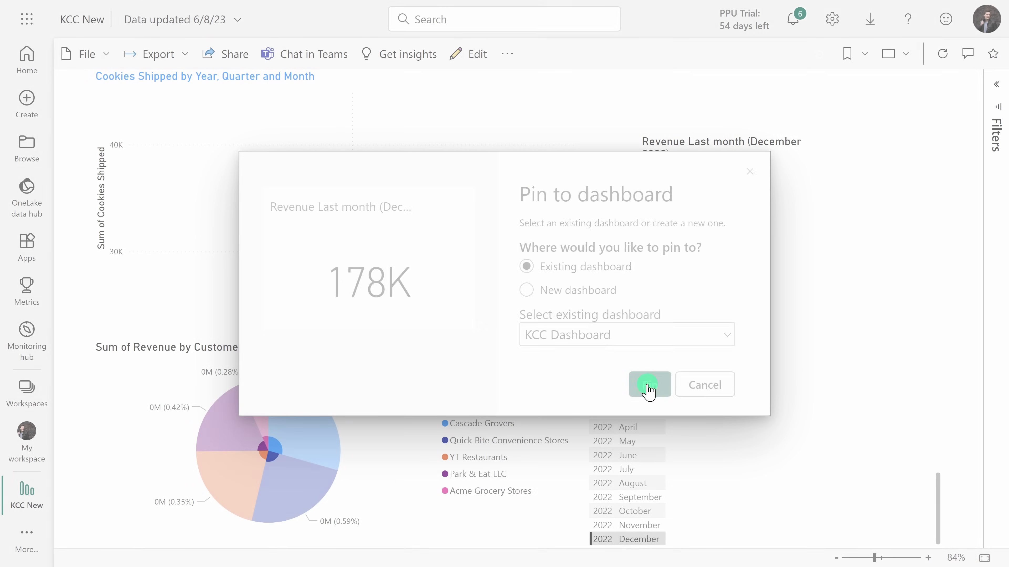
{"action": "left_click", "coordinate": [649, 385]}
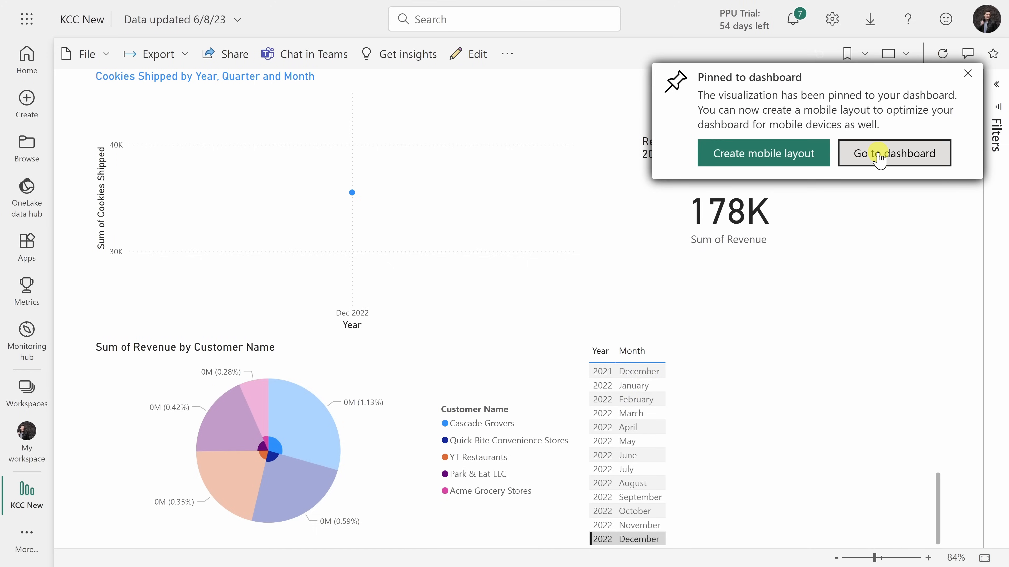
Go to KCC Dashboard from the Pinned to dashboard notification.
{"action": "left_click", "coordinate": [894, 154]}
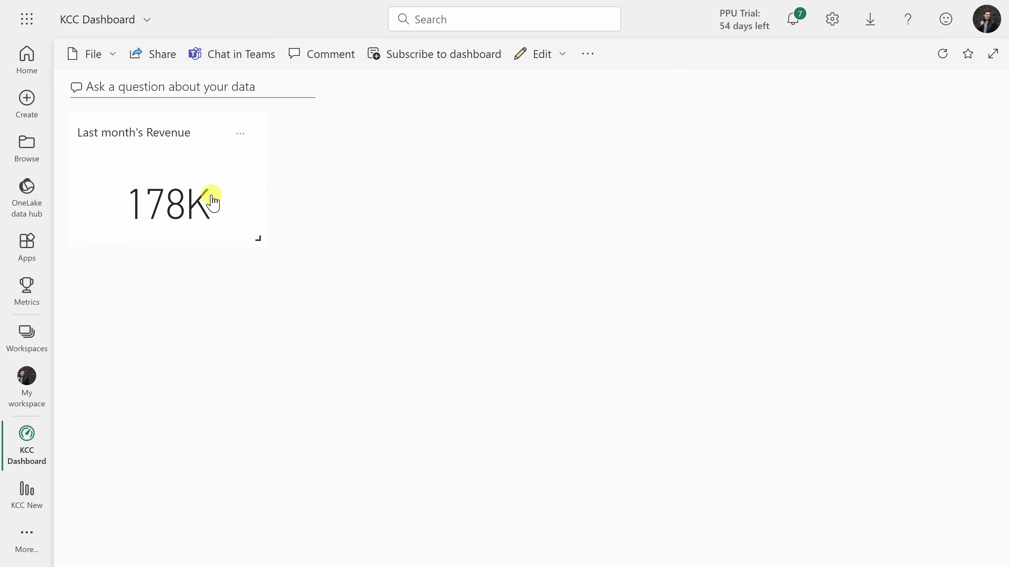
{"action": "mouse_move", "coordinate": [211, 139]}
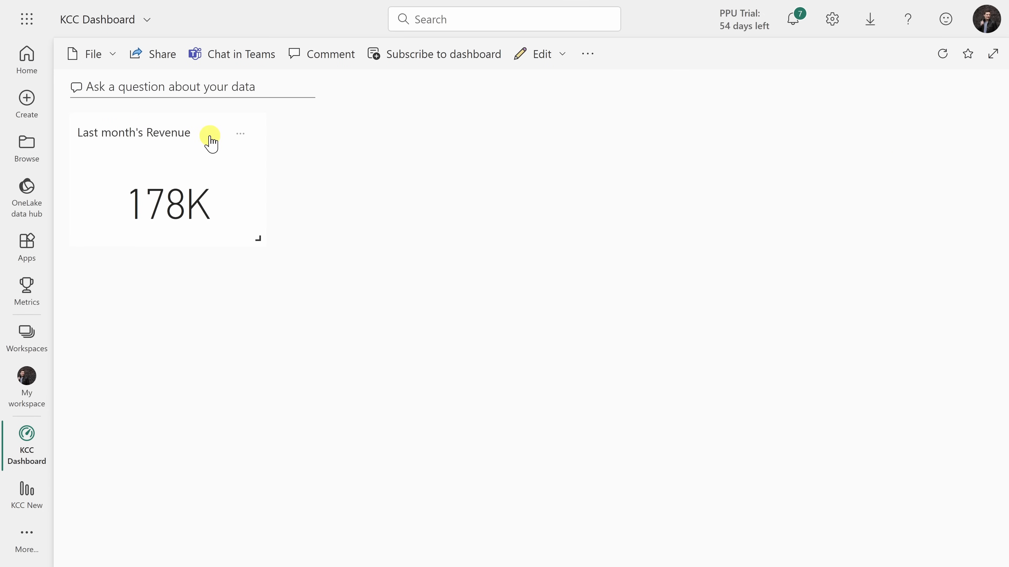
{"action": "mouse_move", "coordinate": [403, 156]}
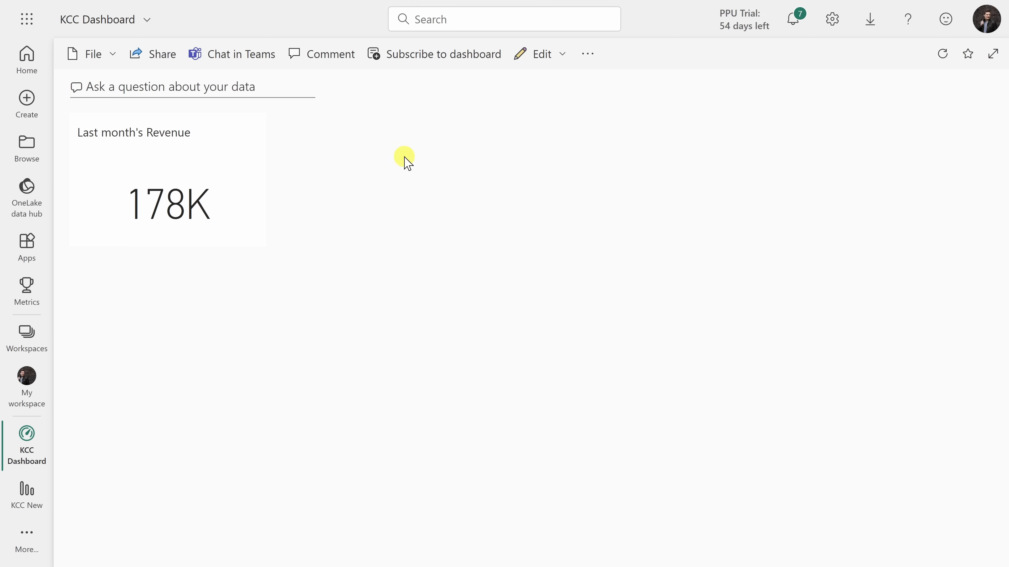
{"action": "mouse_move", "coordinate": [312, 131]}
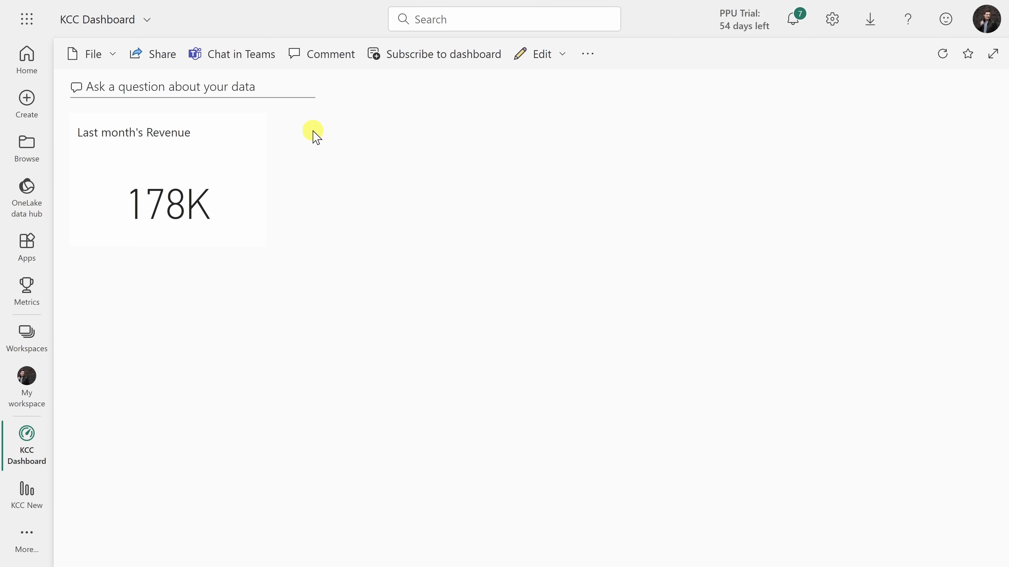
{"action": "mouse_move", "coordinate": [457, 153]}
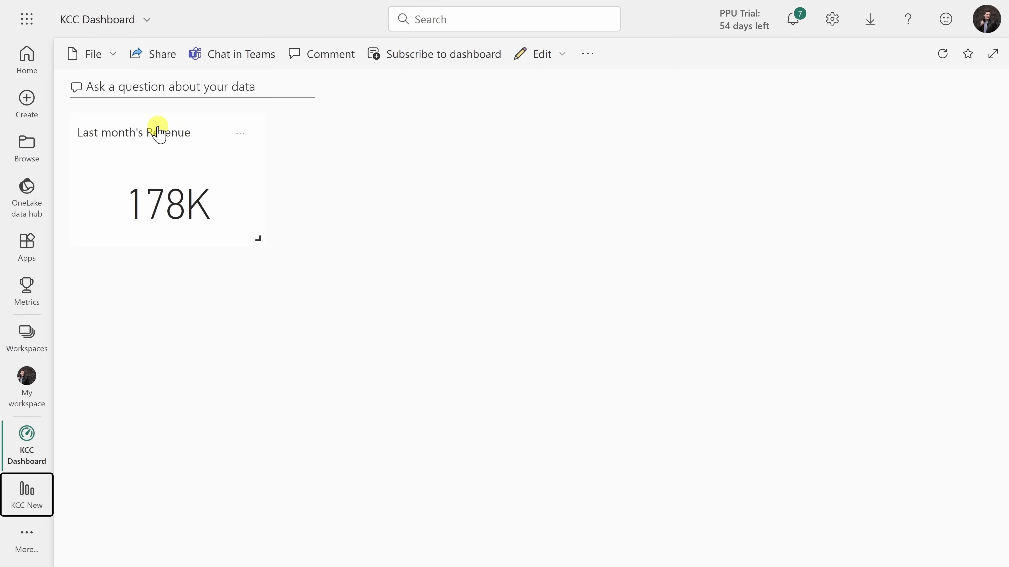
{"action": "mouse_move", "coordinate": [224, 136]}
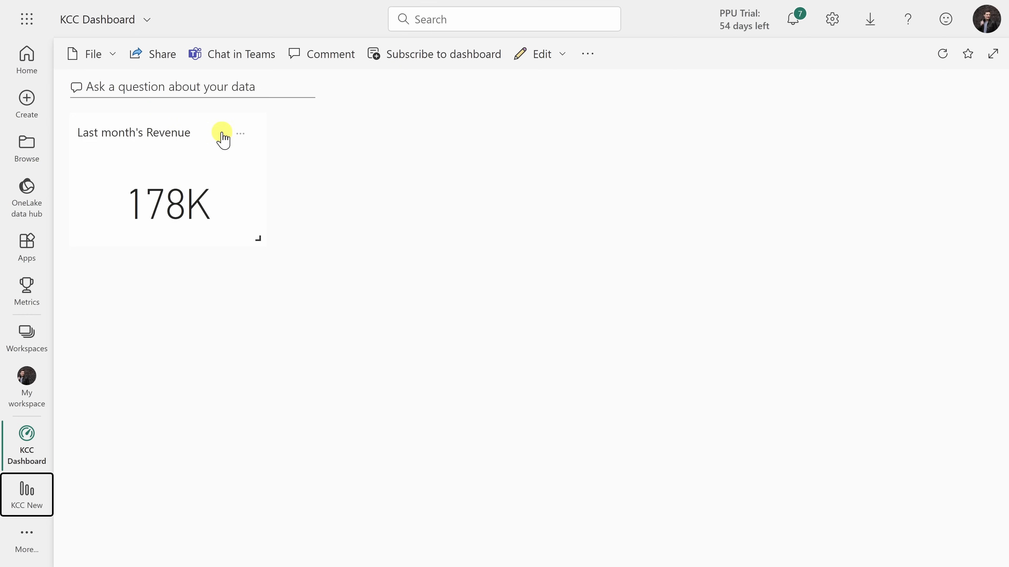
Add an alert rule on the Last month's Revenue tile: Condition Below, Threshold 100000, saved.
{"action": "left_click", "coordinate": [239, 134]}
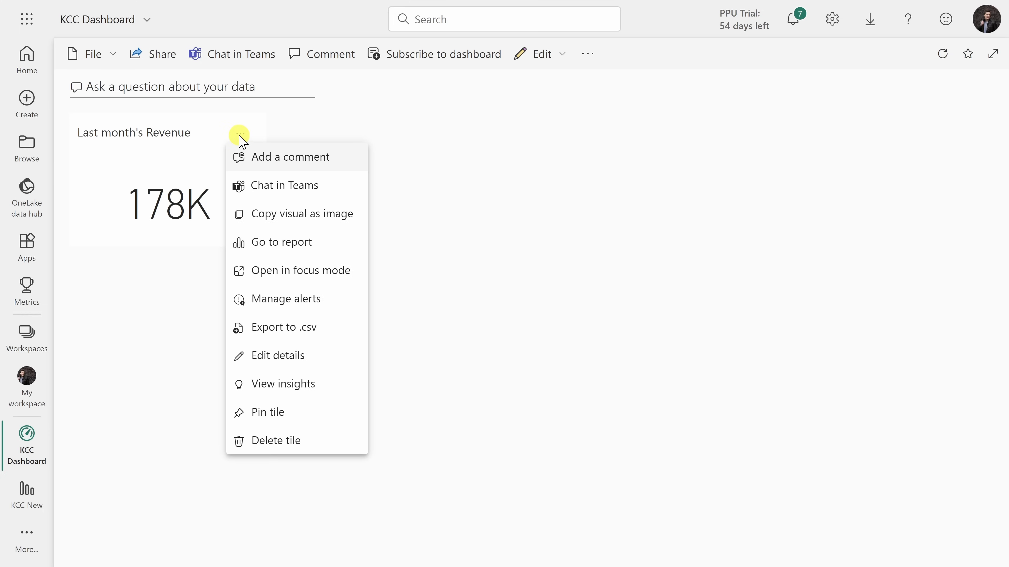
{"action": "mouse_move", "coordinate": [273, 303]}
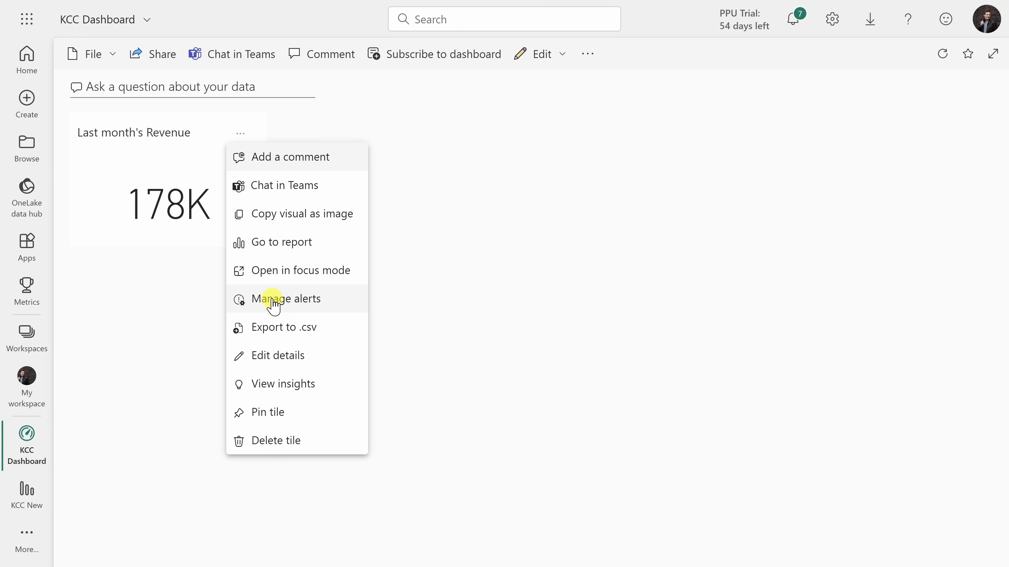
{"action": "left_click", "coordinate": [278, 299]}
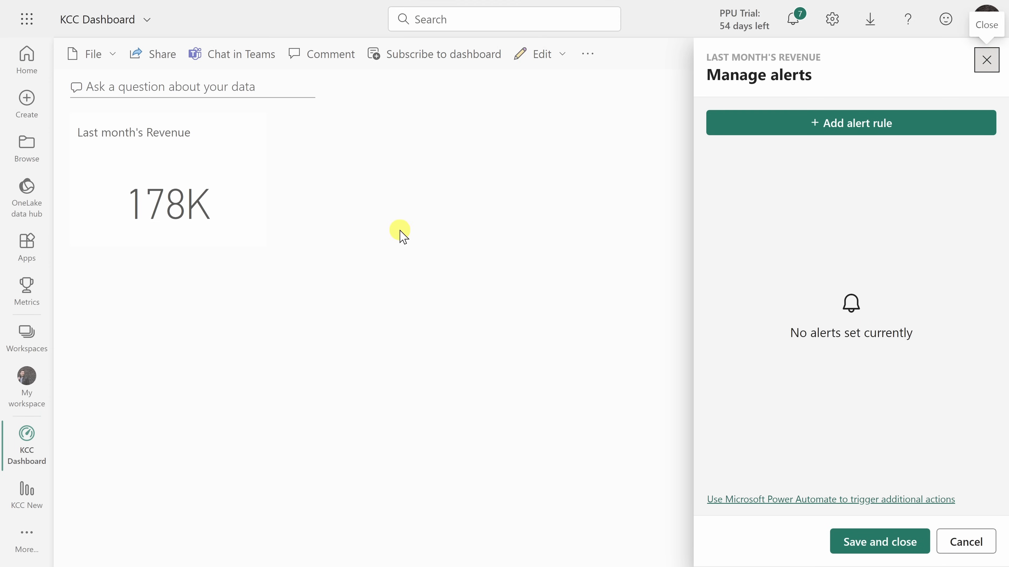
{"action": "left_click", "coordinate": [851, 123]}
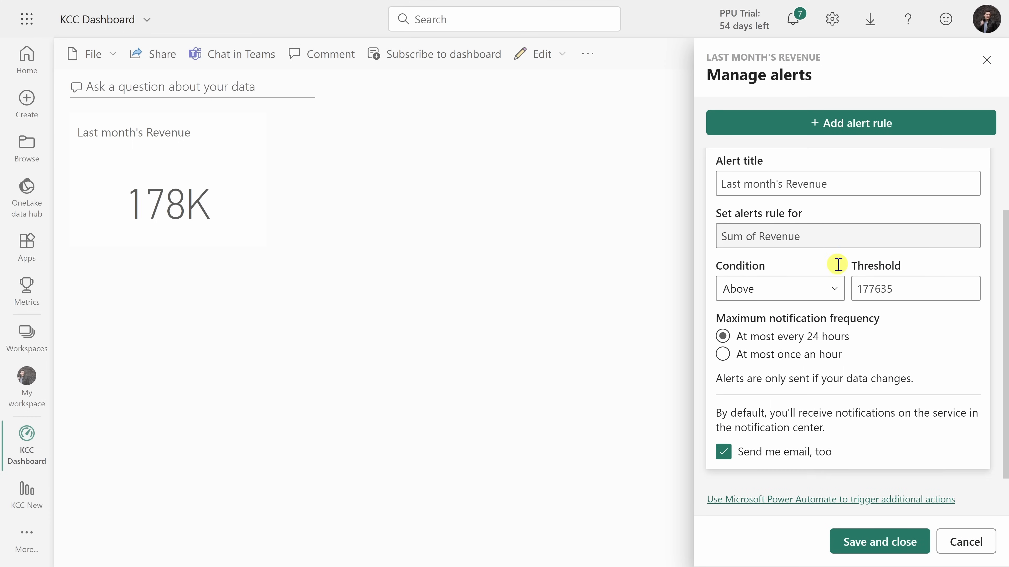
{"action": "left_click", "coordinate": [779, 286]}
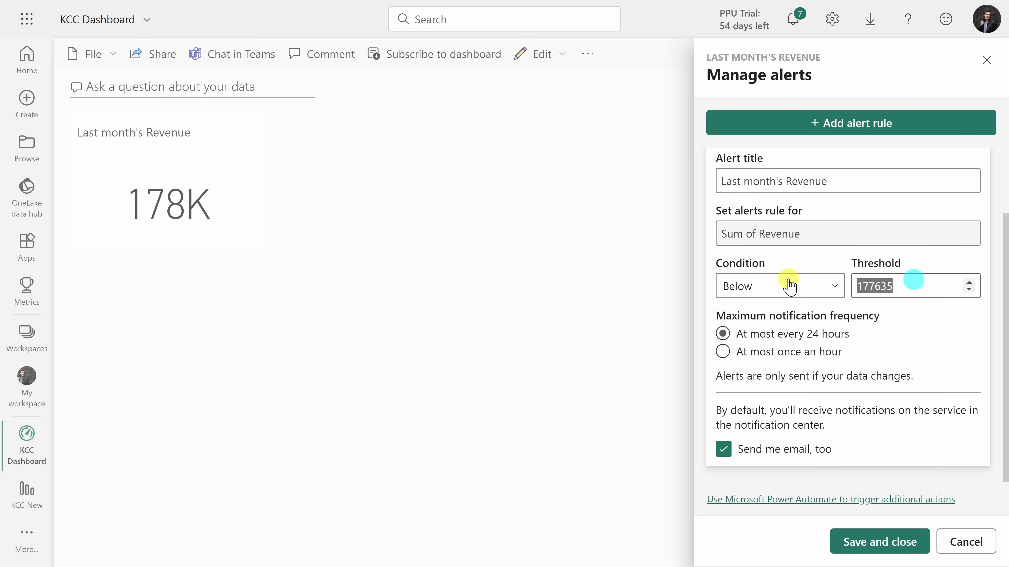
{"action": "type", "text": "100000"}
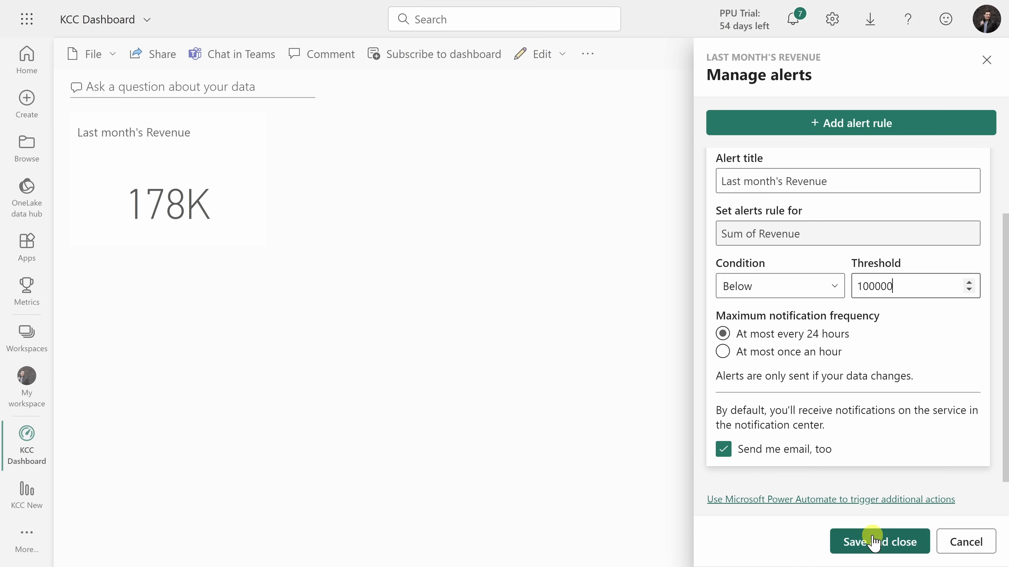
{"action": "left_click", "coordinate": [873, 542]}
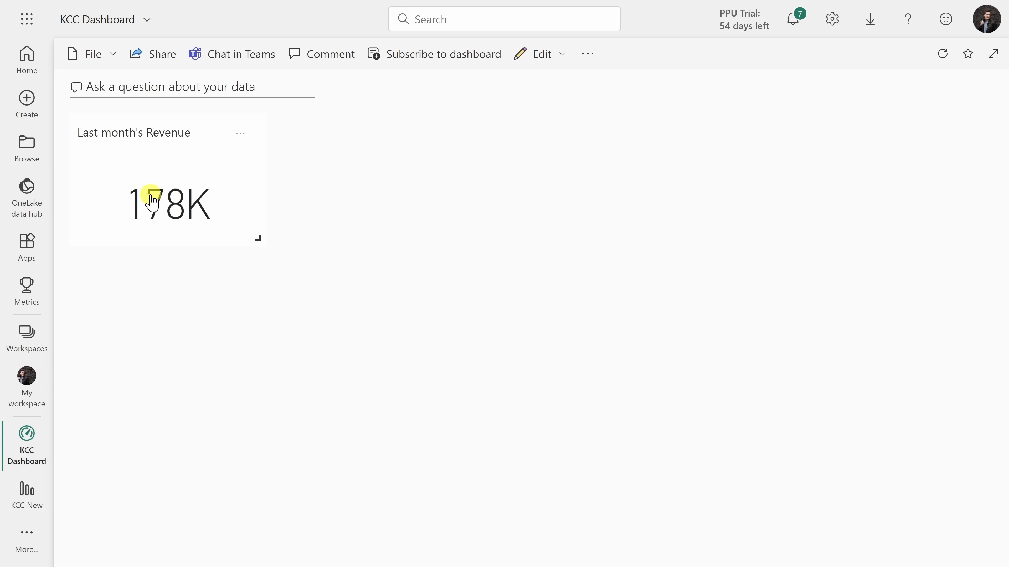
{"action": "mouse_move", "coordinate": [283, 200]}
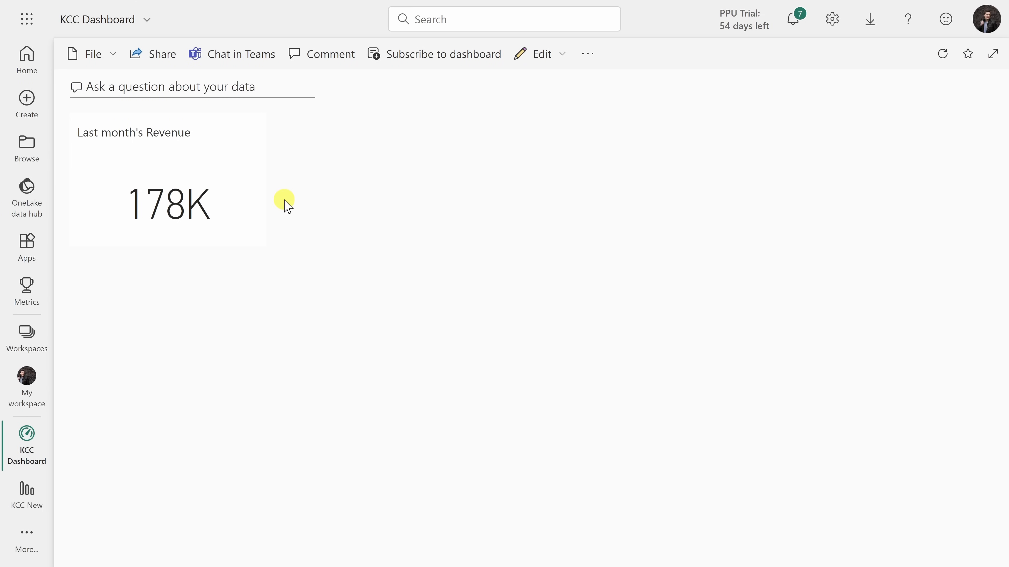
{"action": "mouse_move", "coordinate": [267, 167]}
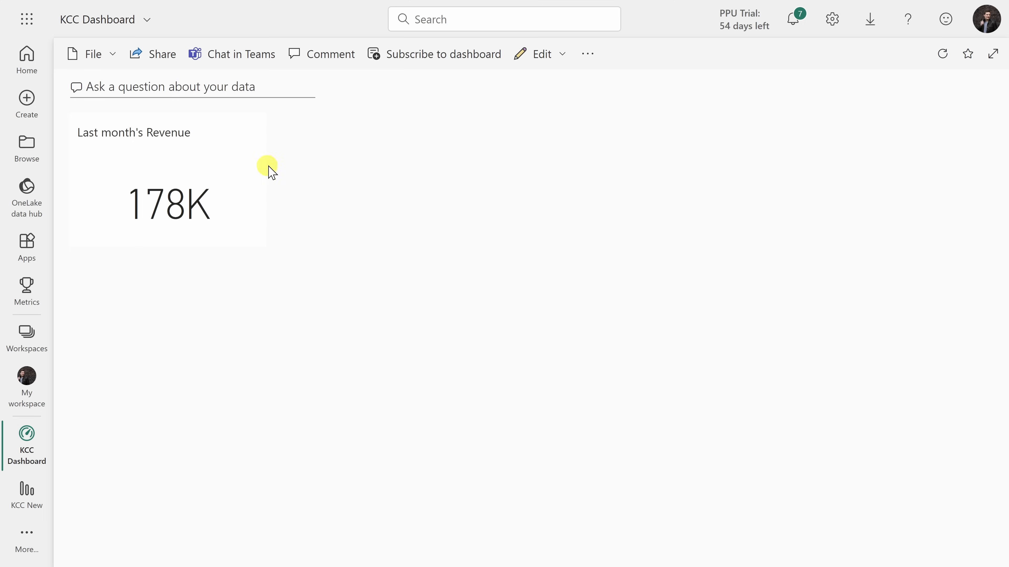
Review the Last month's Revenue tile's alerts and Save and close the Manage alerts pane.
{"action": "left_click", "coordinate": [239, 133]}
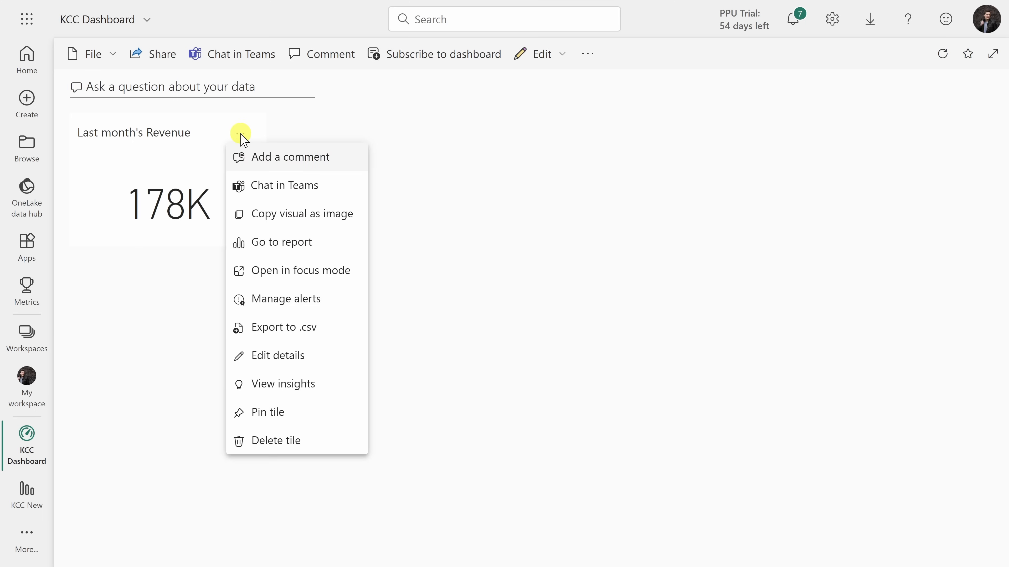
{"action": "left_click", "coordinate": [286, 299]}
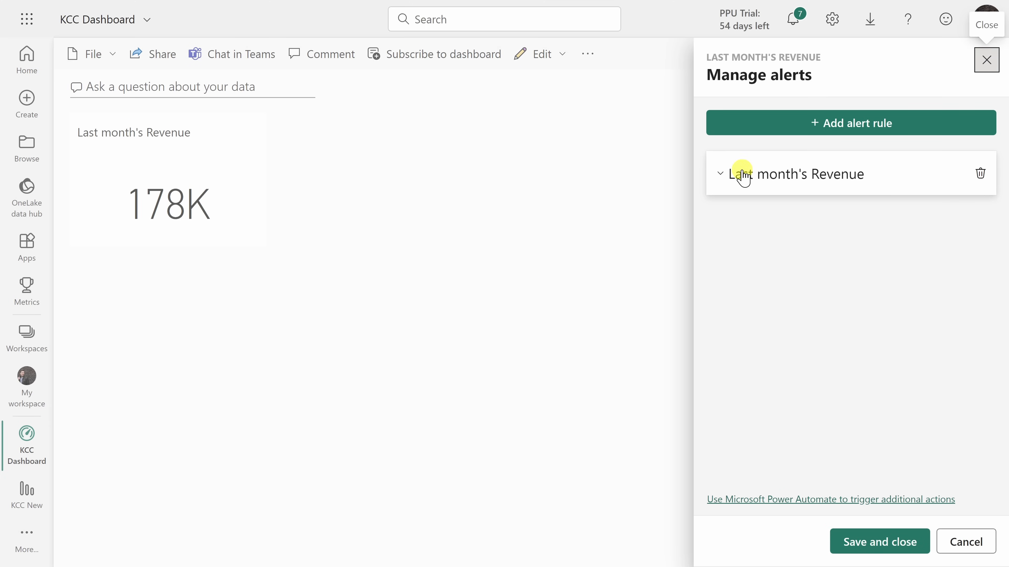
{"action": "mouse_move", "coordinate": [888, 180]}
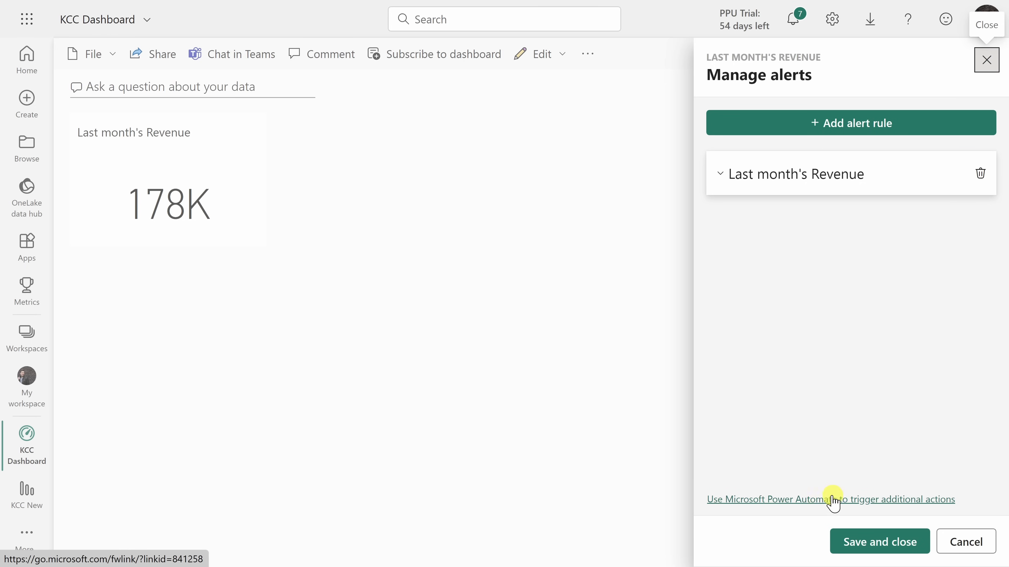
{"action": "mouse_move", "coordinate": [913, 506]}
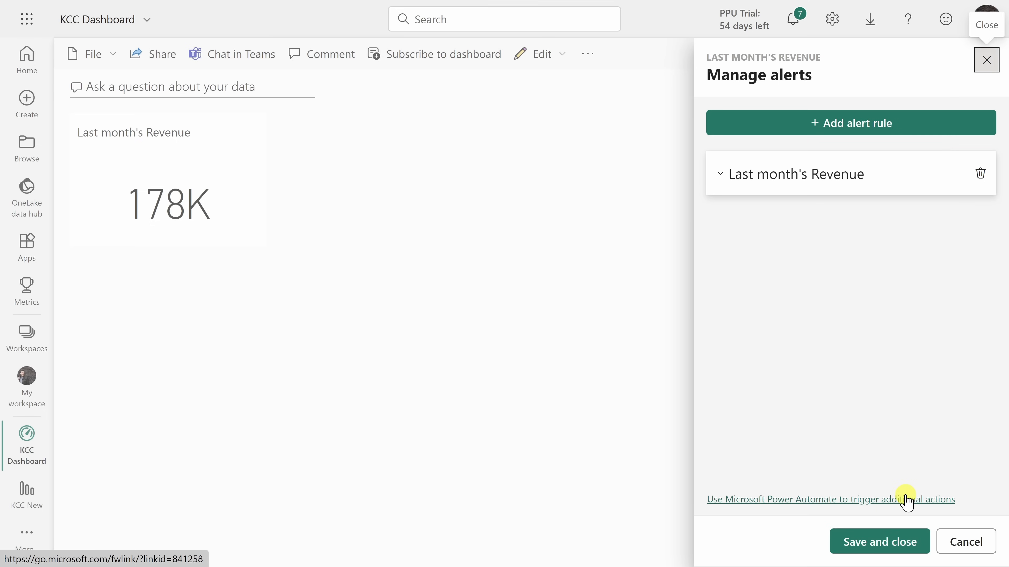
{"action": "mouse_move", "coordinate": [789, 500]}
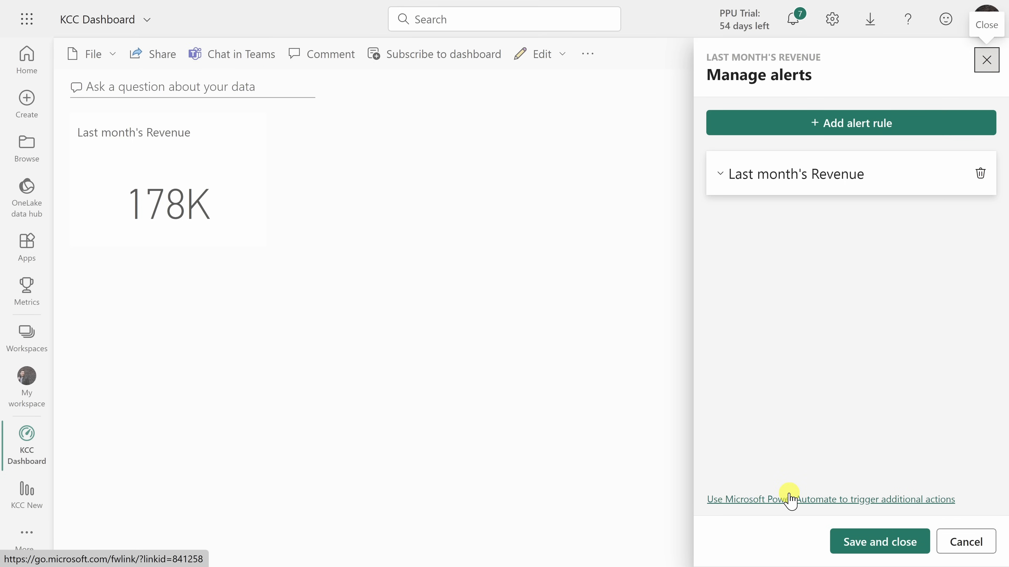
{"action": "left_click", "coordinate": [986, 59]}
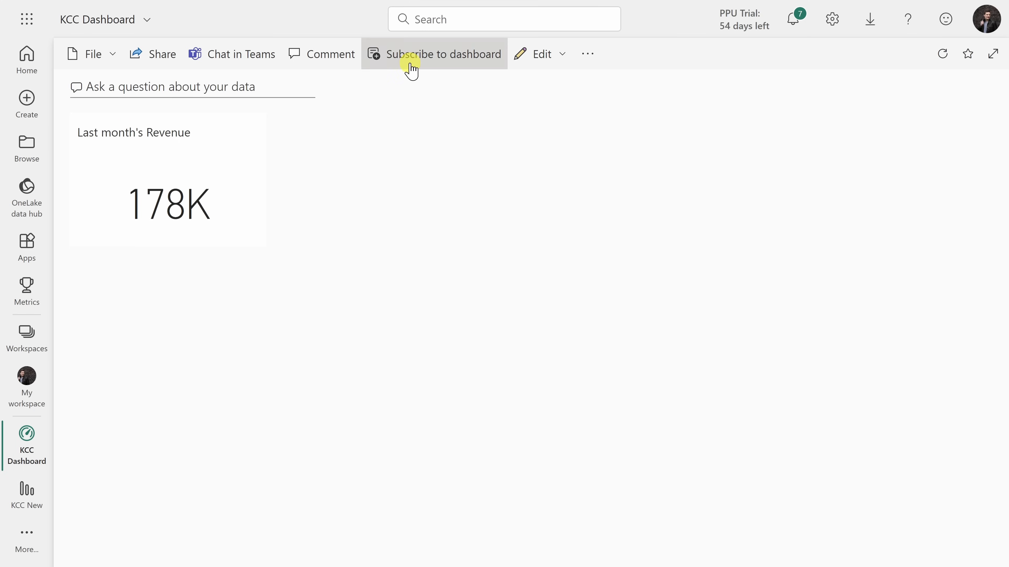
Create a KCC Dashboard email subscription adding Patti Fernandez as recipient, frequency Daily.
{"action": "left_click", "coordinate": [426, 55]}
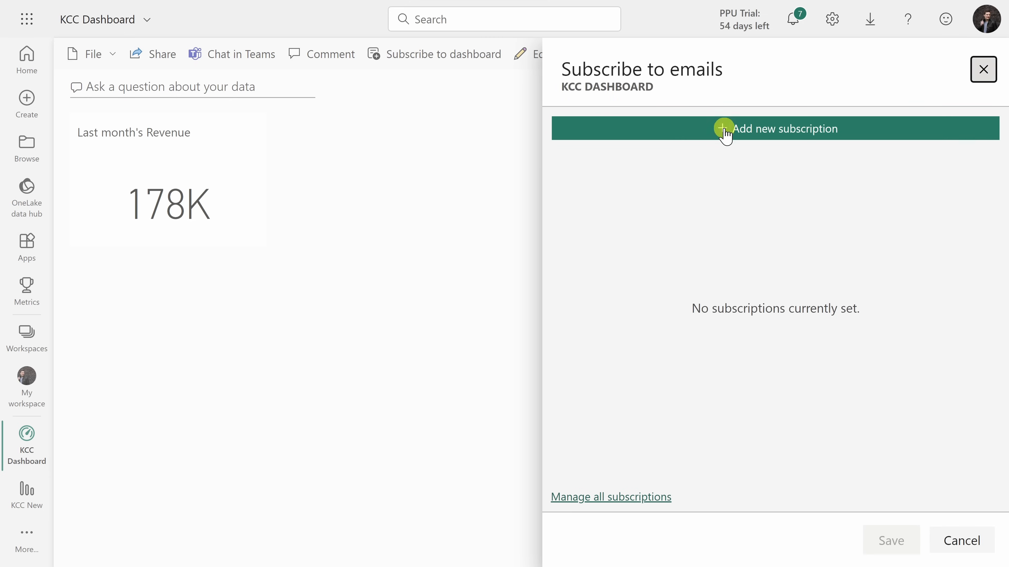
{"action": "left_click", "coordinate": [724, 128]}
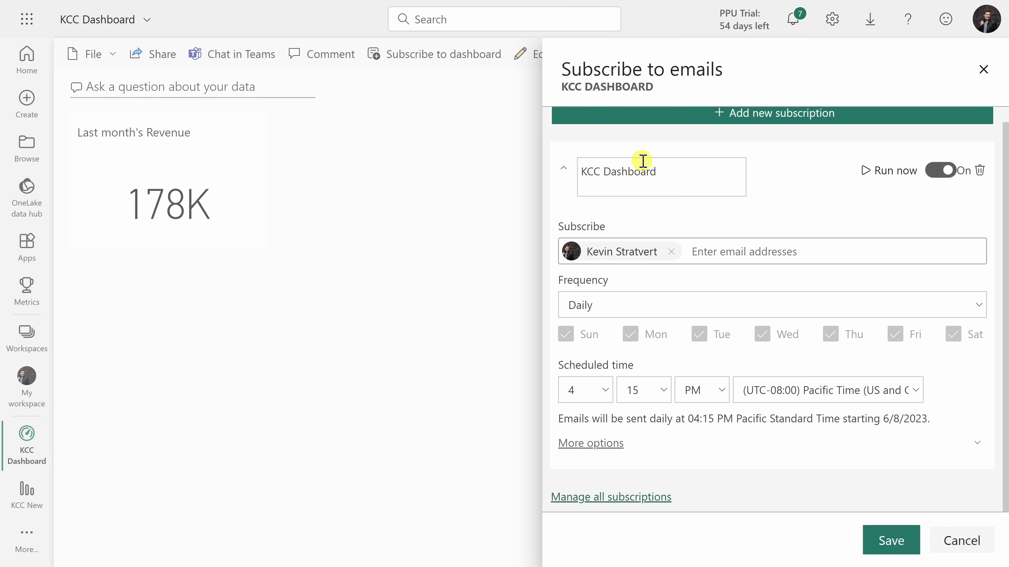
{"action": "left_click", "coordinate": [746, 259]}
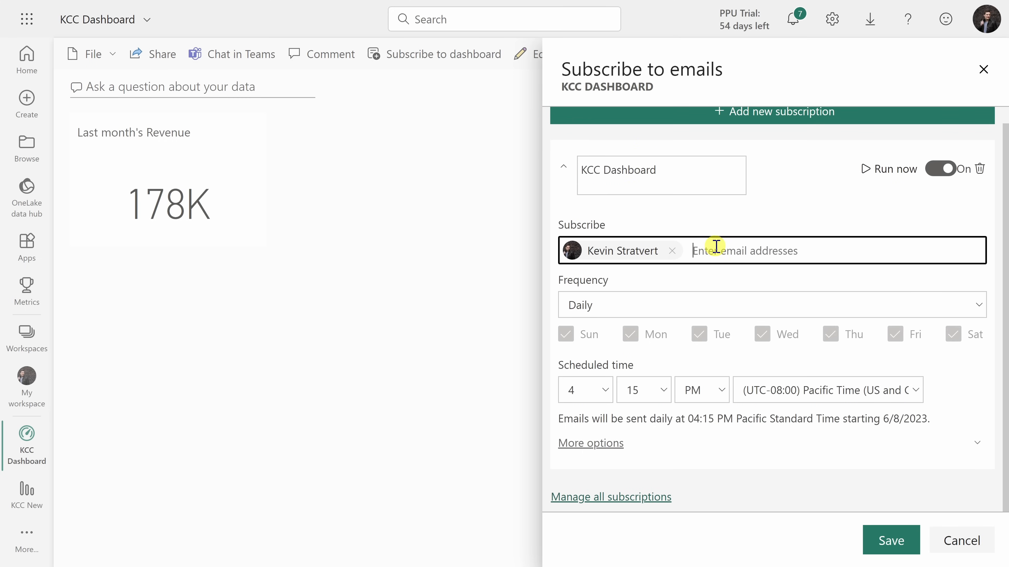
{"action": "type", "text": "patti"}
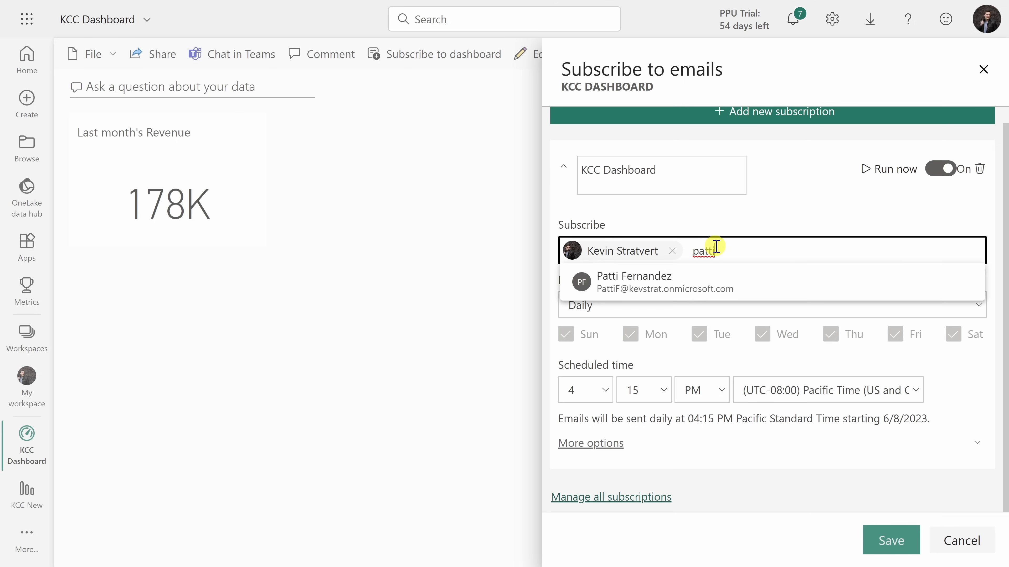
{"action": "left_click", "coordinate": [633, 281]}
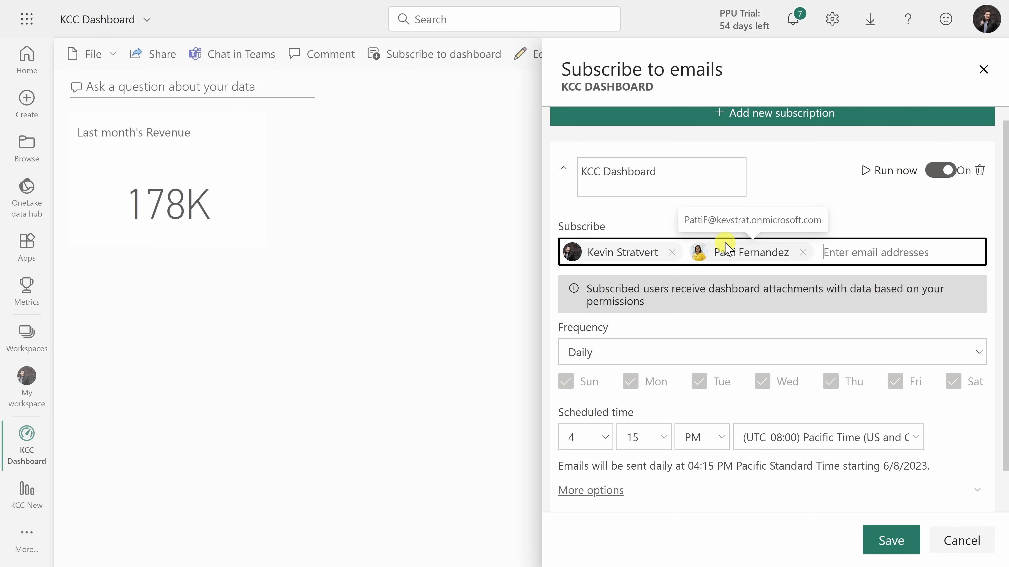
{"action": "left_click", "coordinate": [770, 305]}
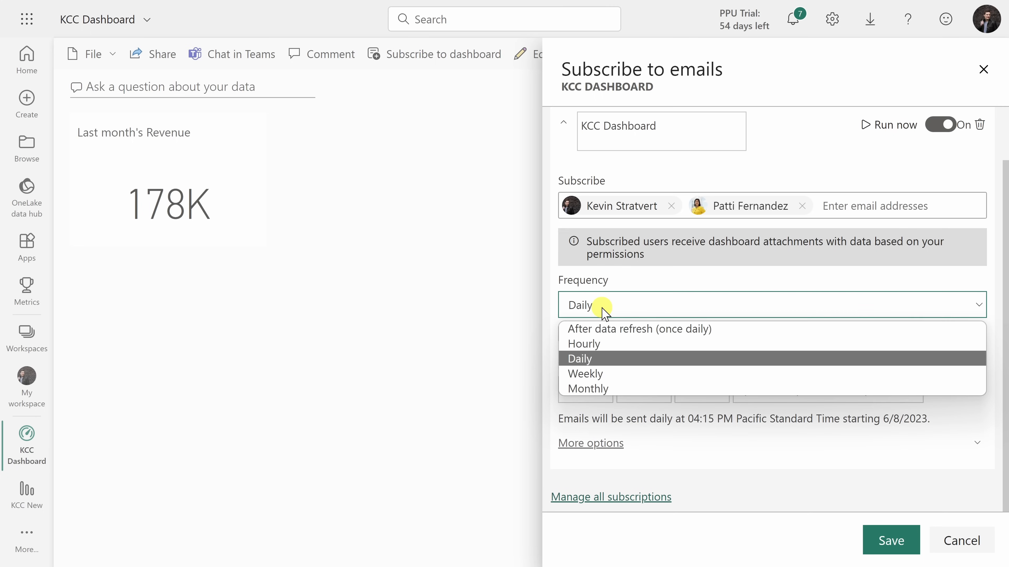
{"action": "left_click", "coordinate": [579, 358]}
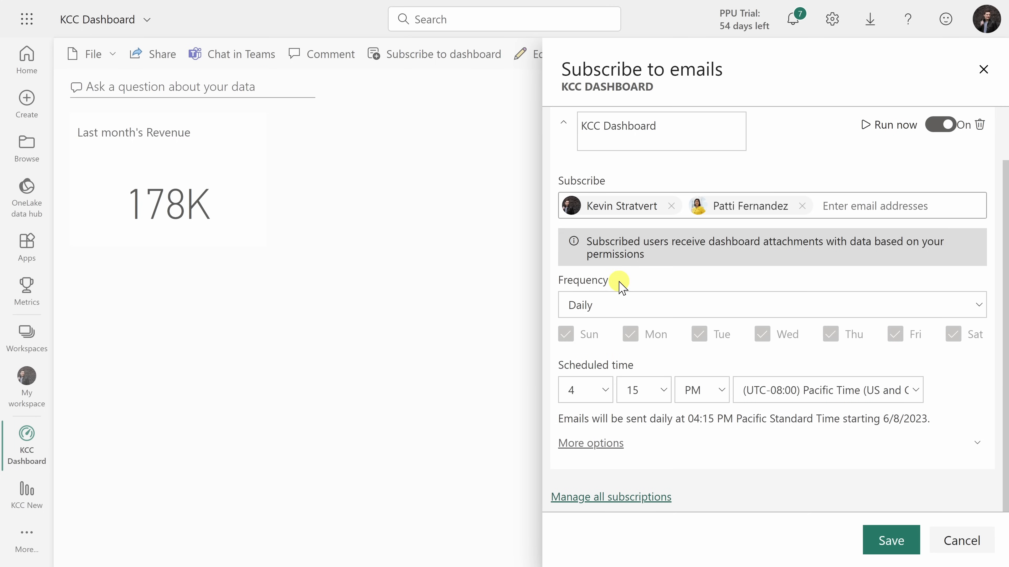
{"action": "mouse_move", "coordinate": [817, 389]}
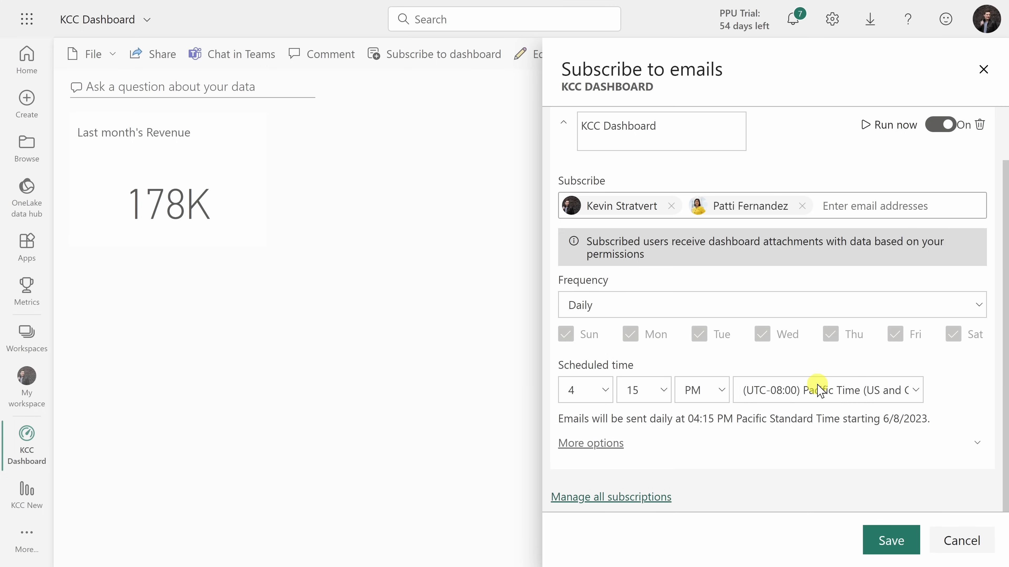
{"action": "mouse_move", "coordinate": [830, 377]}
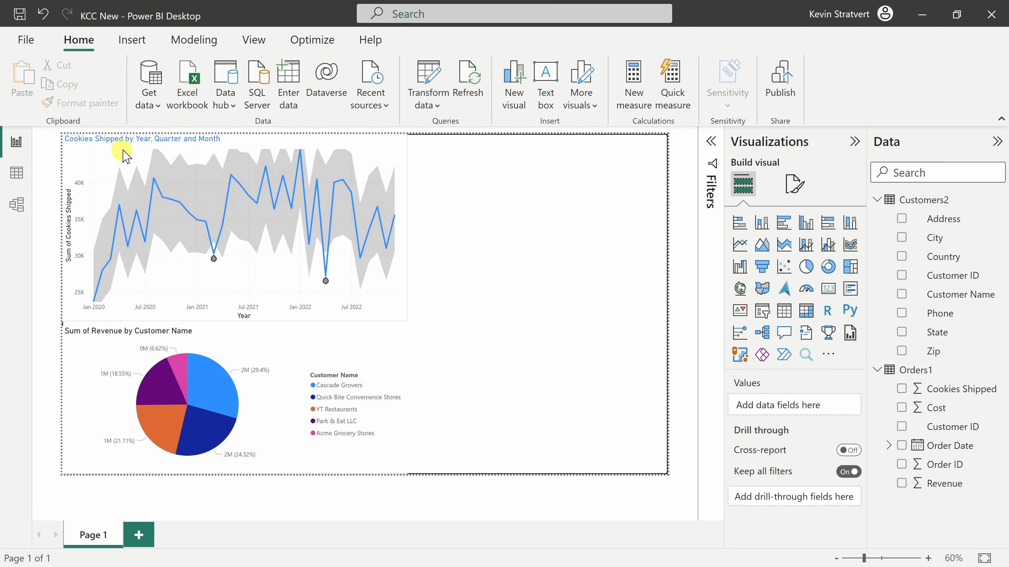
{"action": "mouse_move", "coordinate": [503, 422]}
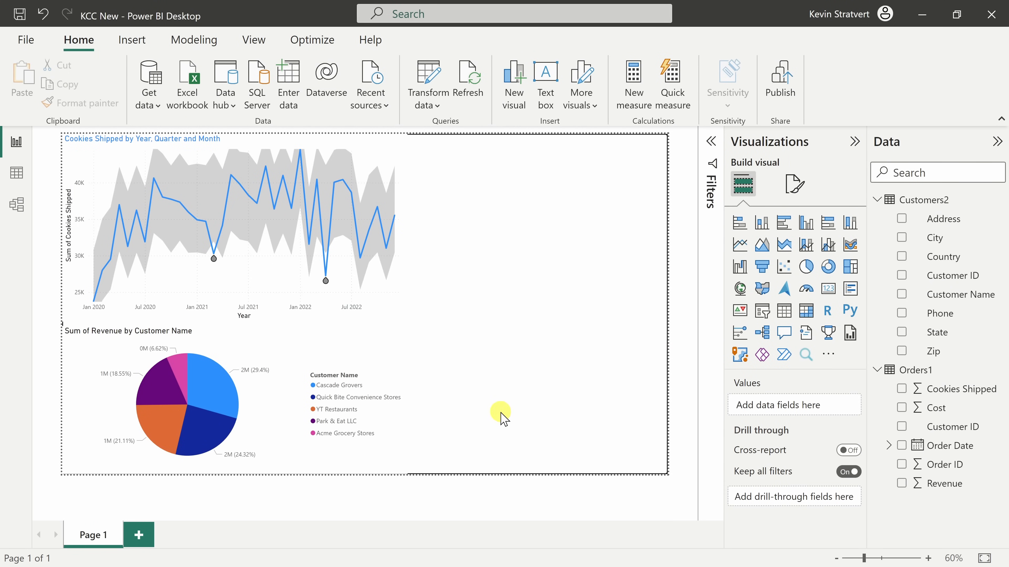
{"action": "mouse_move", "coordinate": [314, 438]}
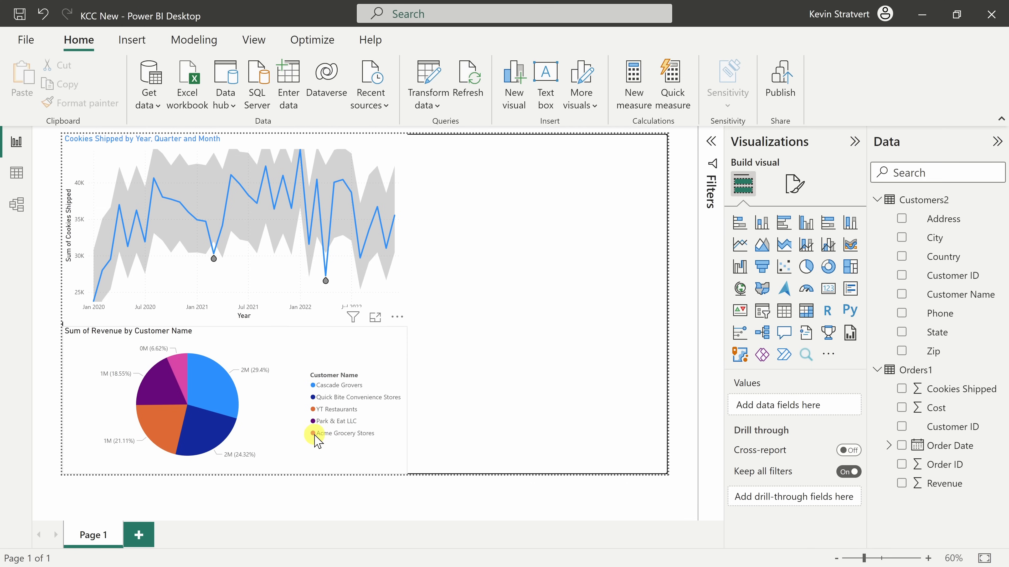
{"action": "mouse_move", "coordinate": [806, 148]}
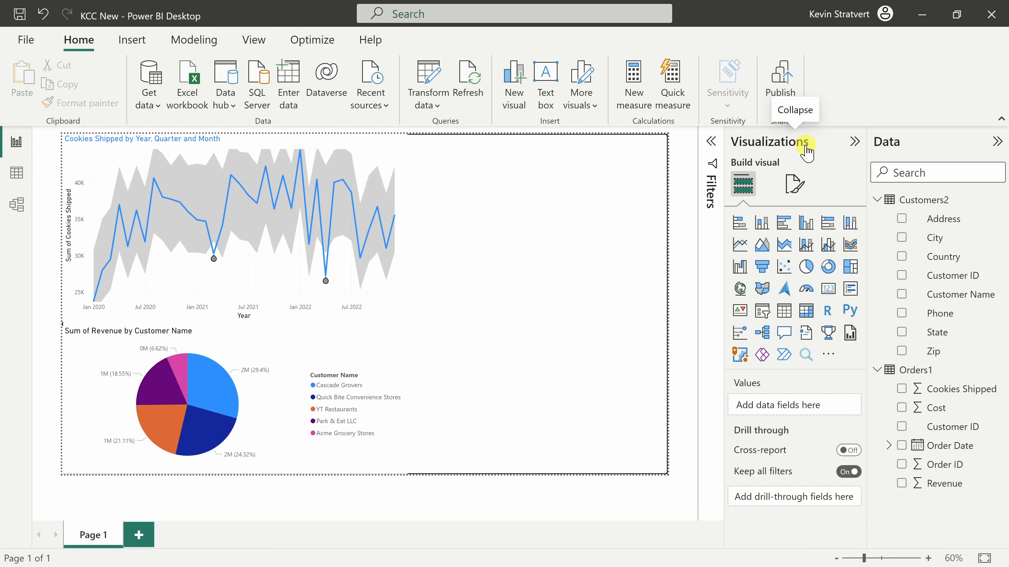
{"action": "mouse_move", "coordinate": [794, 184]}
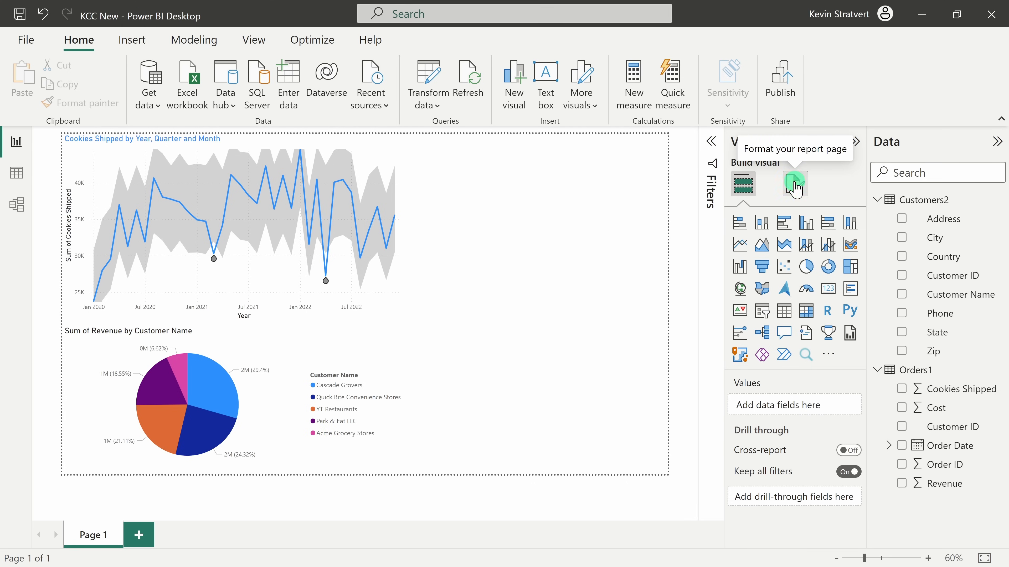
In Format page, expand Canvas background and Wallpaper settings for the report page.
{"action": "left_click", "coordinate": [795, 184]}
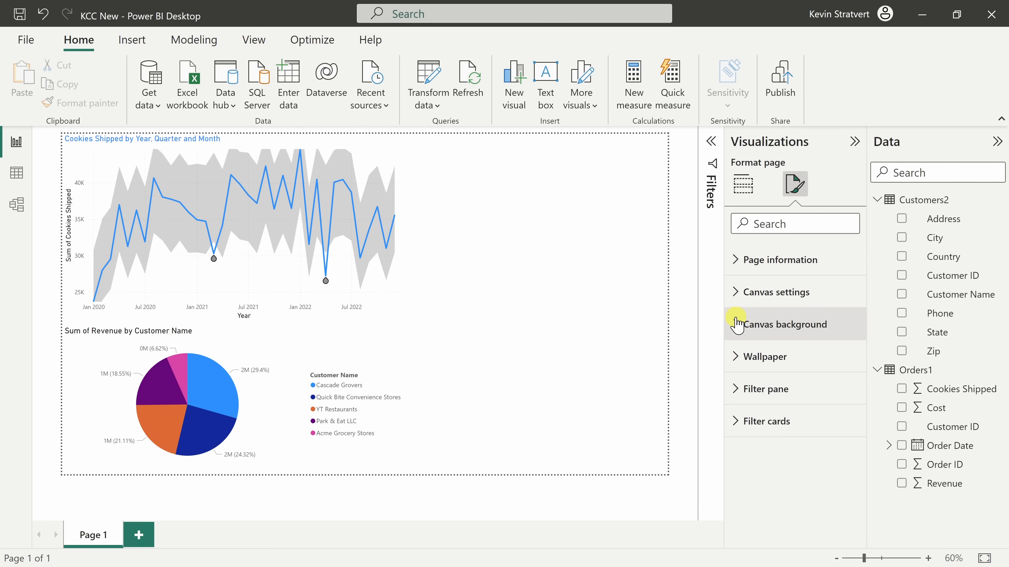
{"action": "left_click", "coordinate": [737, 324]}
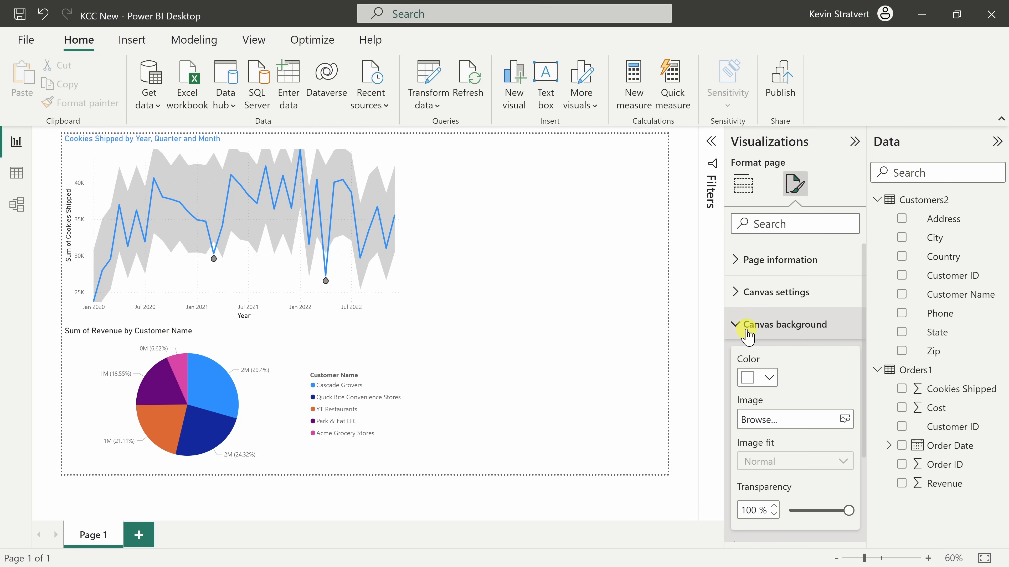
{"action": "left_click", "coordinate": [746, 324]}
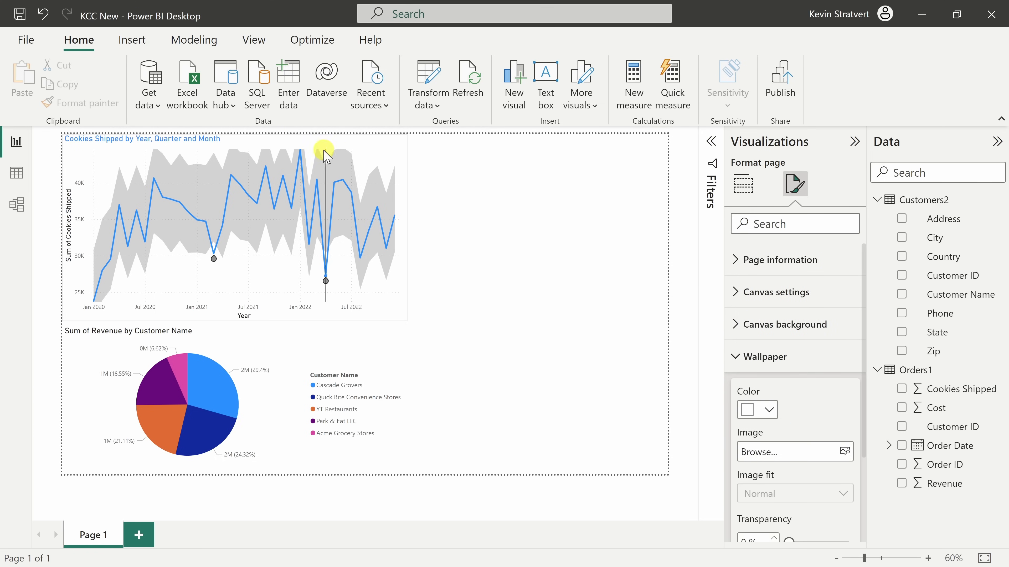
{"action": "mouse_move", "coordinate": [704, 404]}
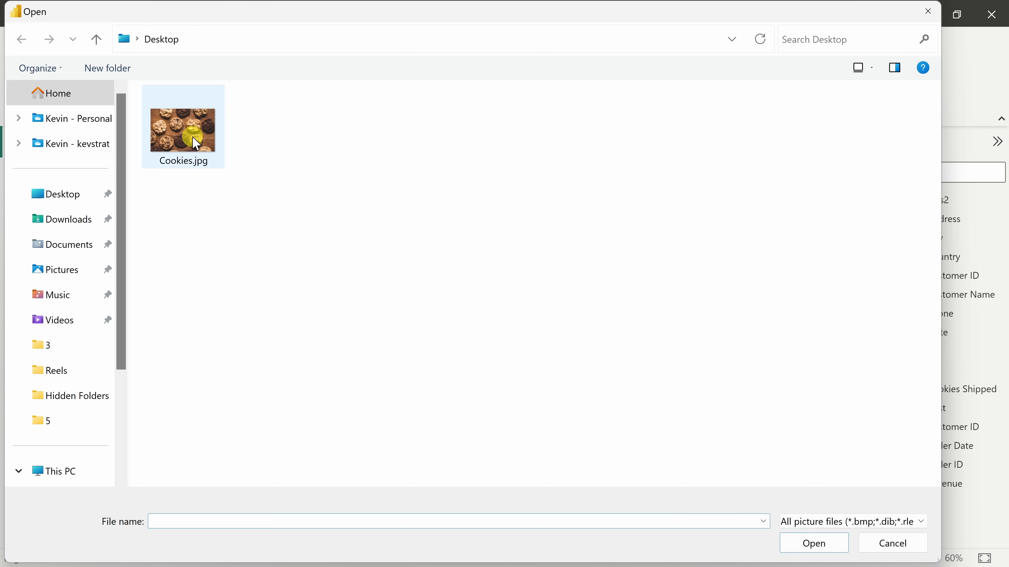
Set Cookies.jpg as the page wallpaper with Image fit set to Fit.
{"action": "left_click", "coordinate": [814, 543]}
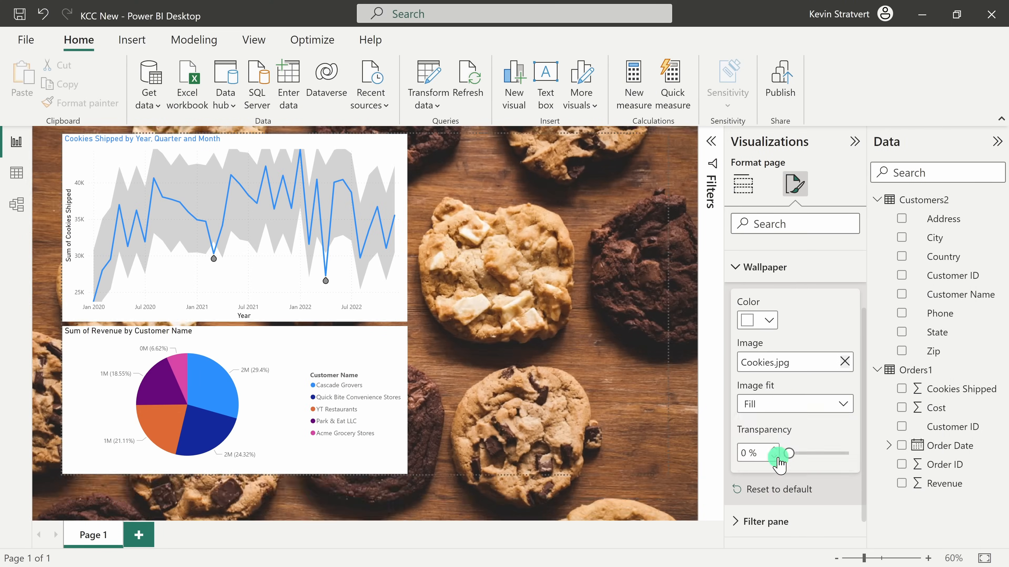
{"action": "left_click", "coordinate": [795, 404]}
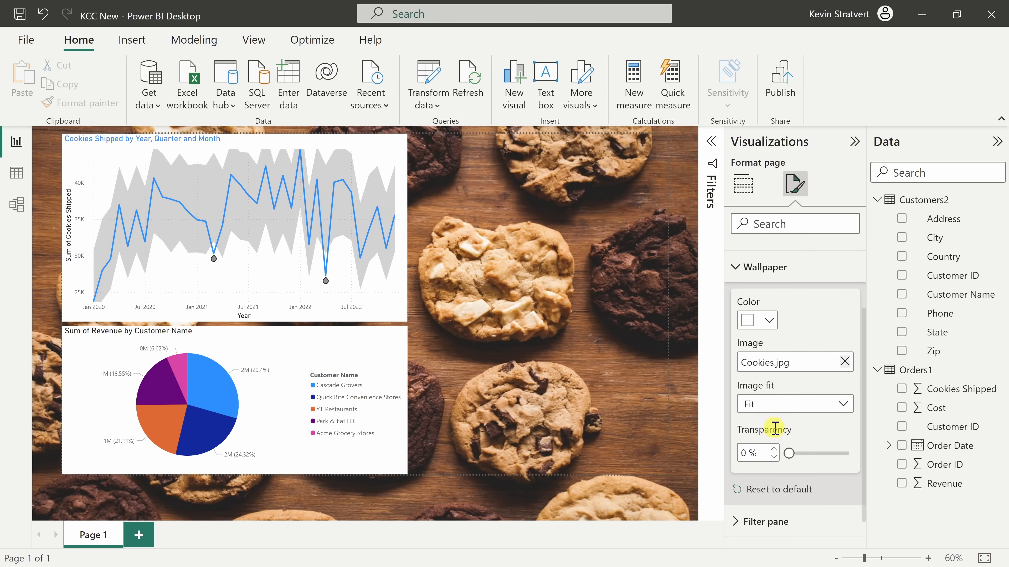